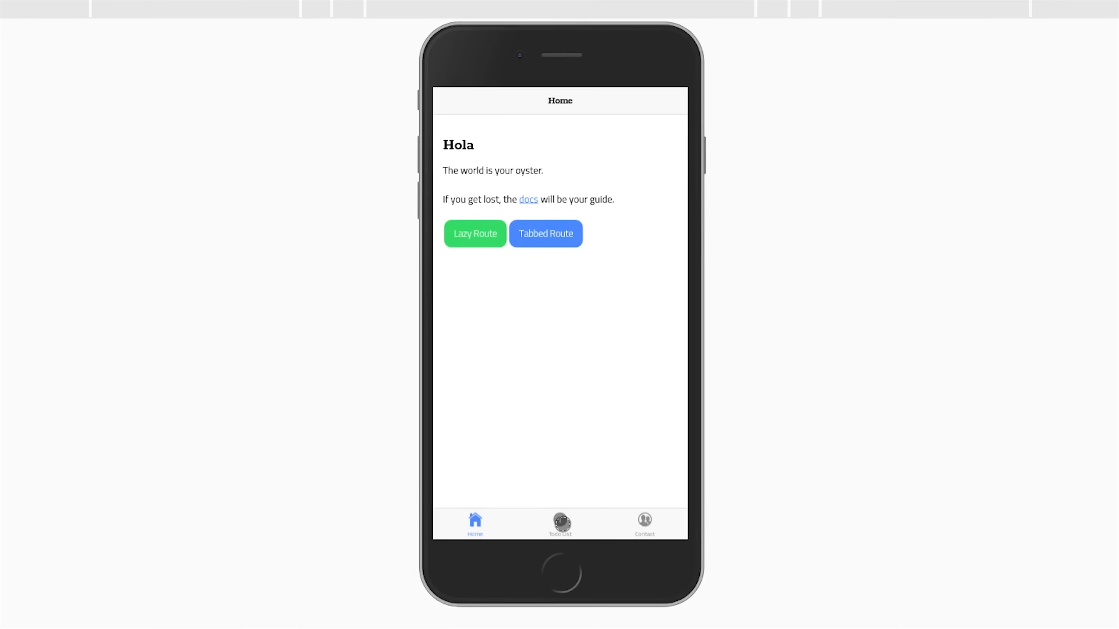
Step: Show the My Todo List page and filter it to pending todos
click(474, 233)
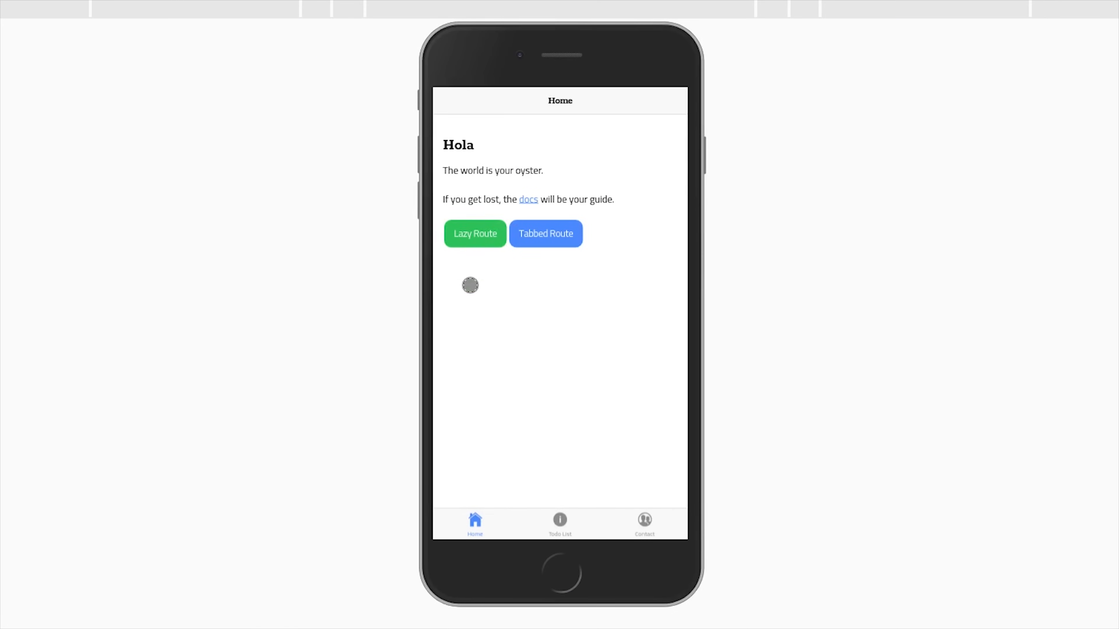
click(559, 522)
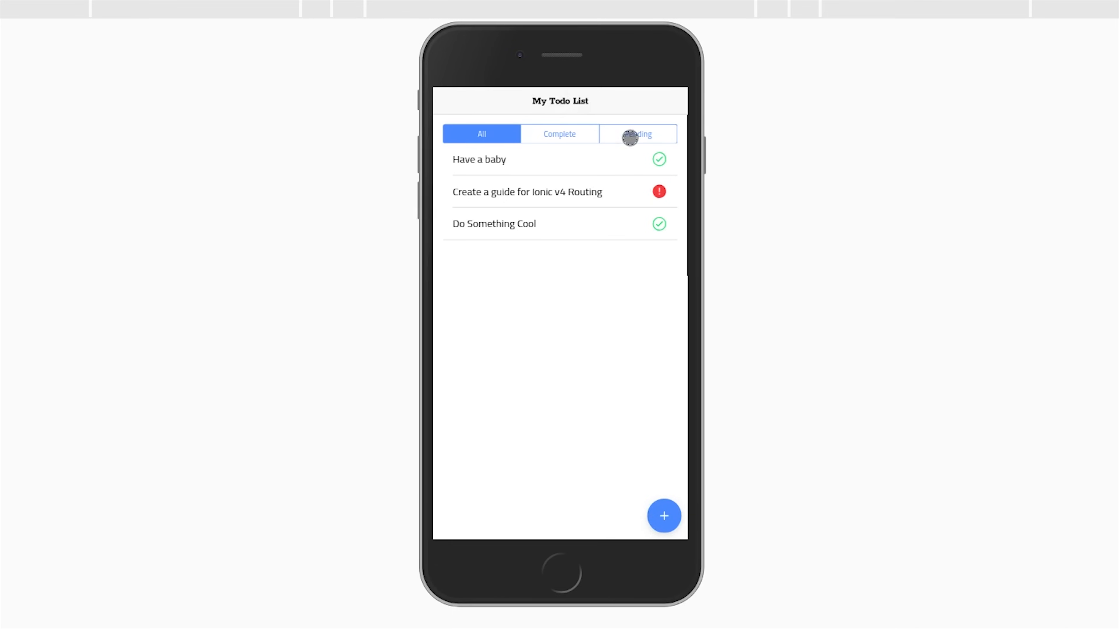
click(637, 134)
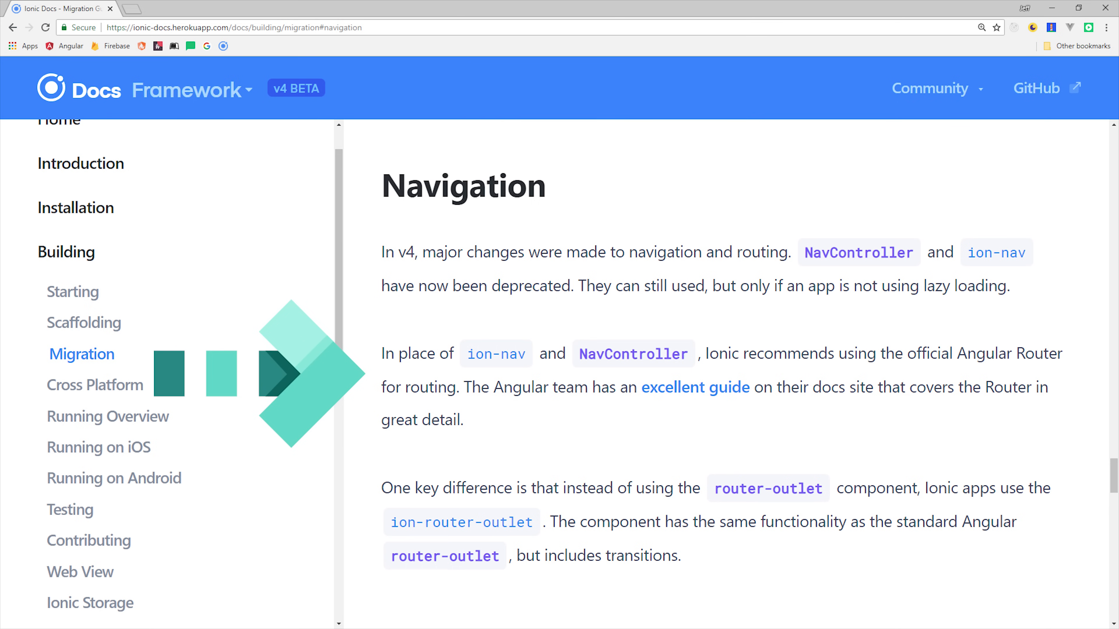
Step: Jump to the Navigation section of the Ionic v4 migration guide
click(694, 388)
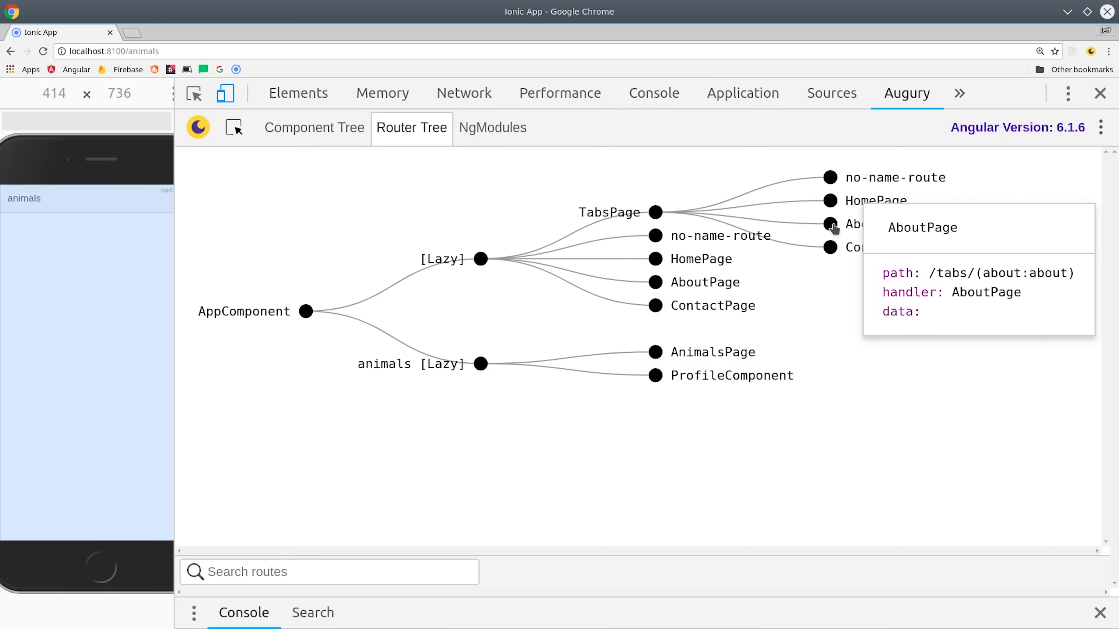
mouse_move(839, 255)
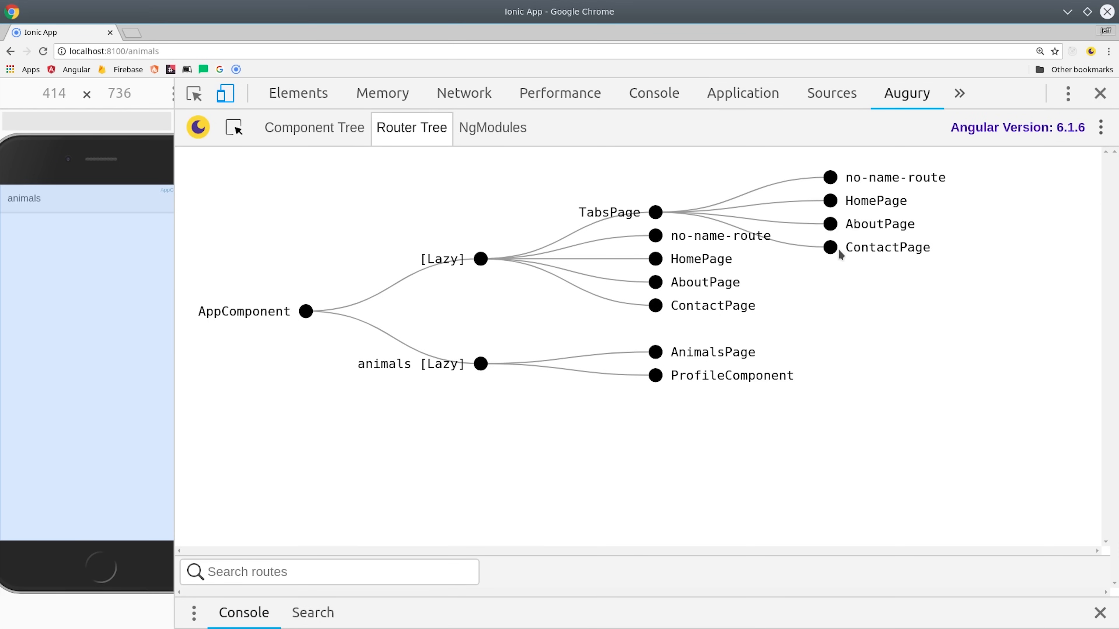
mouse_move(830, 205)
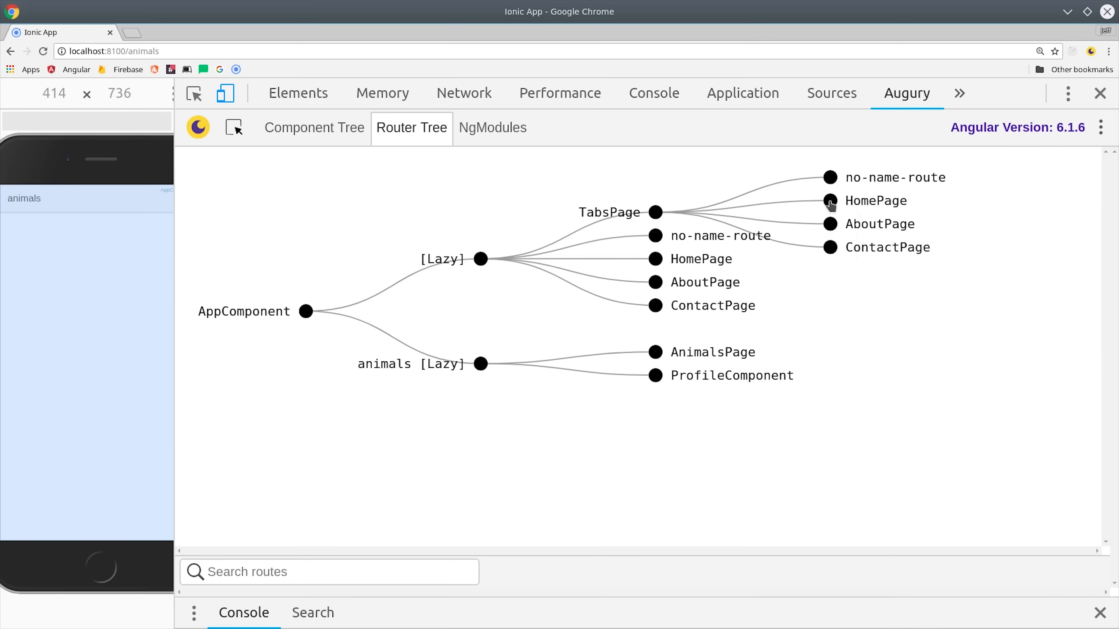
mouse_move(654, 352)
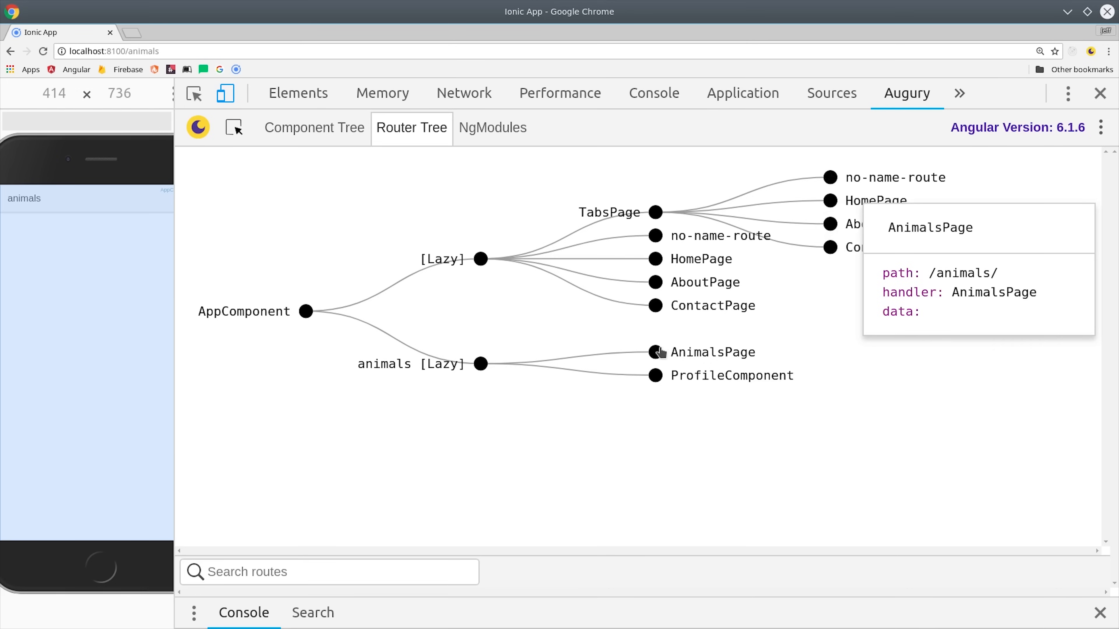
mouse_move(482, 363)
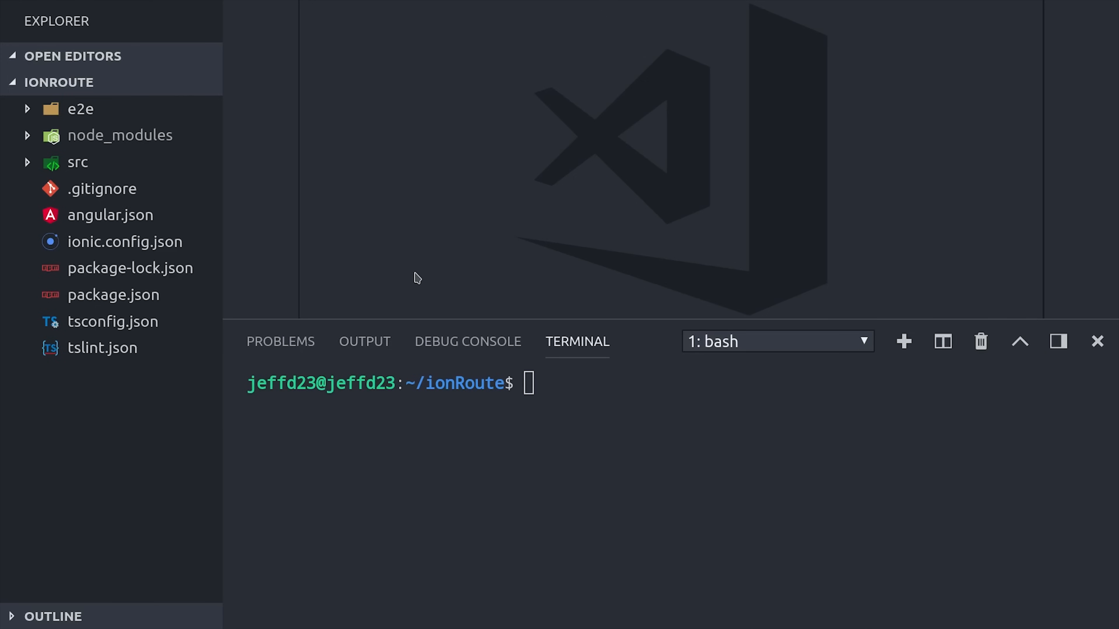
mouse_move(579, 300)
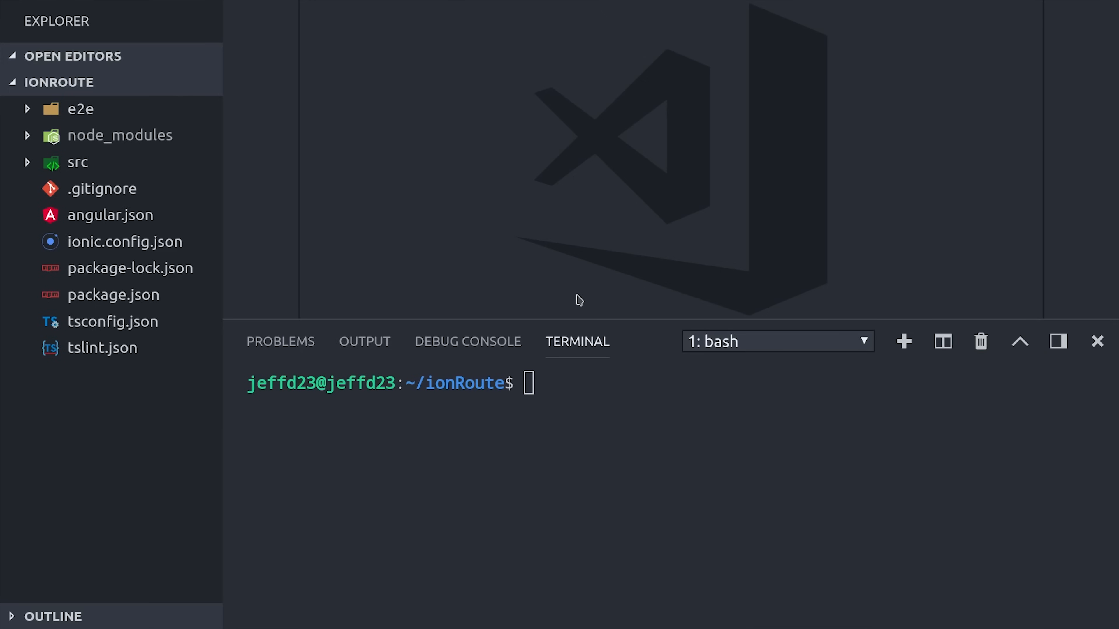
Step: Reveal app-routing.module.ts inside src/app in the Explorer
click(78, 162)
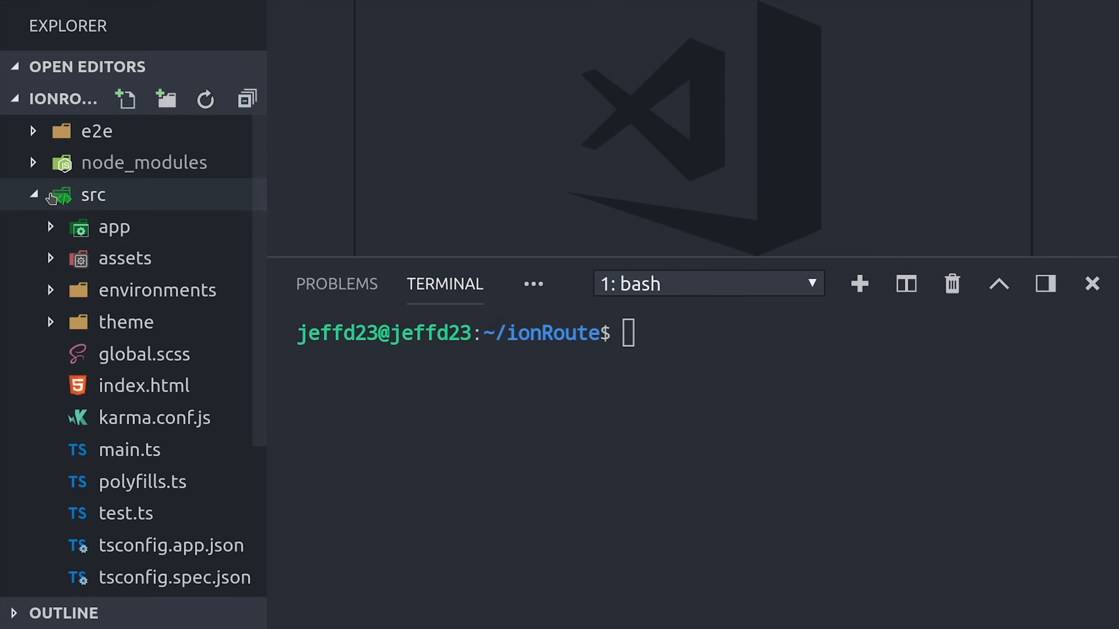
scroll(down, 3)
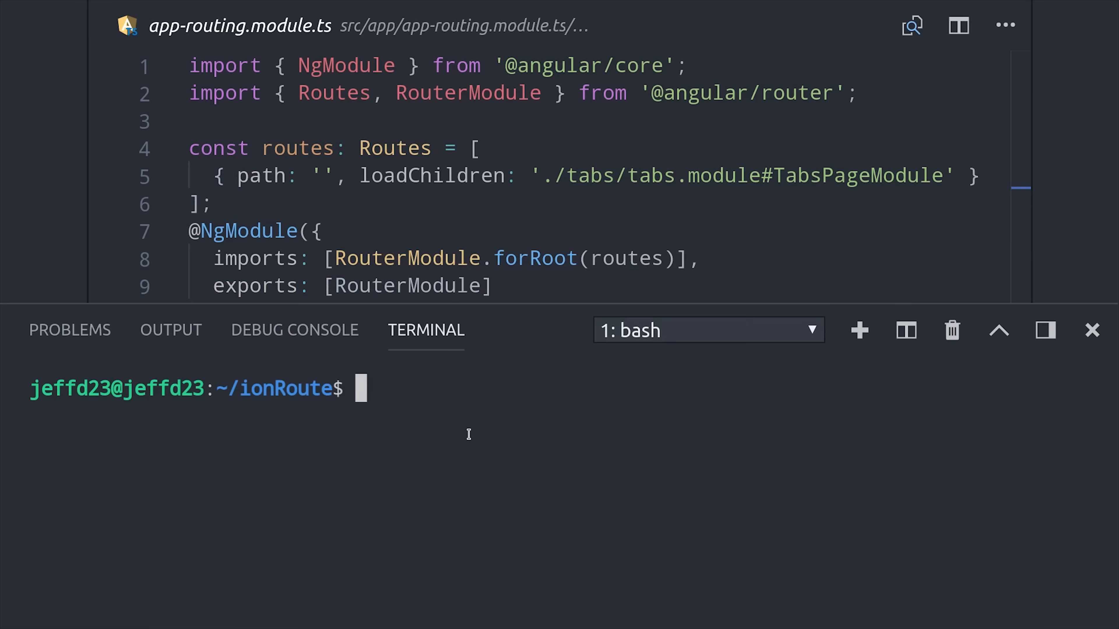
Step: Generate an animals page with 'ionic g page animals', adding the animals route
text(ionic g)
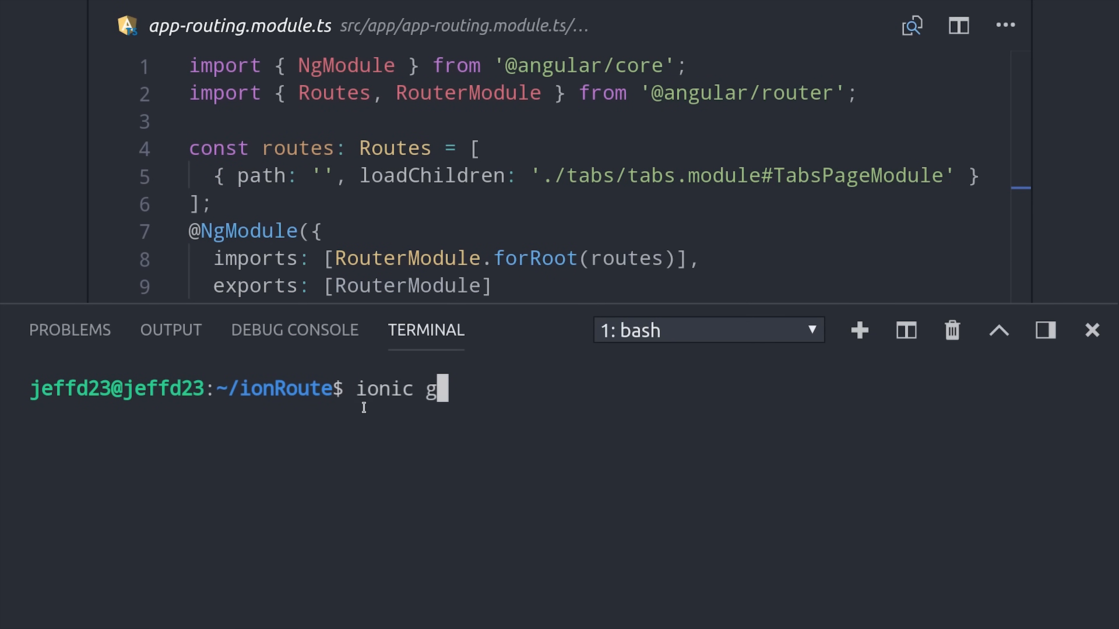
text(page)
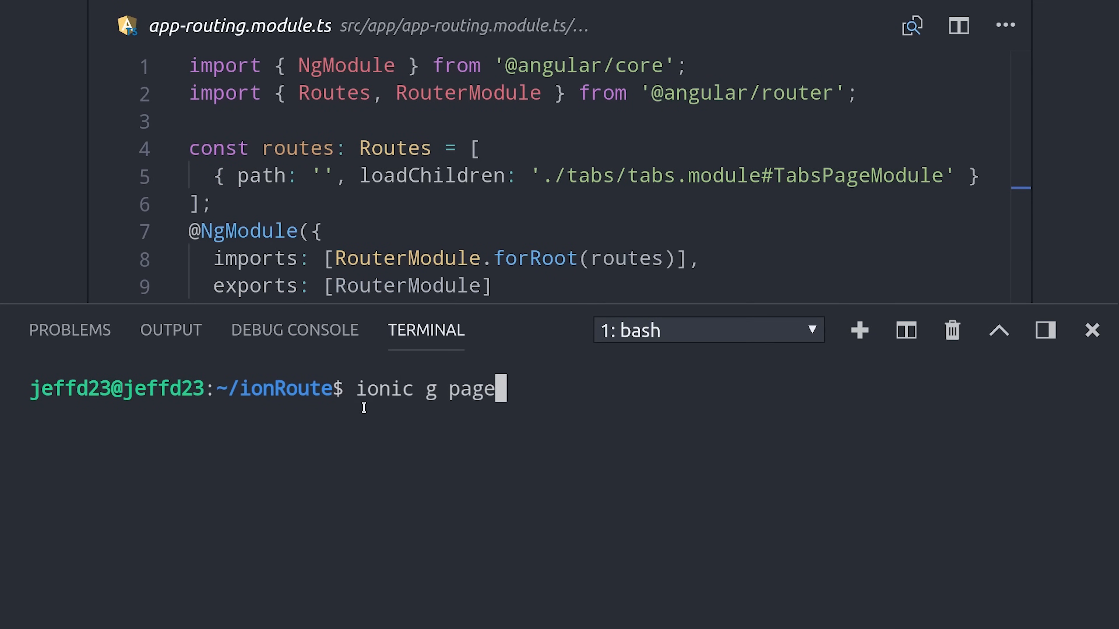
text(animals)
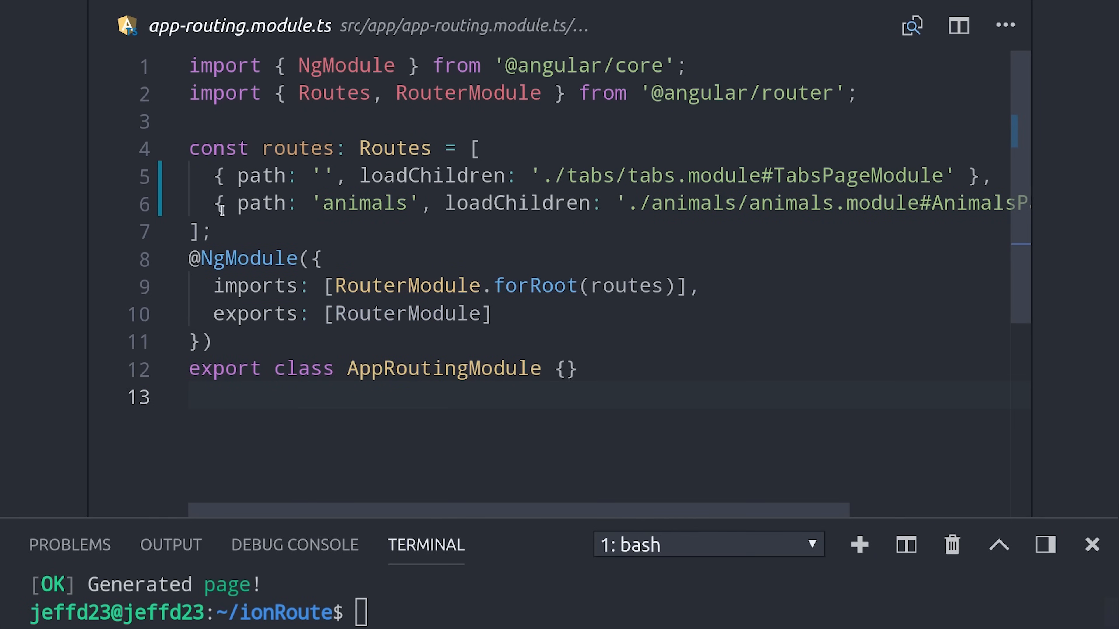
drag(240, 203, 420, 204)
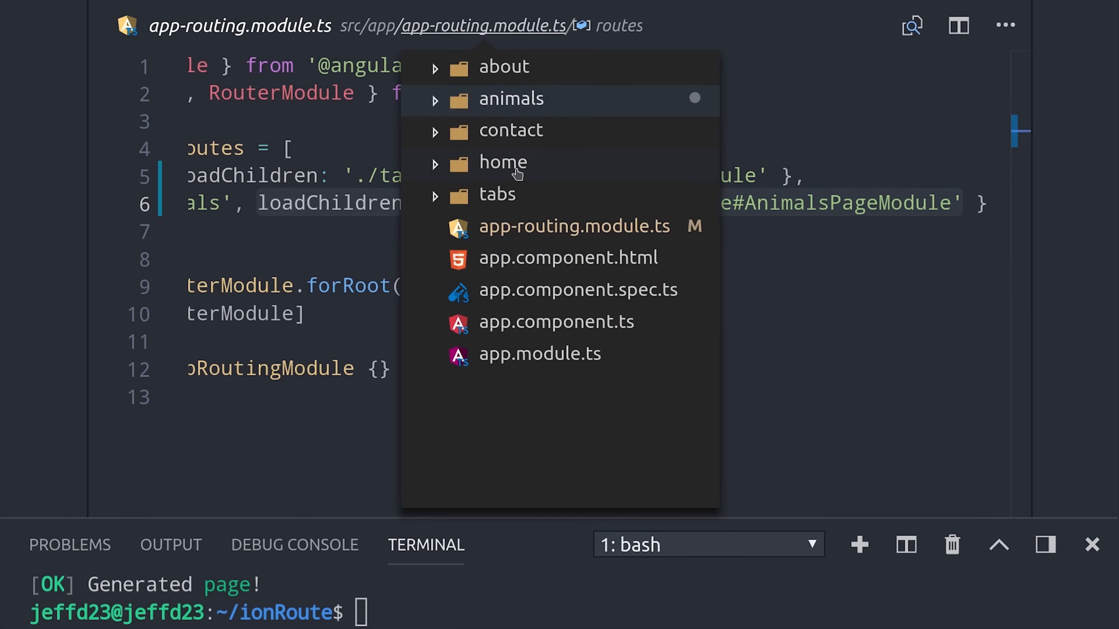
mouse_move(481, 187)
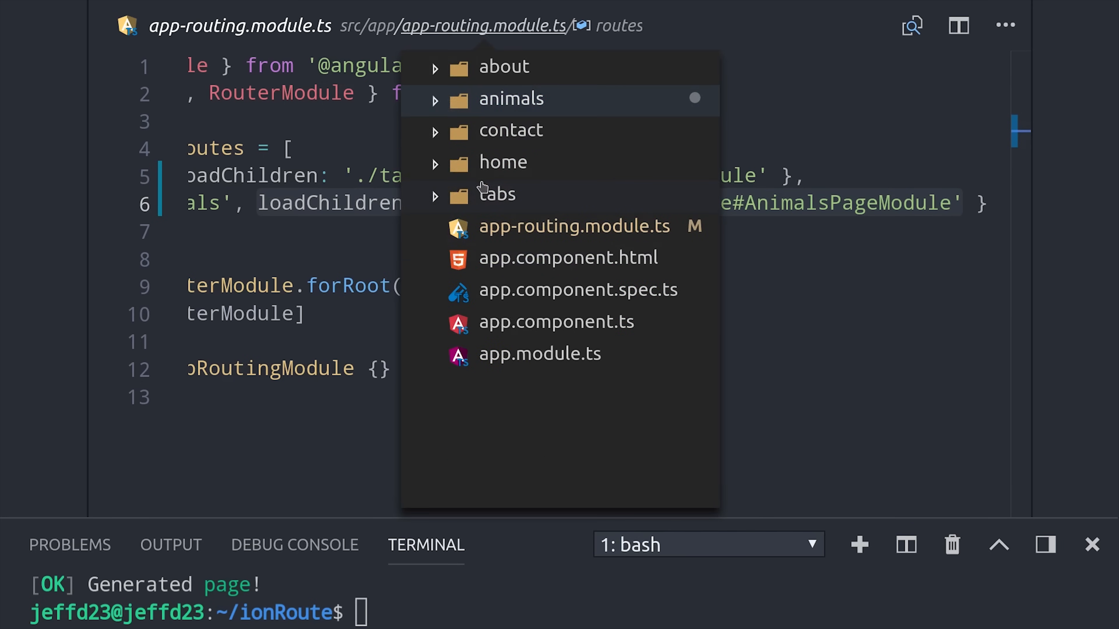
mouse_move(574, 273)
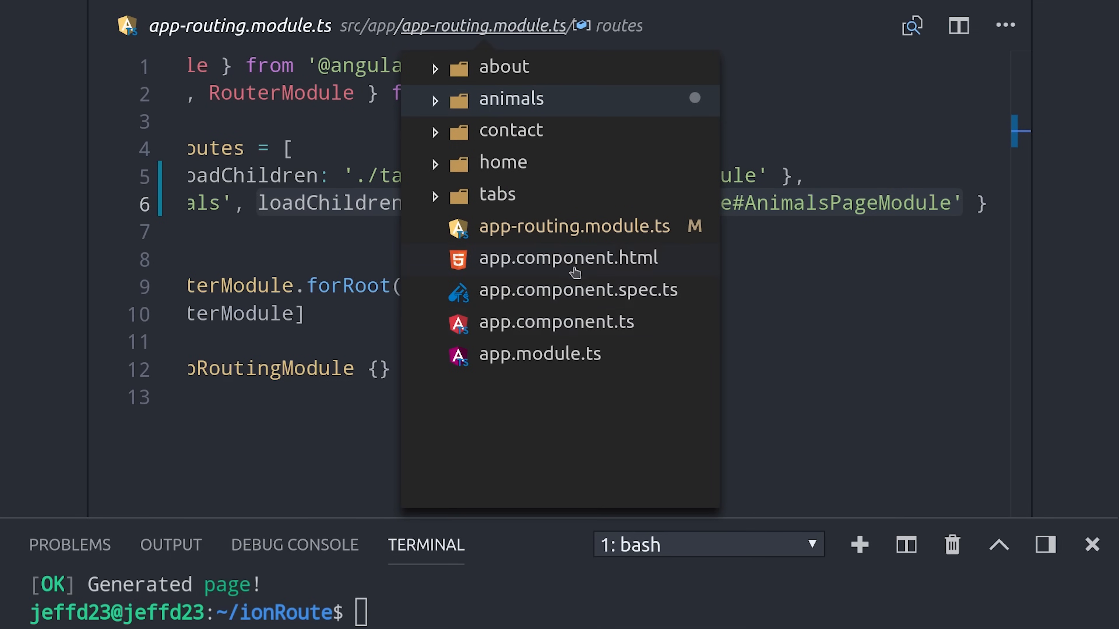
Step: Switch from app.component.html to home.page.html in the home folder
click(568, 258)
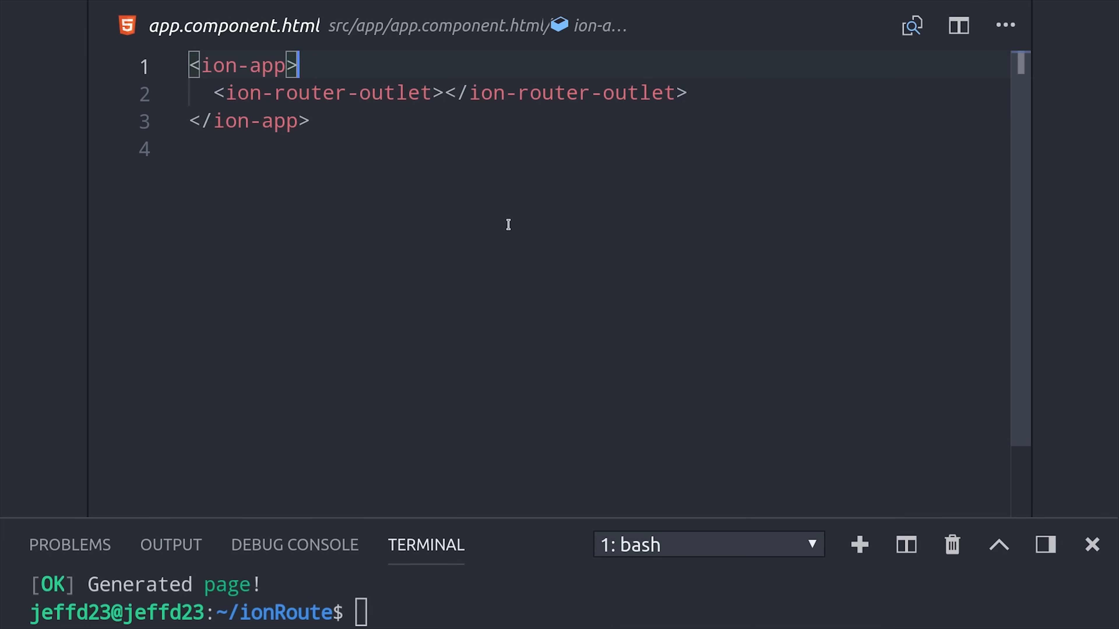
mouse_move(458, 93)
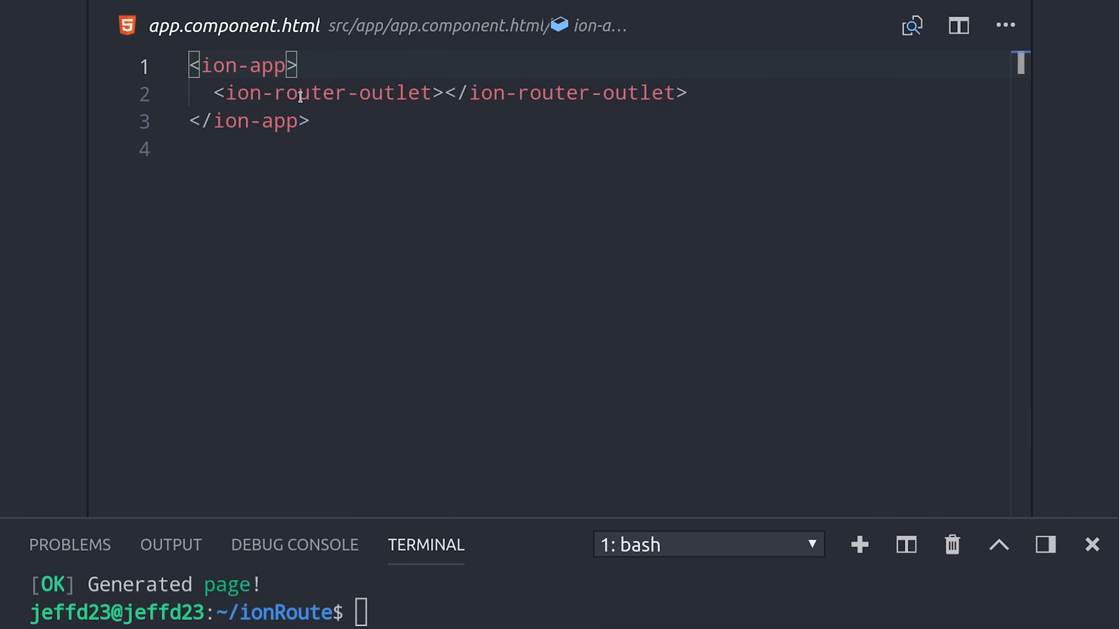
click(466, 26)
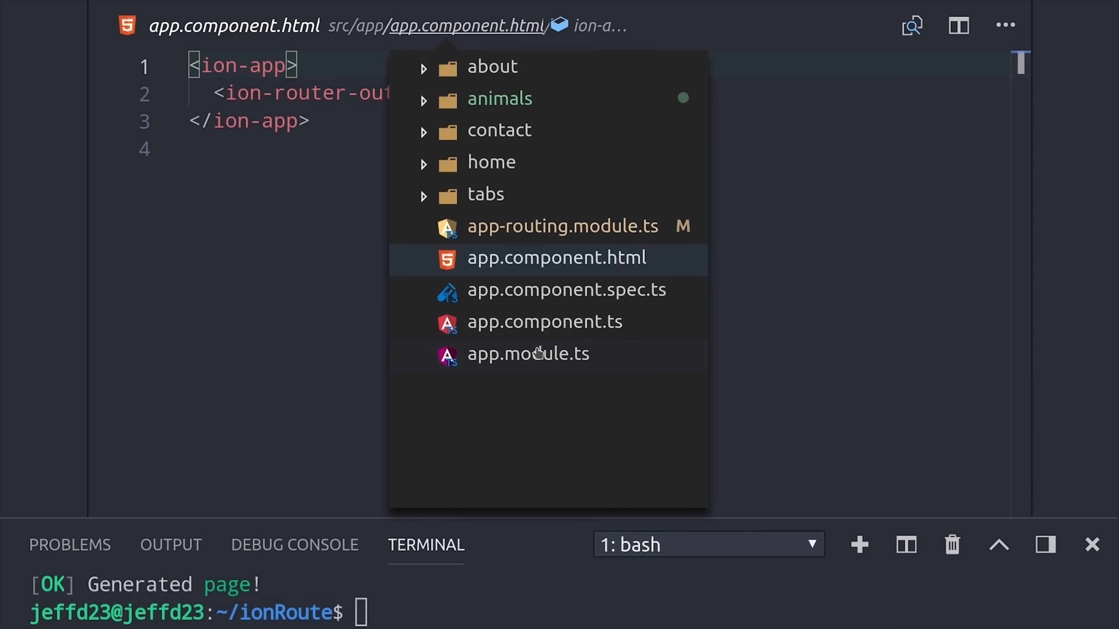
click(490, 162)
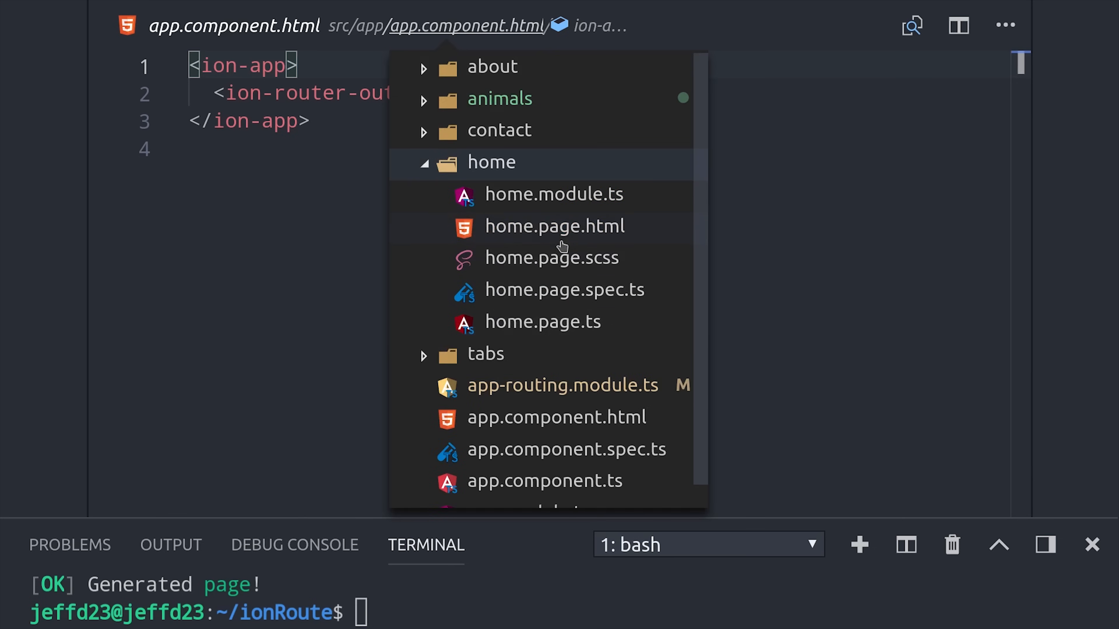
click(554, 226)
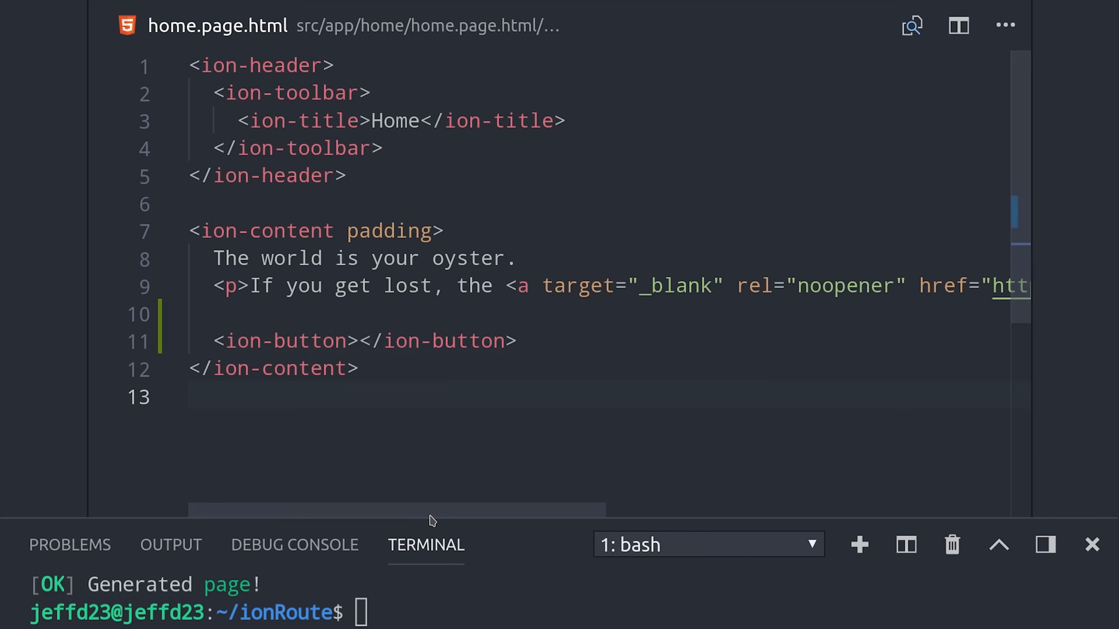
Step: Give the new ion-button an href of "/animals"
click(285, 340)
text( href=")
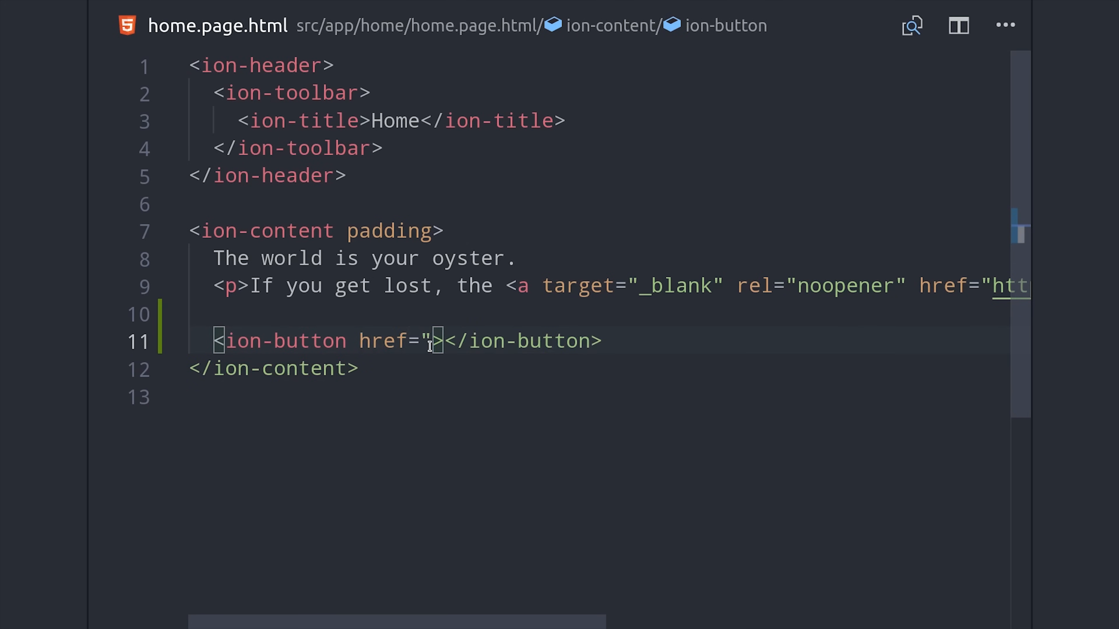
text(/")
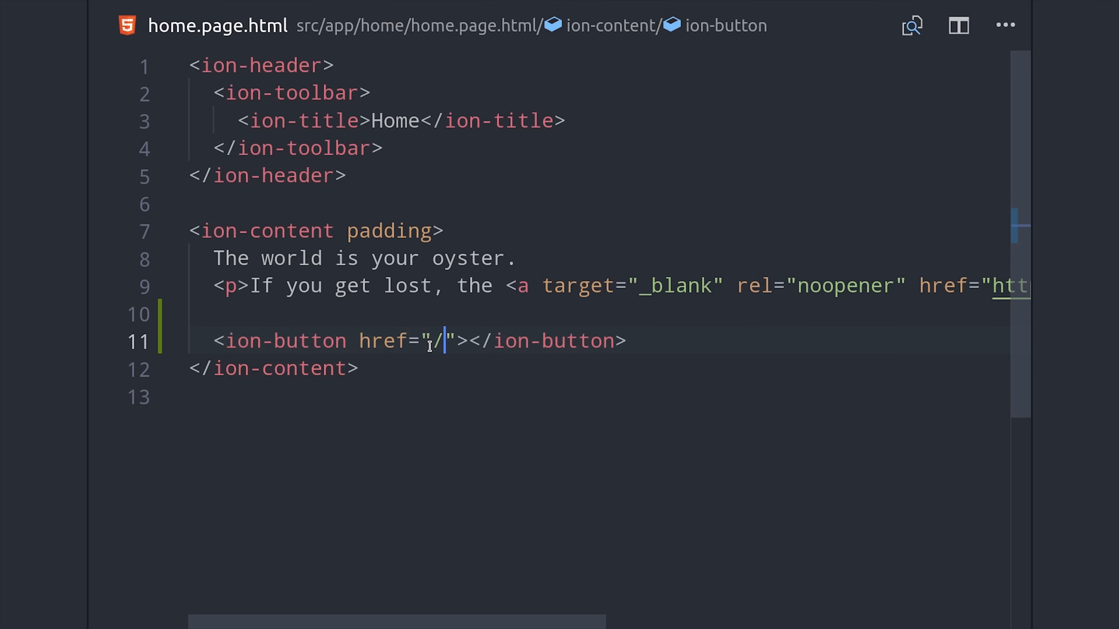
text(ani)
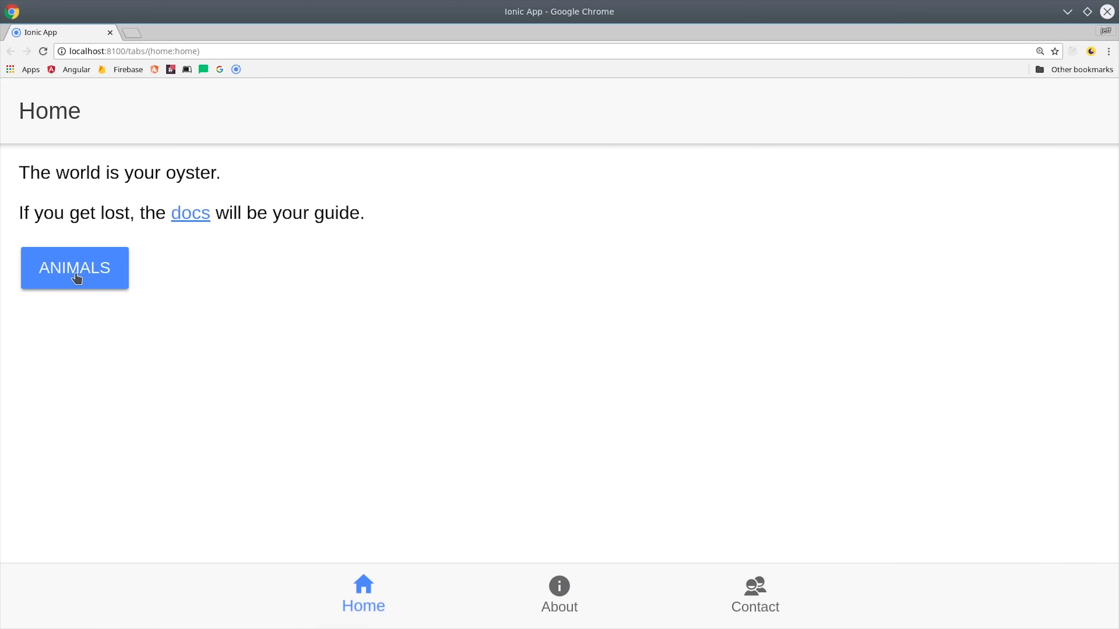
Step: Follow the Animals button to the blank /animals page, then go back
click(74, 268)
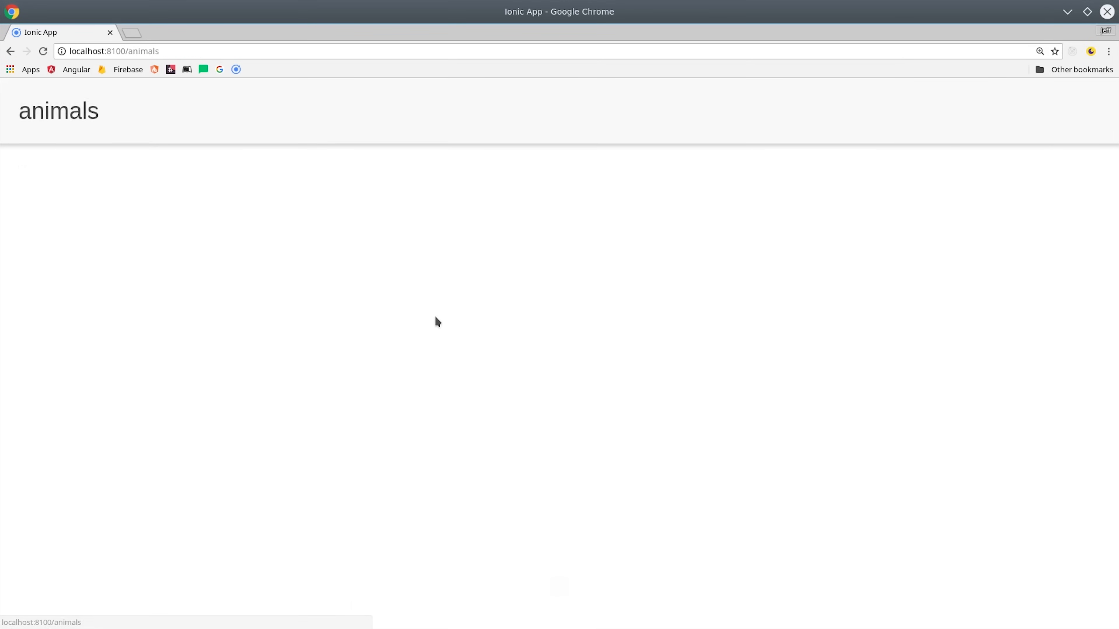
mouse_move(210, 276)
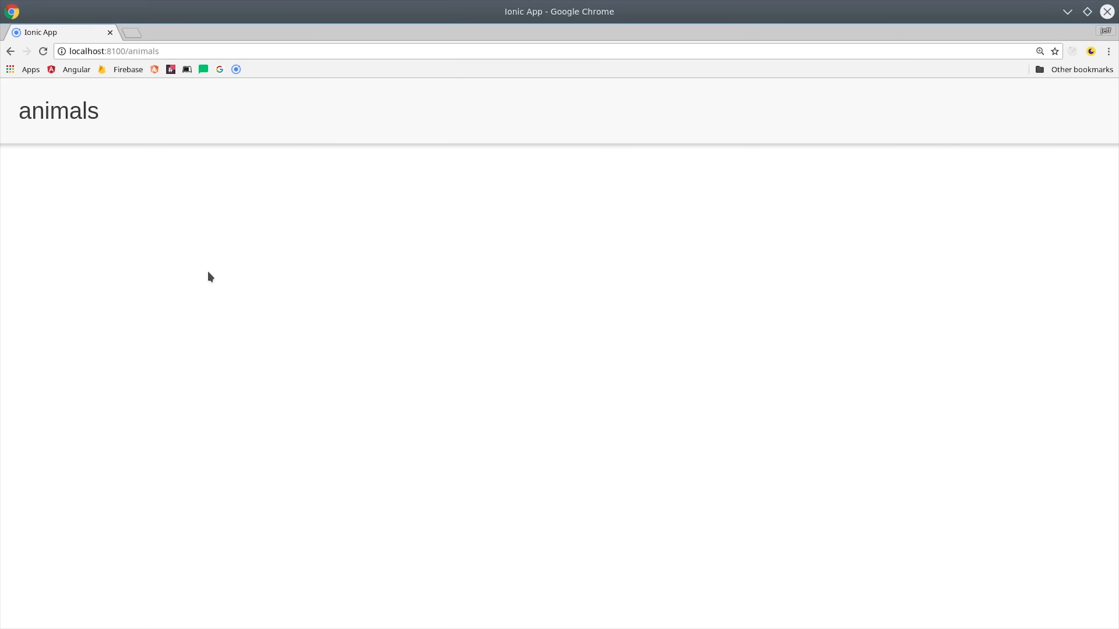
click(9, 51)
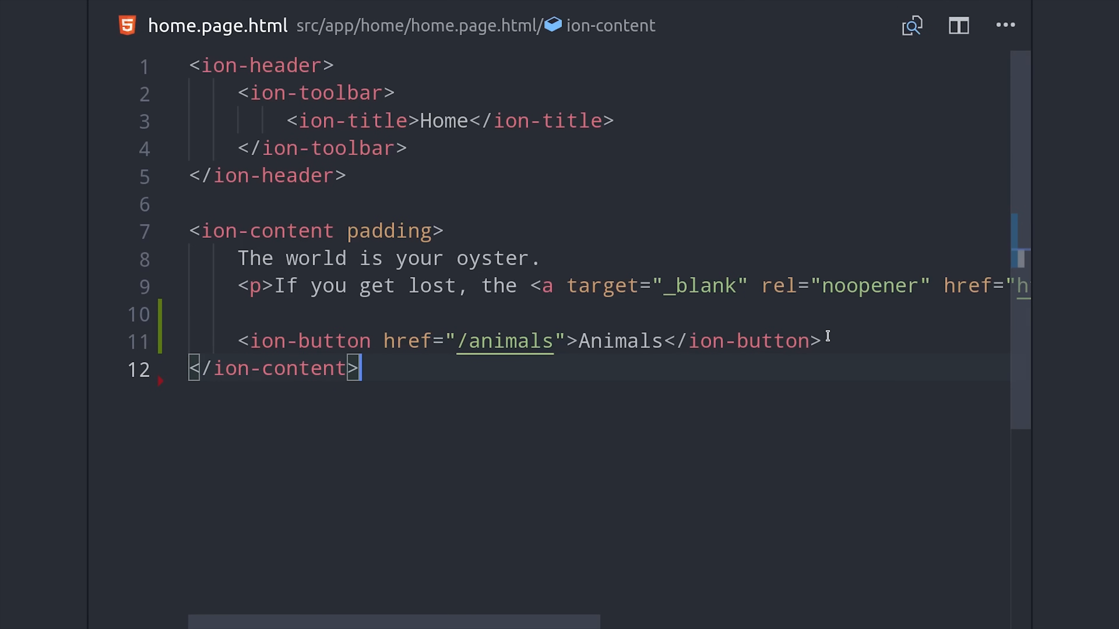
Step: Duplicate the Animals button as a Go button calling (click)="go()"
click(505, 341)
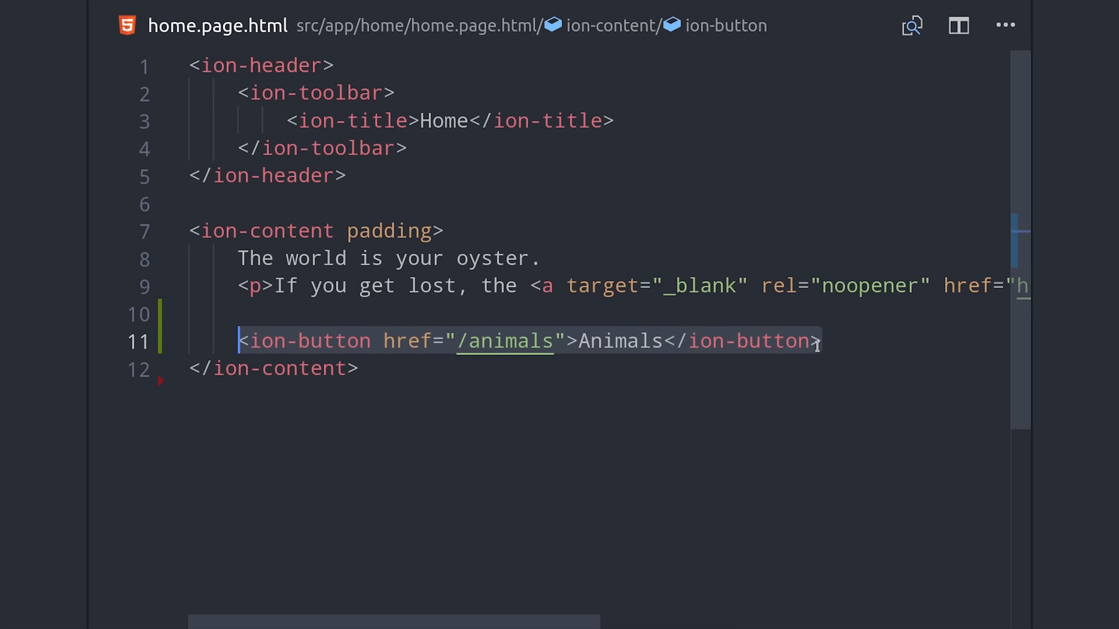
key(enter)
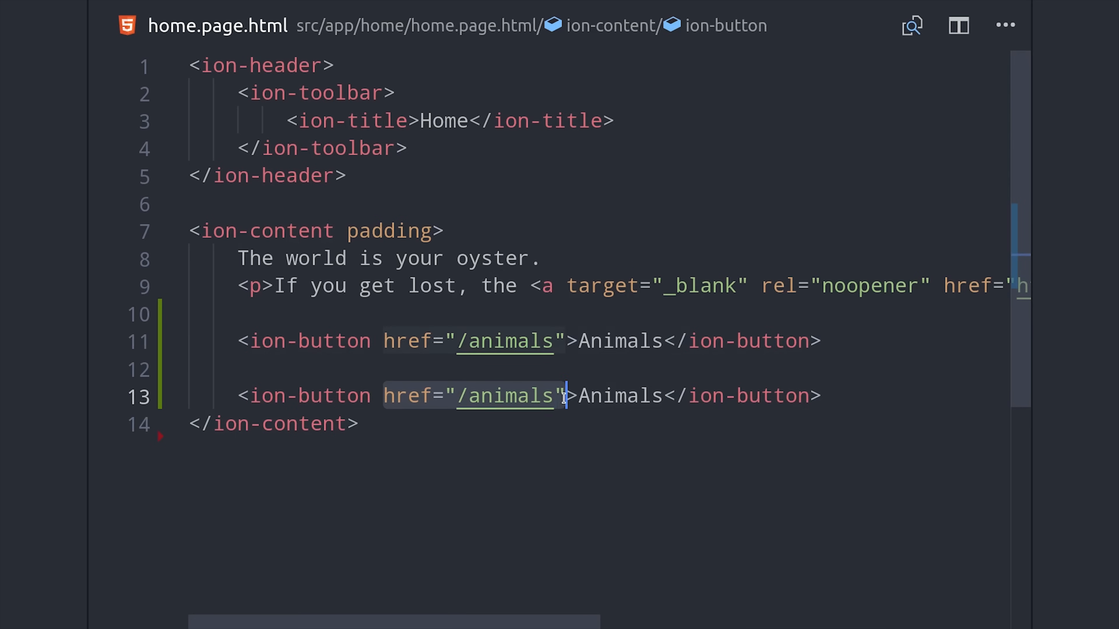
text((click)
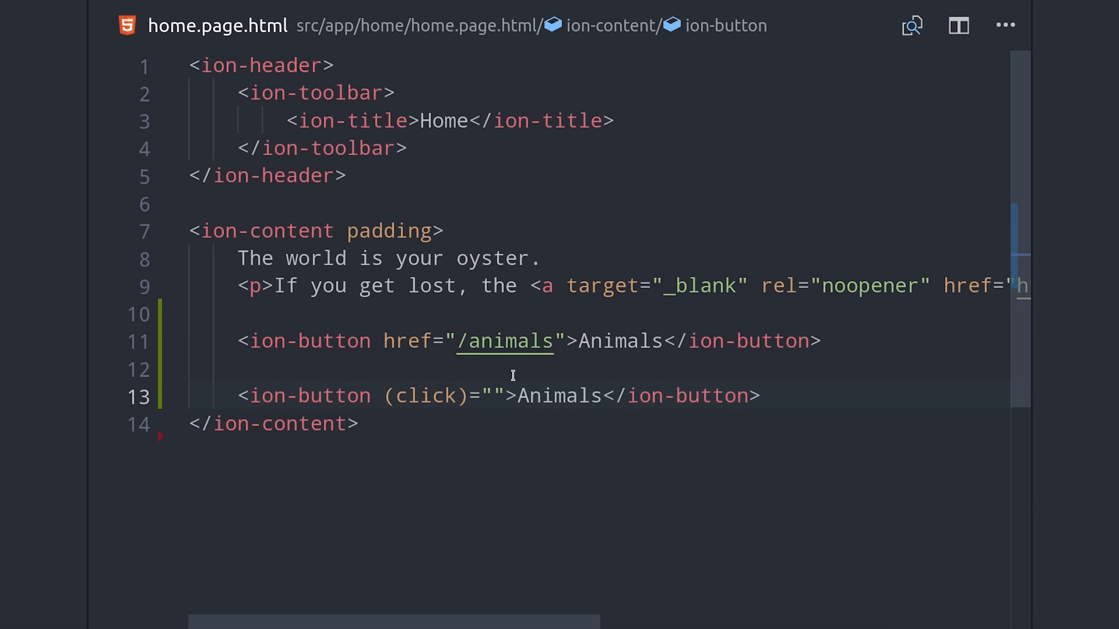
text(go())
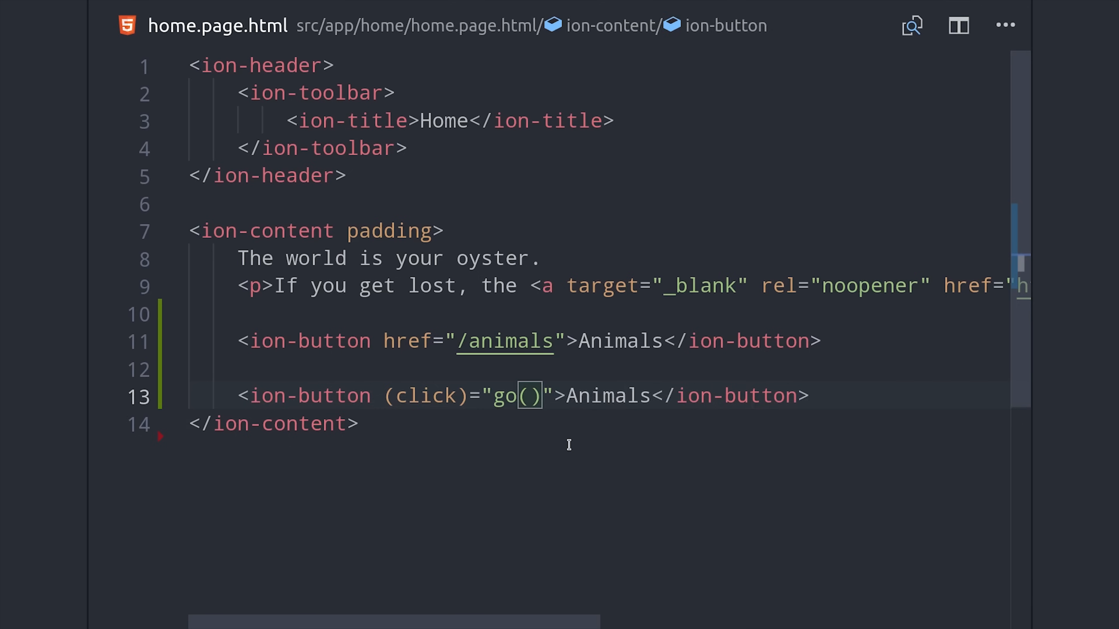
double_click(609, 395)
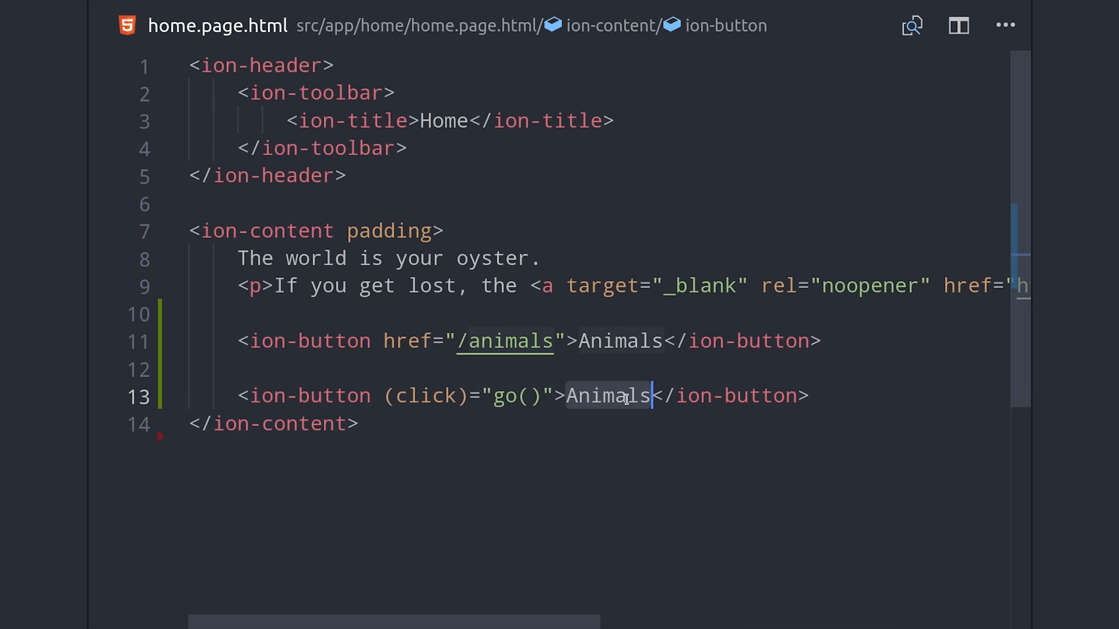
text(Go)
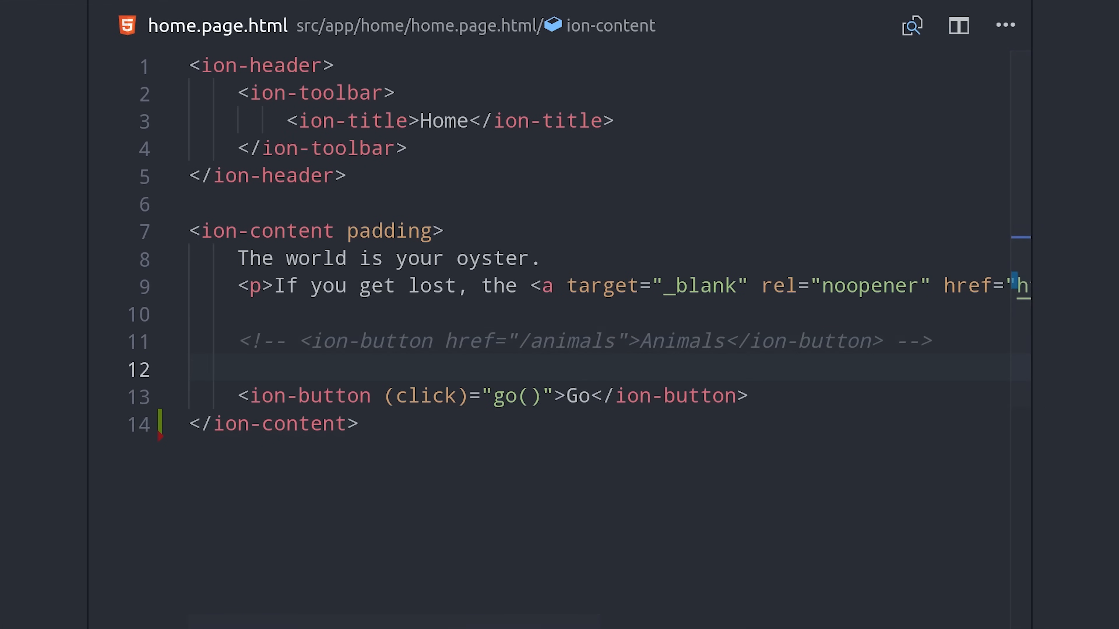
click(473, 25)
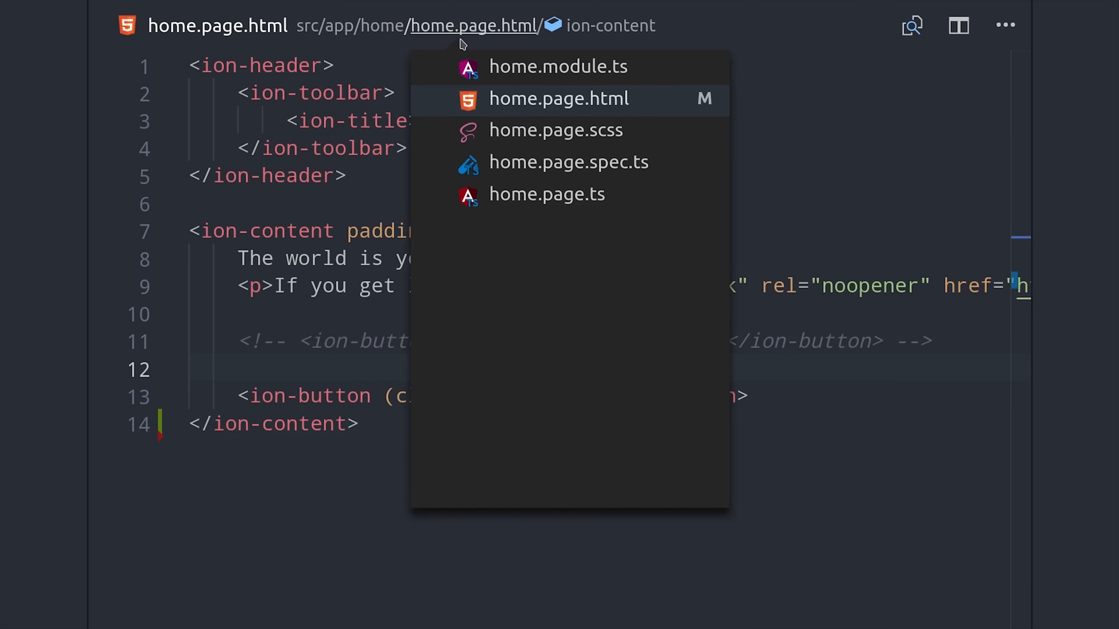
click(547, 194)
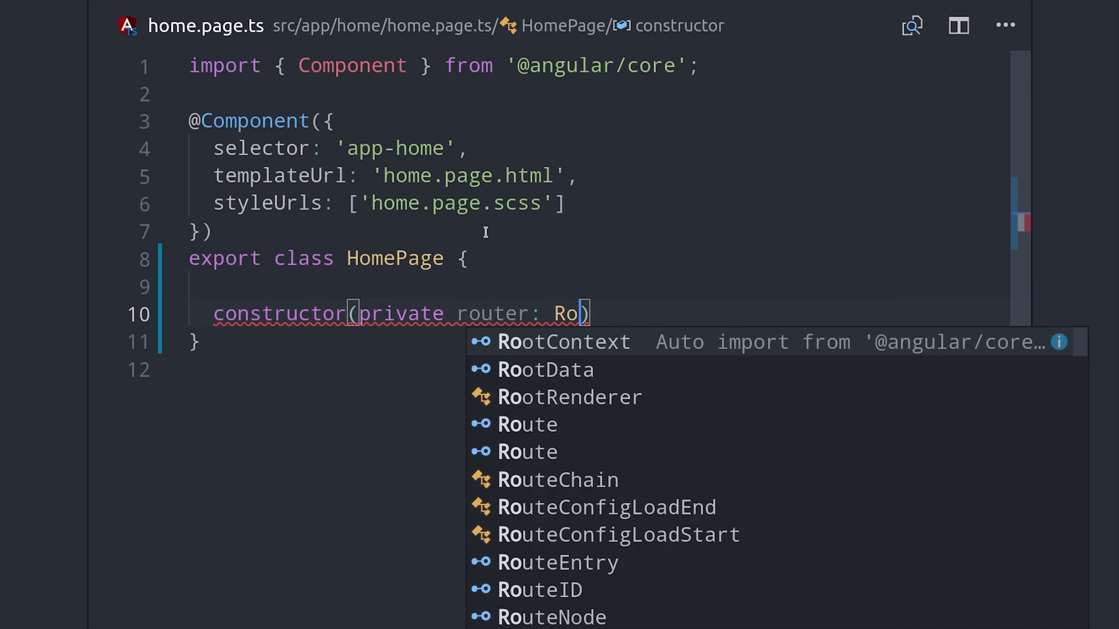
text(uter)
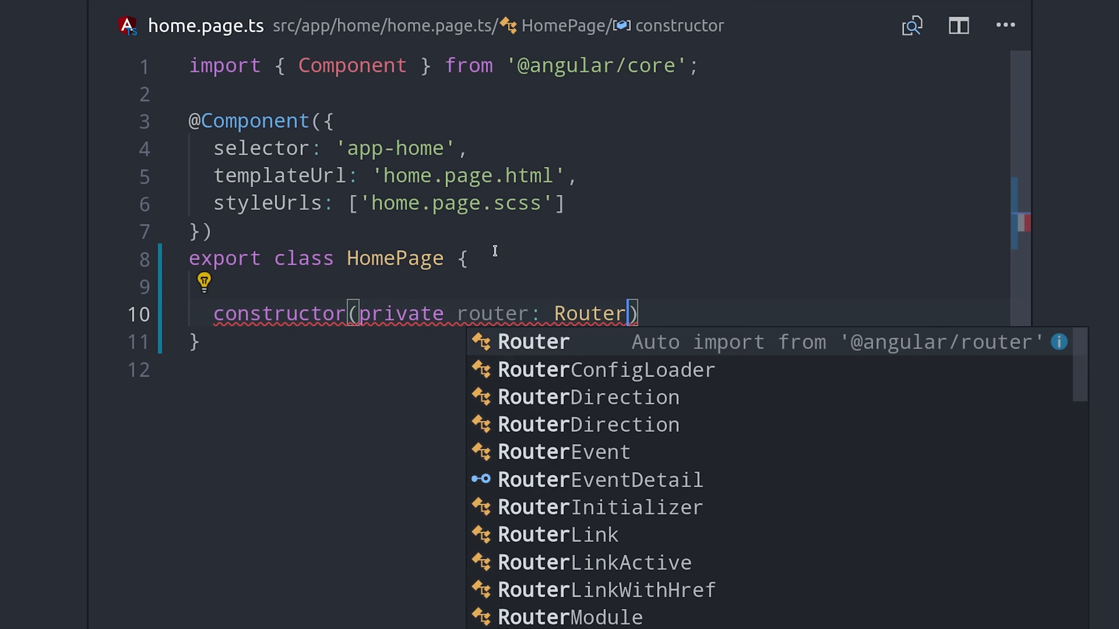
click(532, 341)
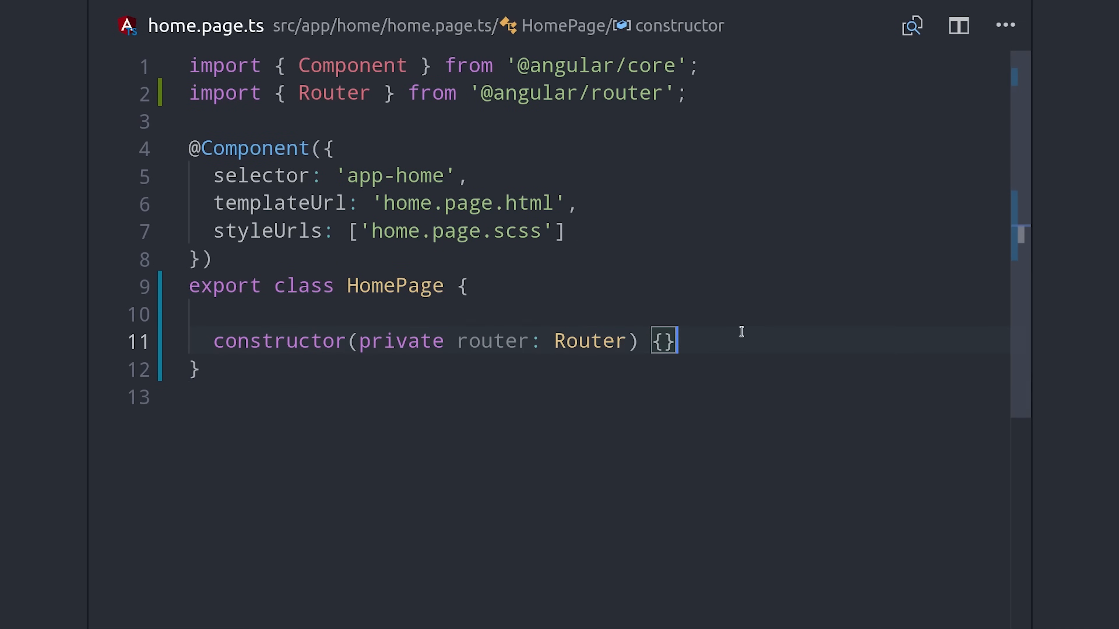
Step: Write a go() method calling this.router.navigate(['animals'])
text(go() {)
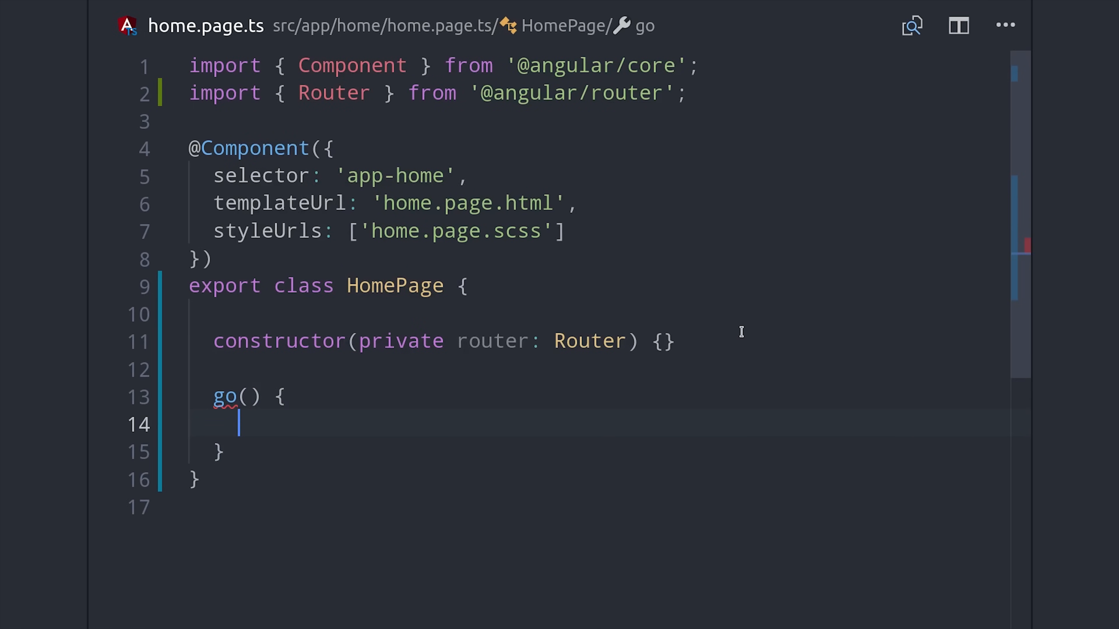
text(this.router)
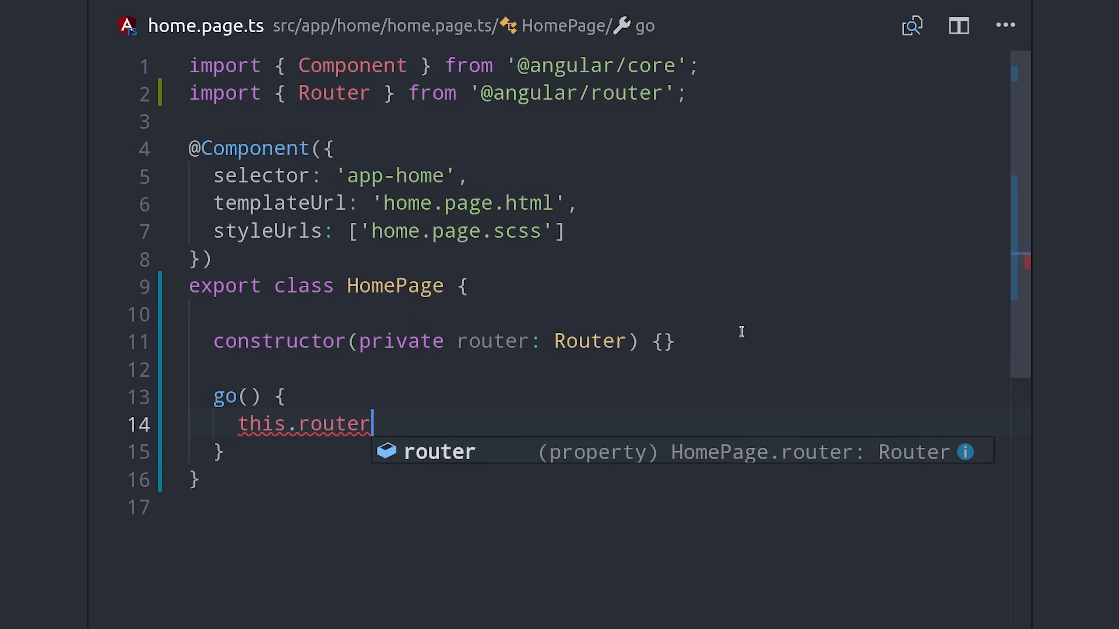
text(.navigate)
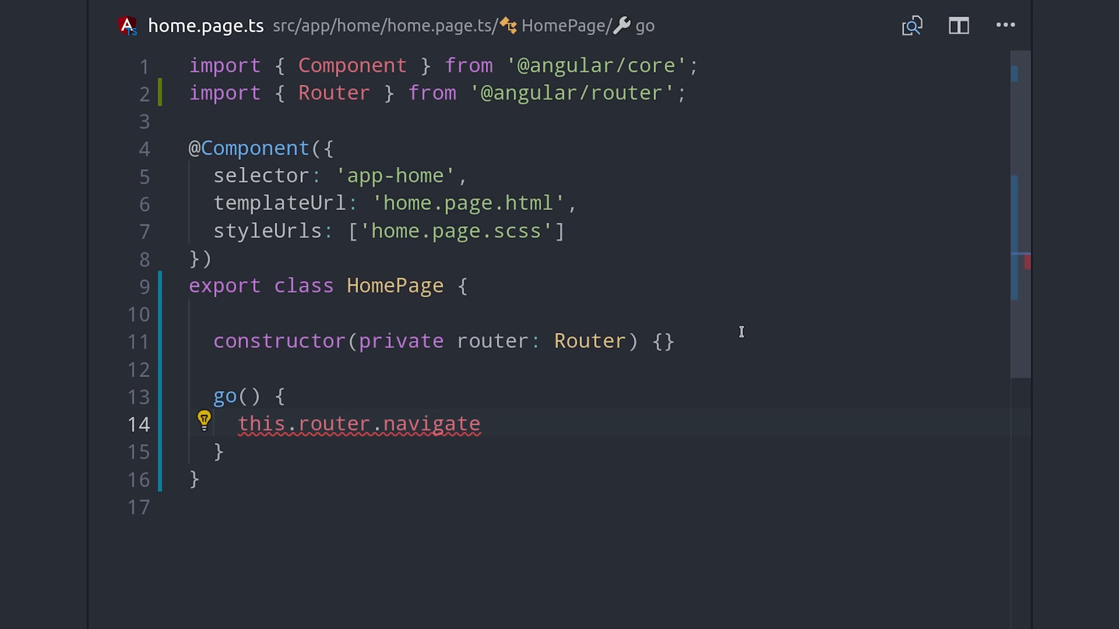
text(())
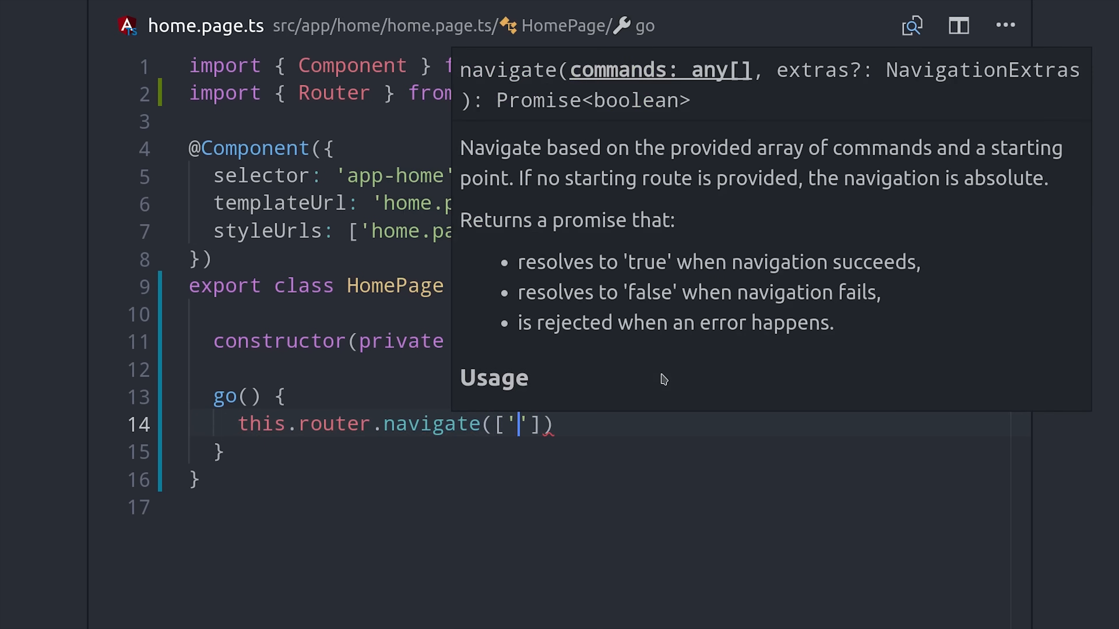
text(an)
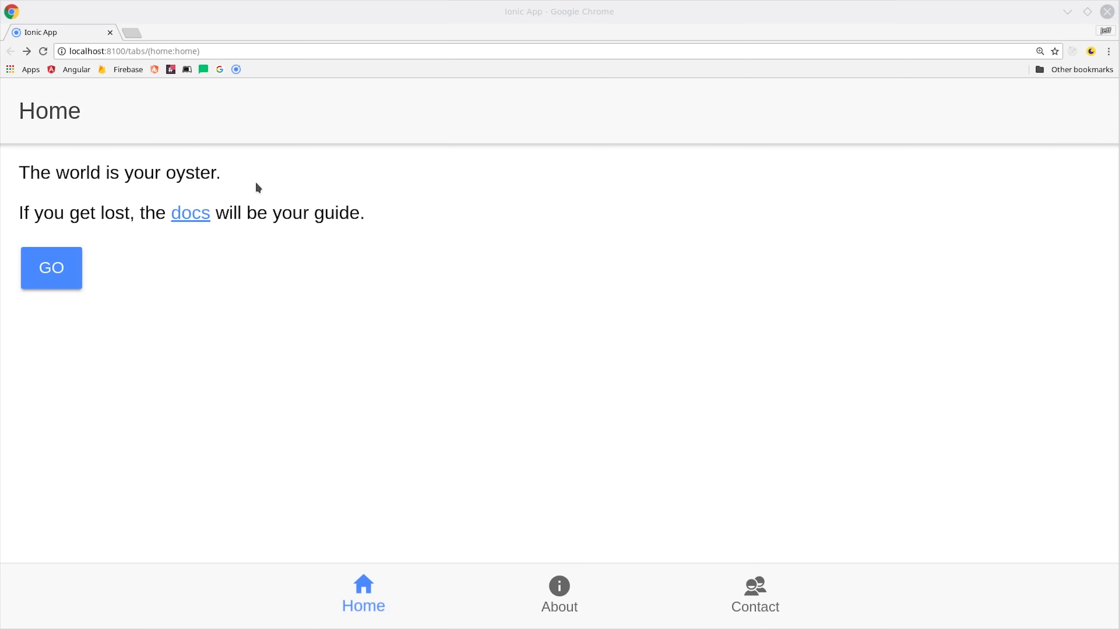
Step: Test the GO button on the Home tab in the running app
click(51, 267)
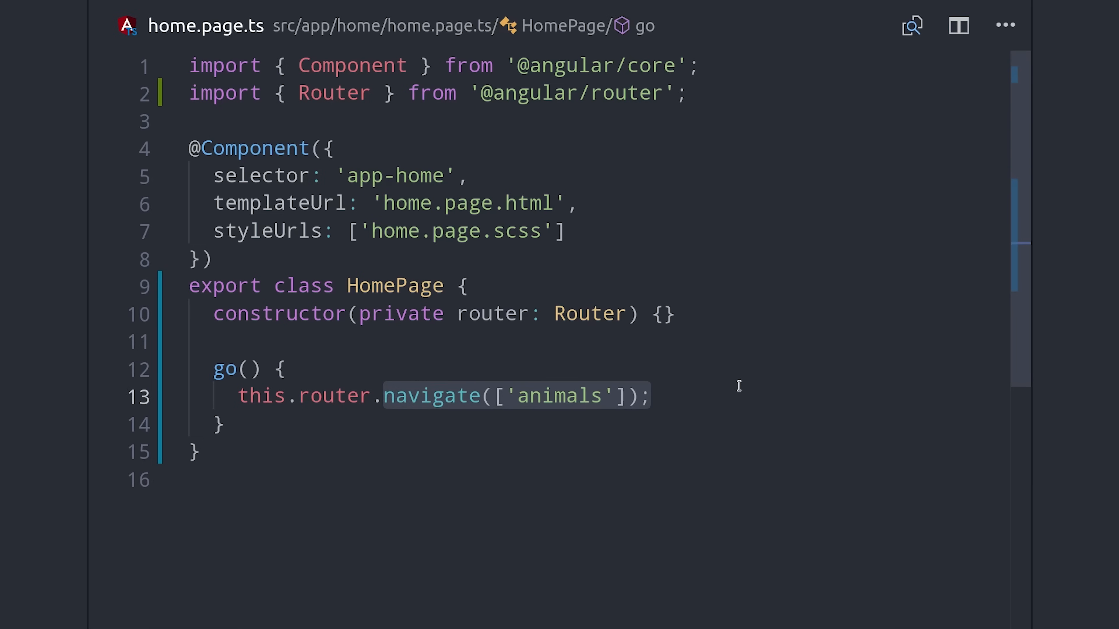
Step: Change go() to call this.router.navigateByUrl('animals'), picking navigateByUrl from IntelliSense
text(naviga)
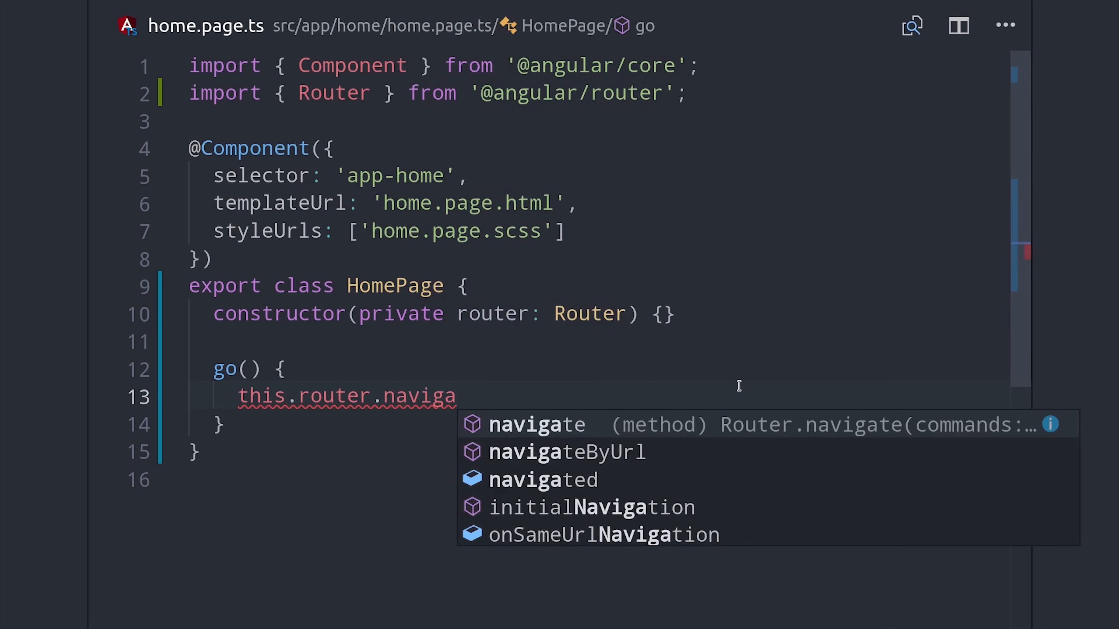
click(564, 451)
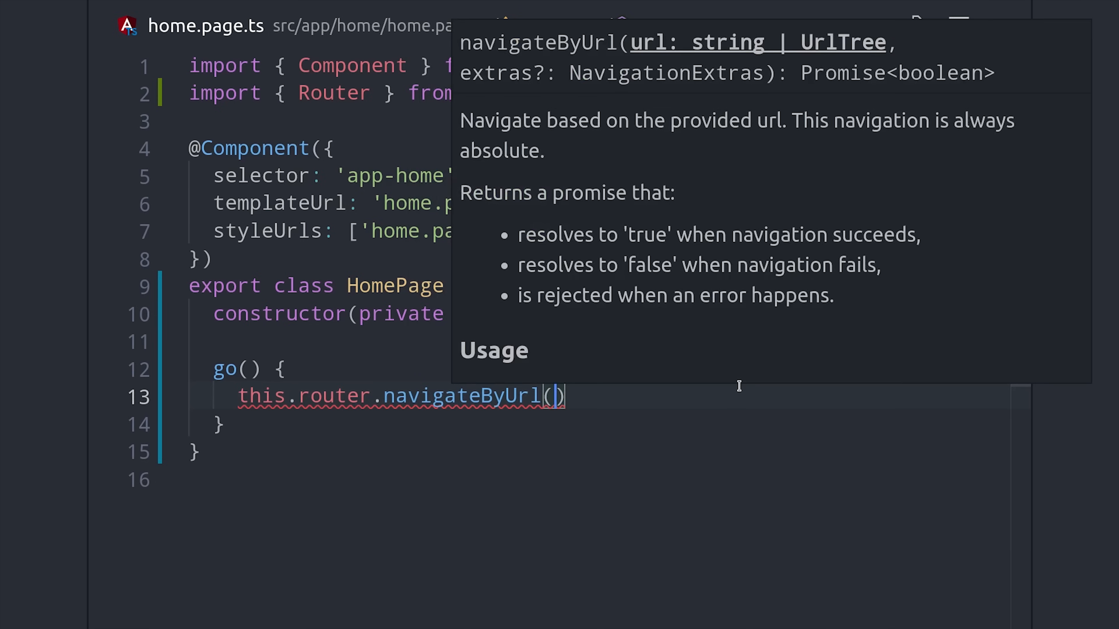
text('anima')
text(ionic g)
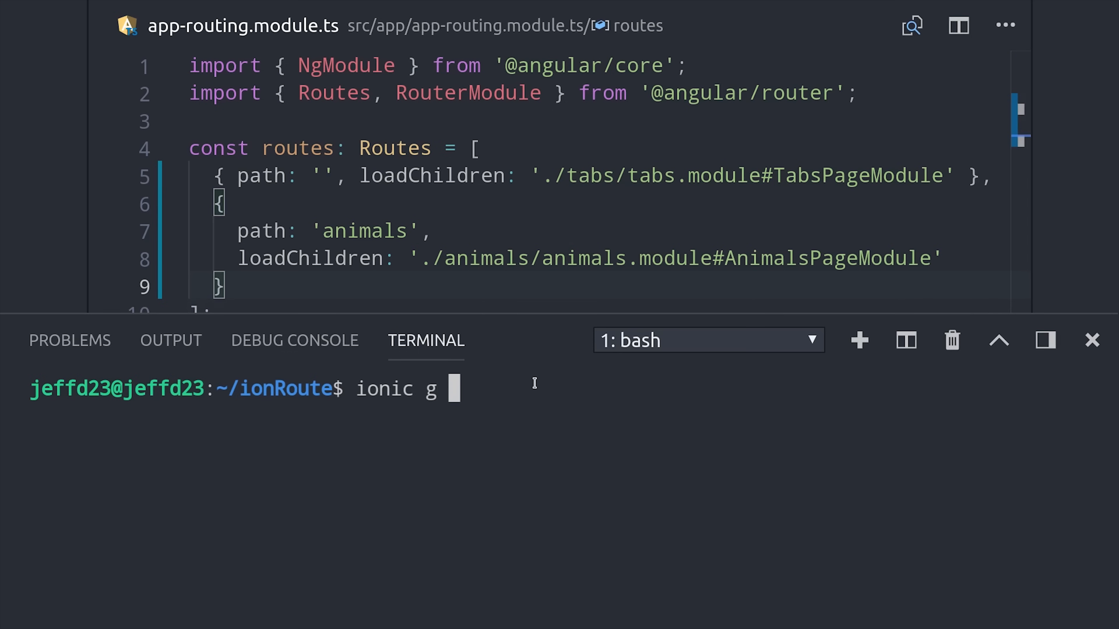
Step: Generate the animals/profile component with ionic g c and bring up animals.module.ts
text(c)
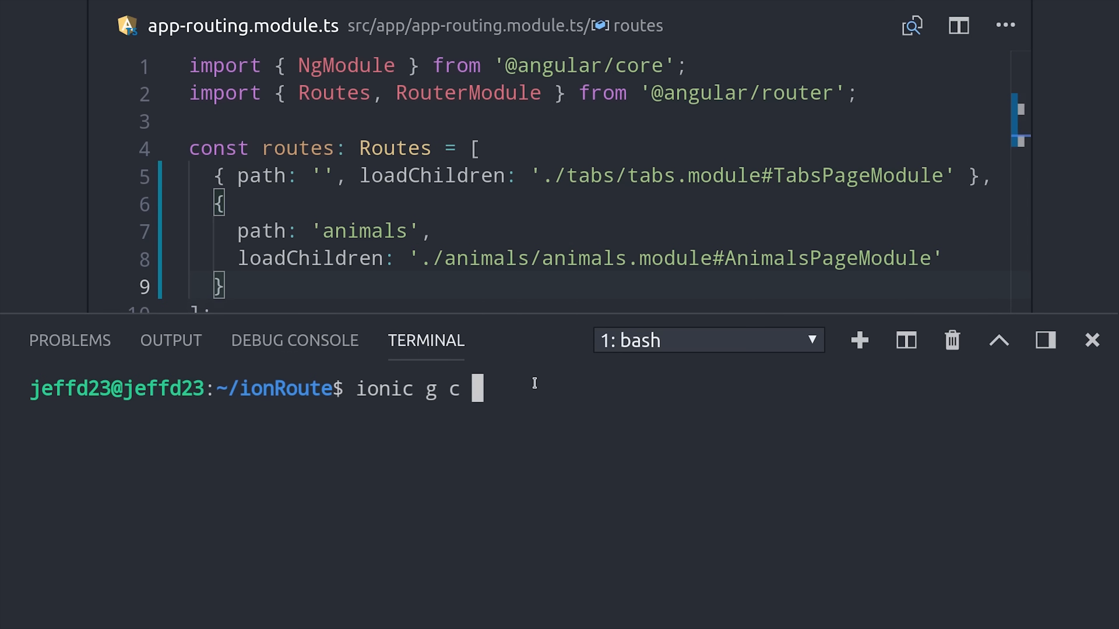
text(animals/bio)
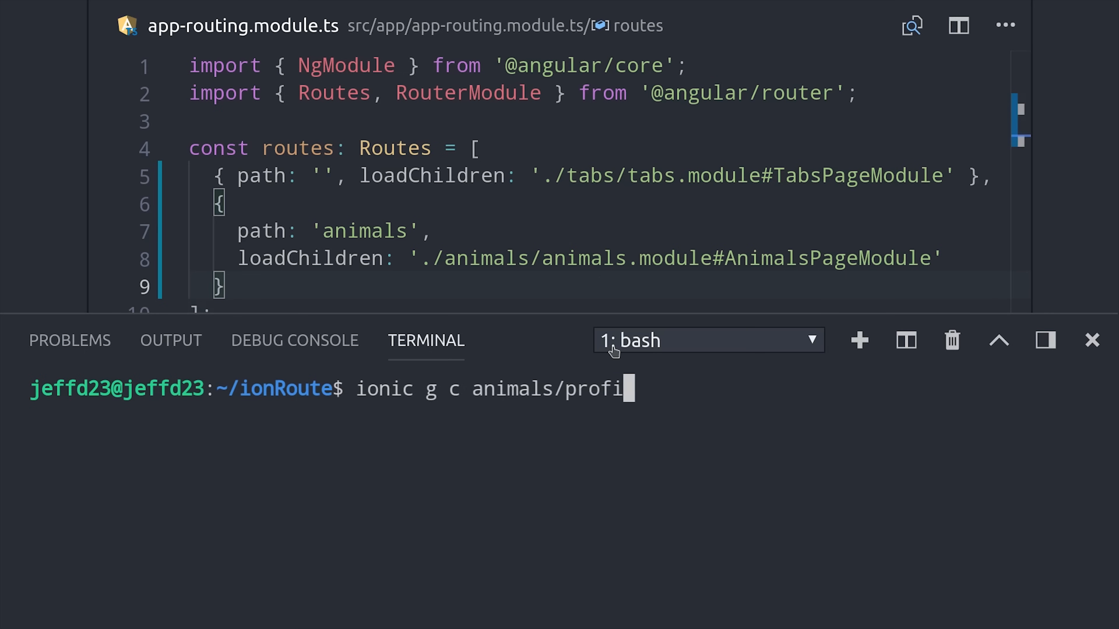
text(le)
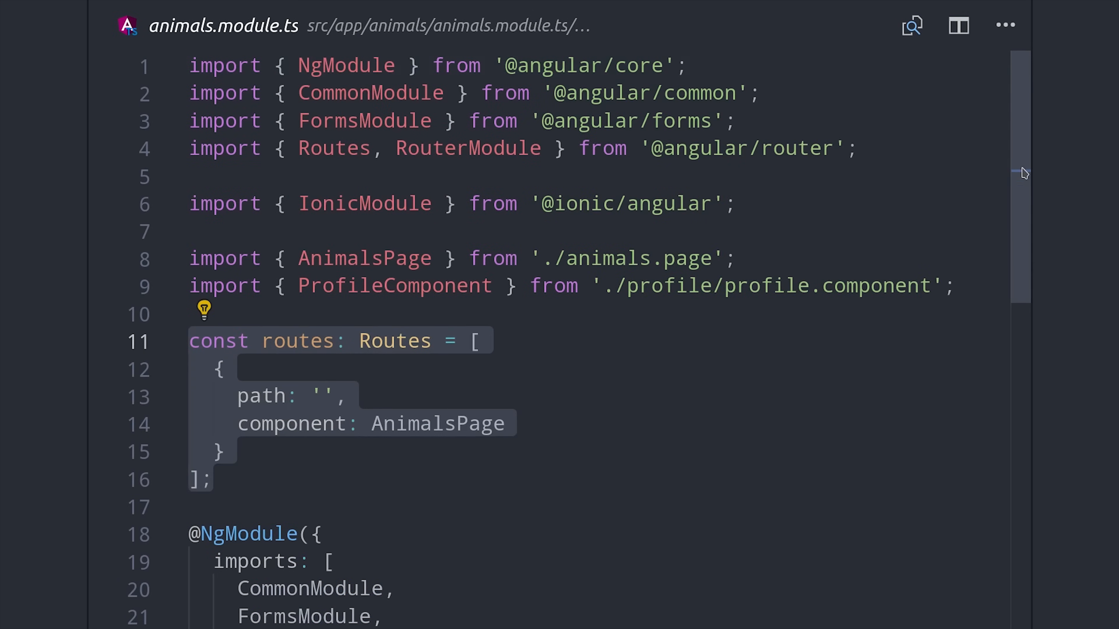
Step: Add the route { path: ':id', component: ProfileComponent } after the AnimalsPage route
scroll(down, 3)
text(,)
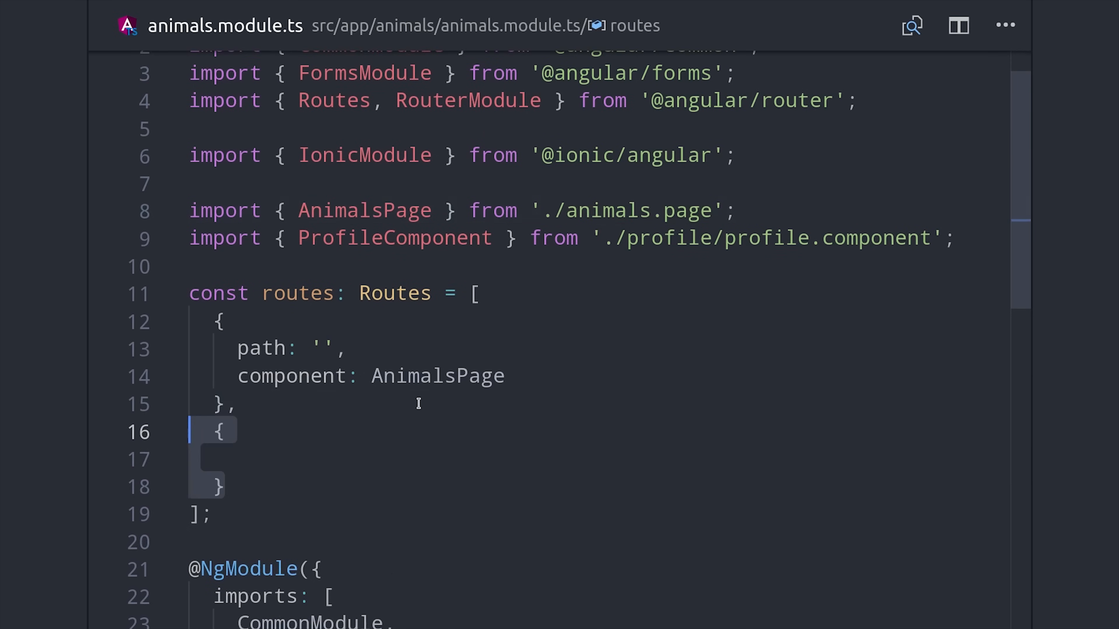
text(path: ':id')
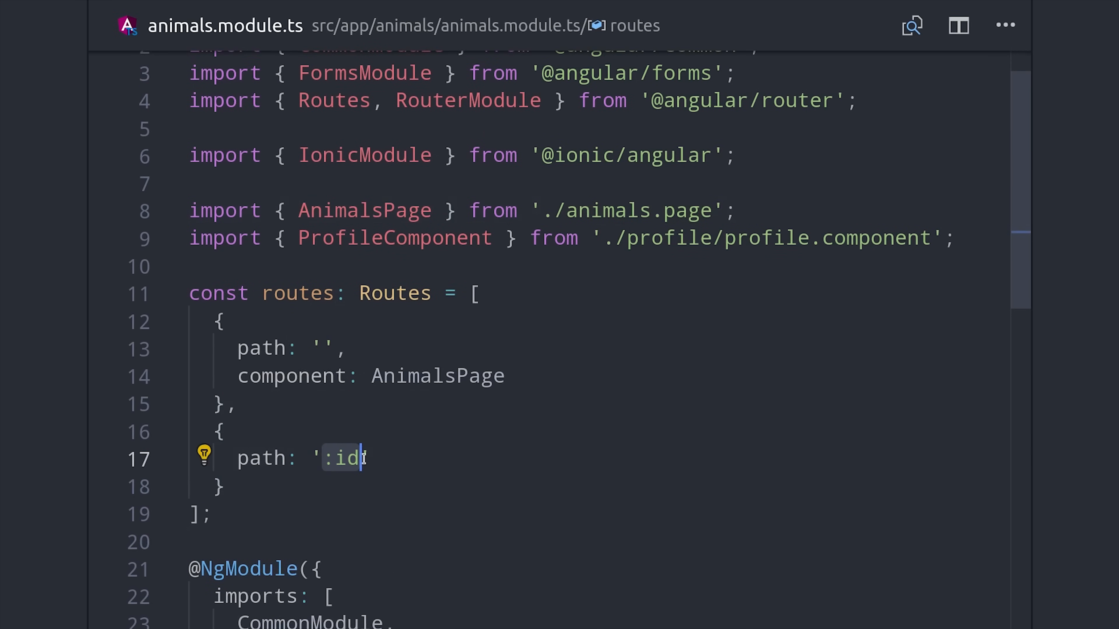
text(component: ProfileComponent)
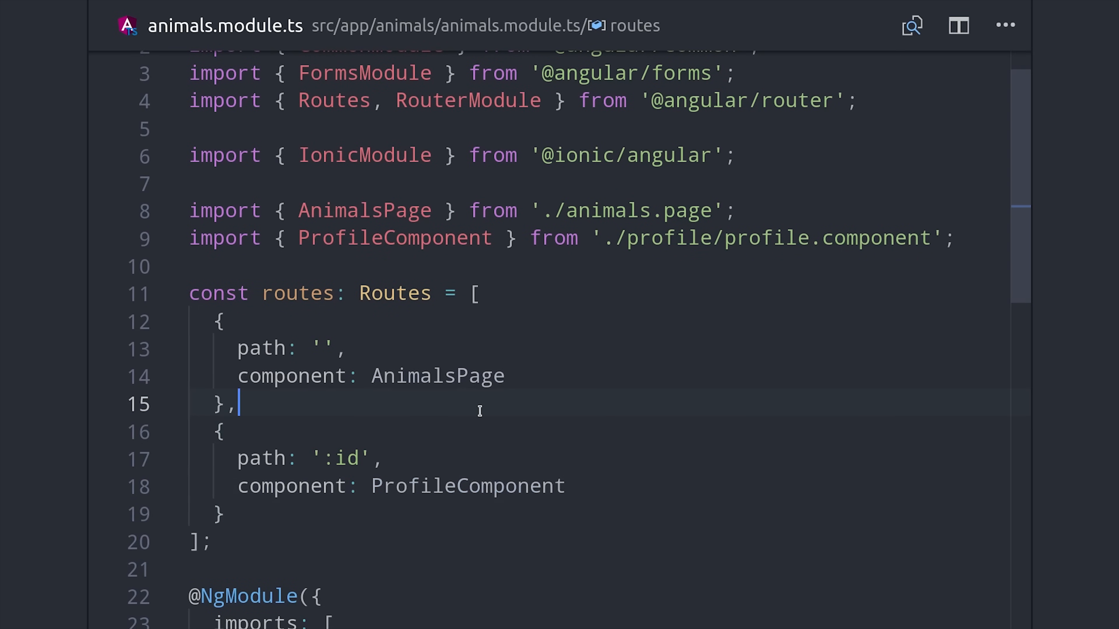
click(511, 25)
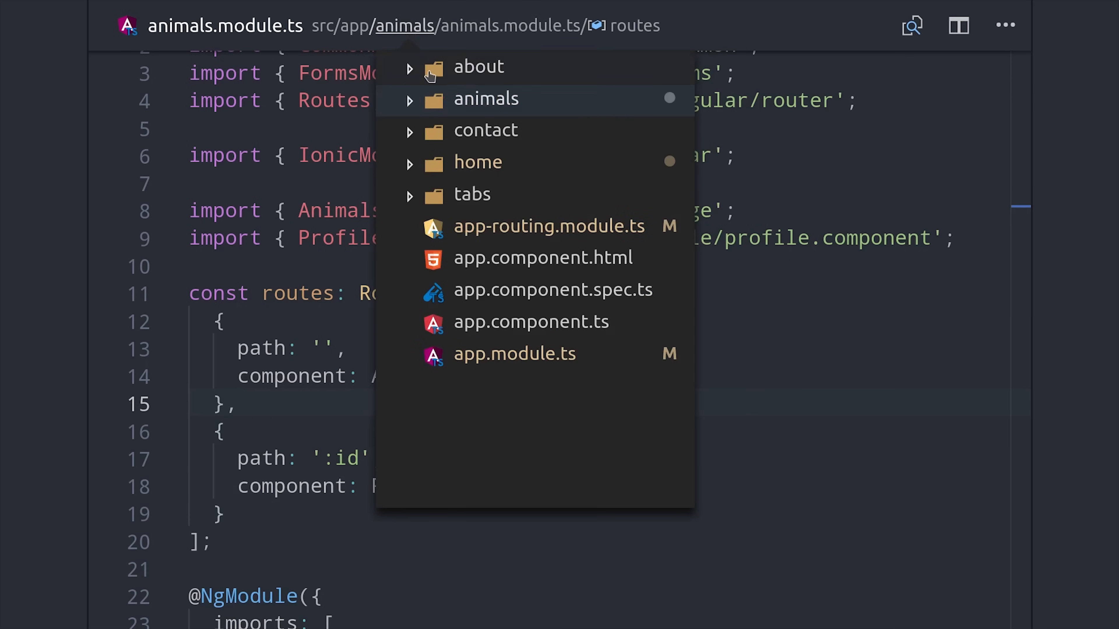
Step: In home.page.html replace the placeholder abcdefg in the Animals href with someid
click(477, 162)
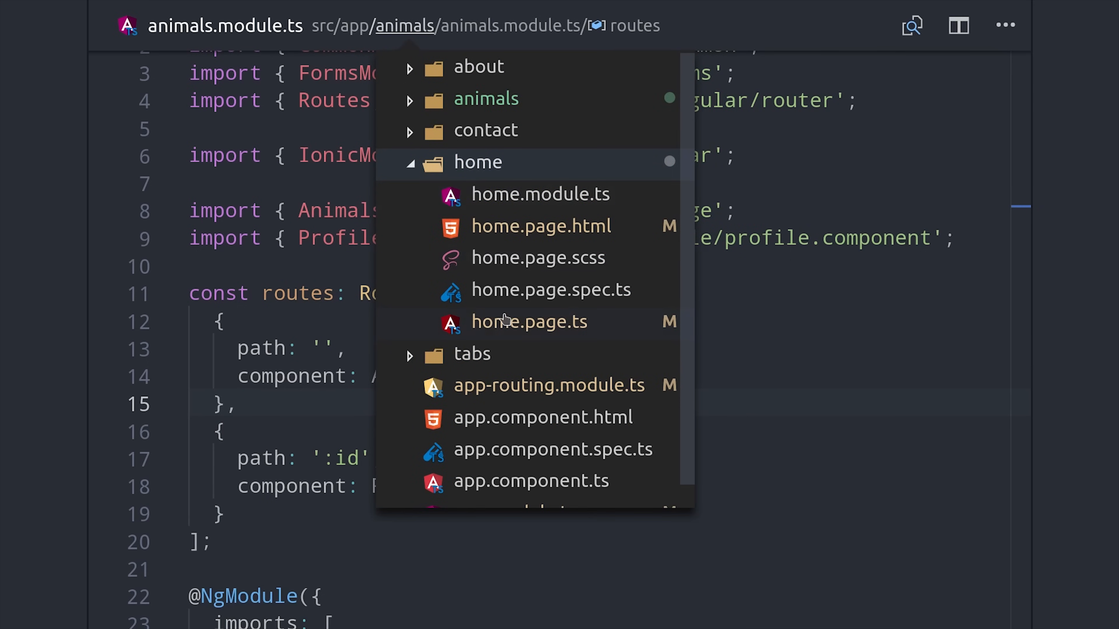
click(541, 225)
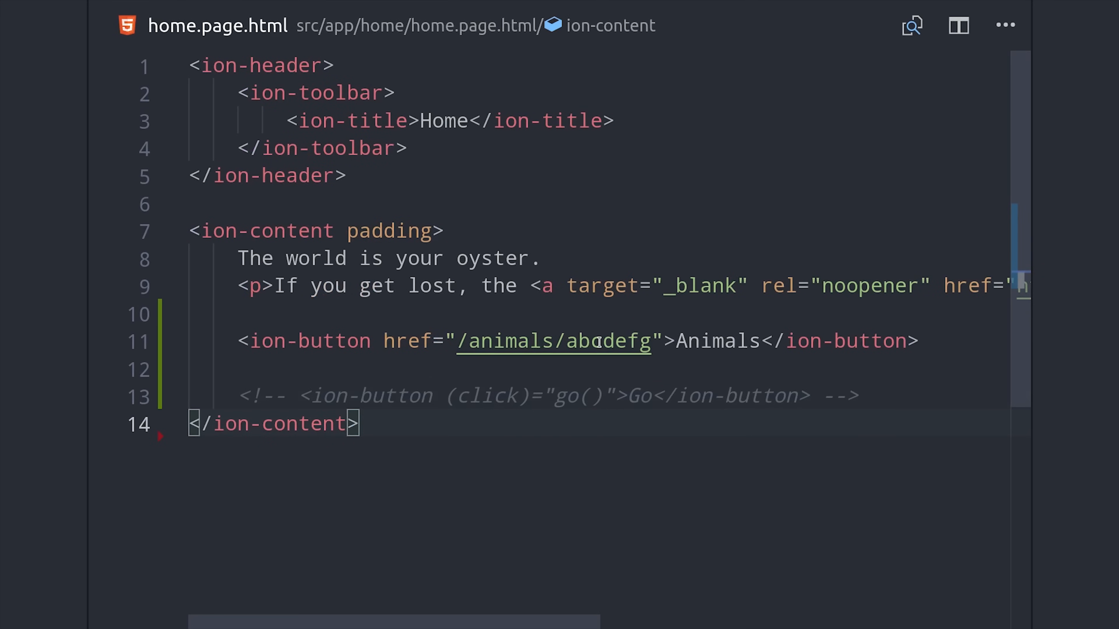
double_click(502, 341)
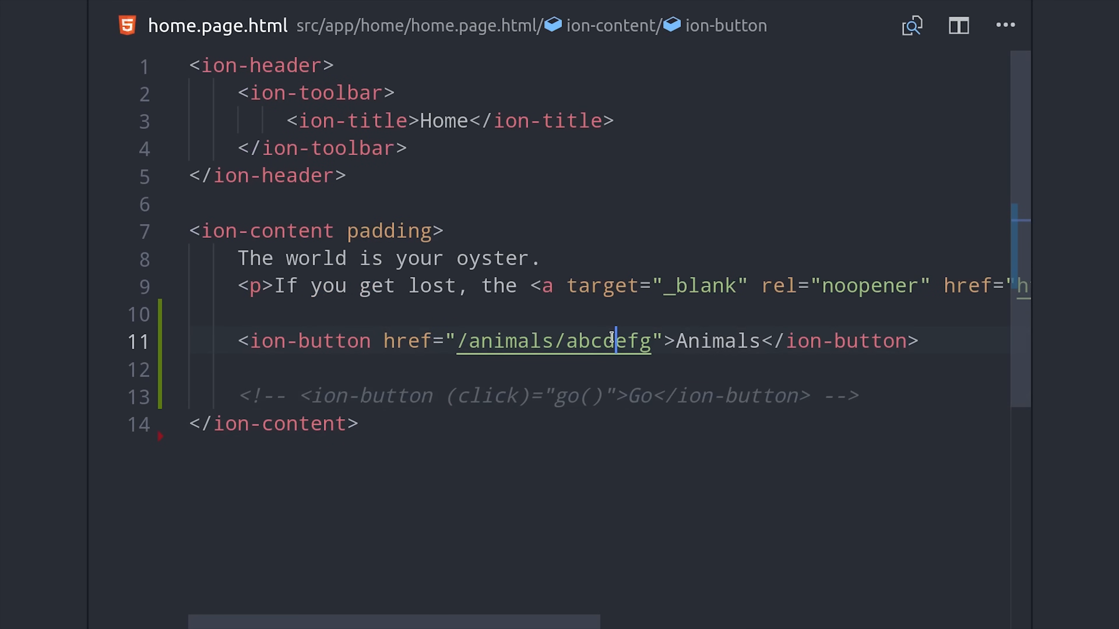
text(some)
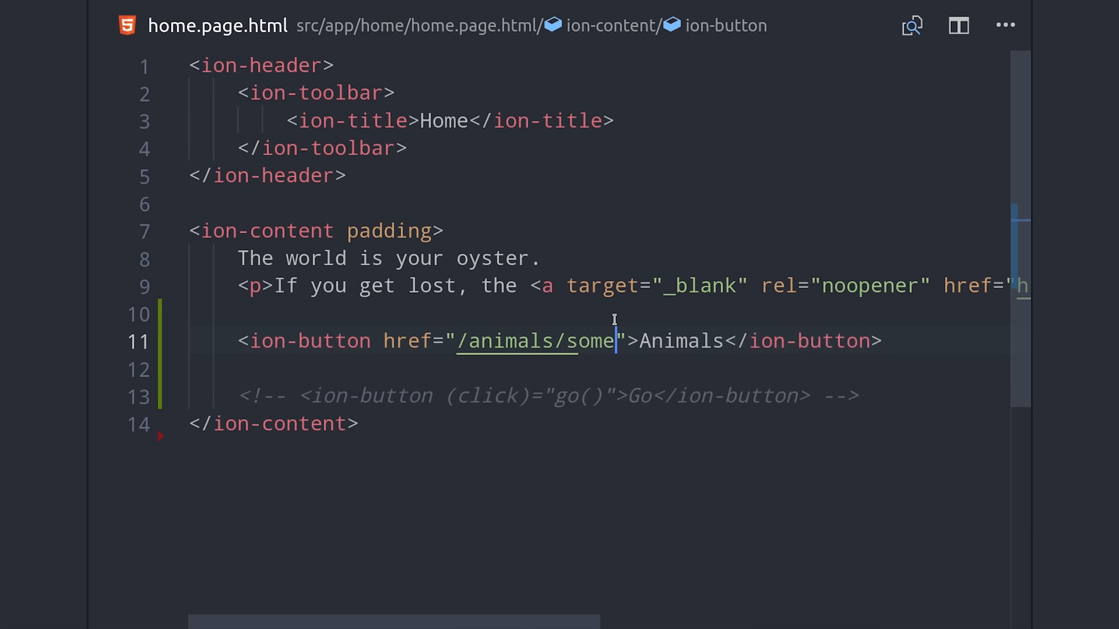
text(id)
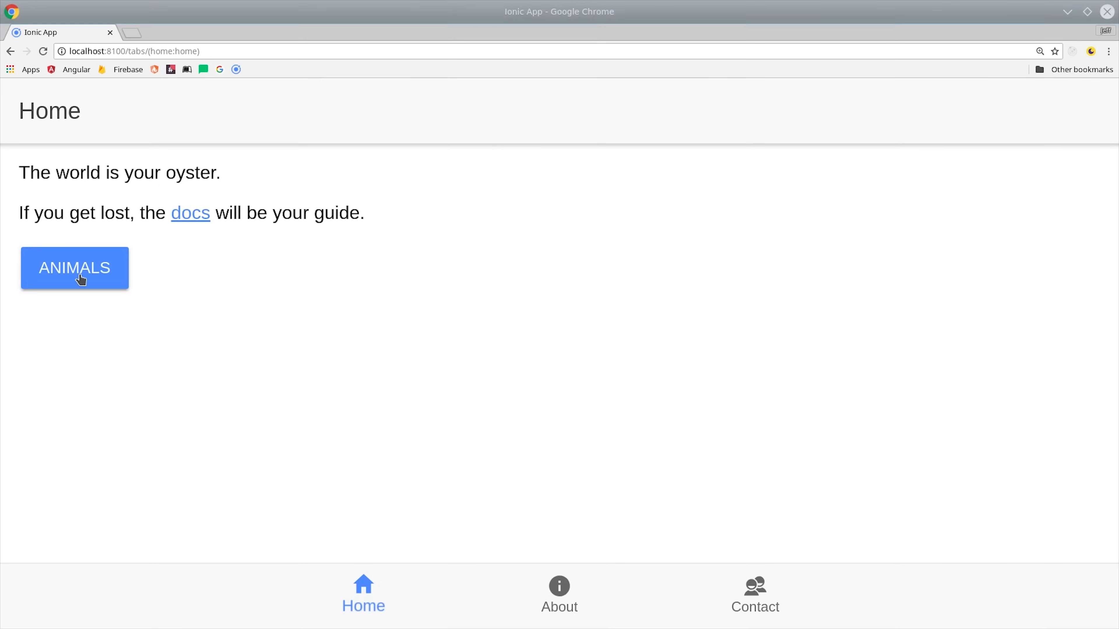
Step: Use the Home tab's Animals button to reach /animals/someid showing "profile works!"
click(74, 268)
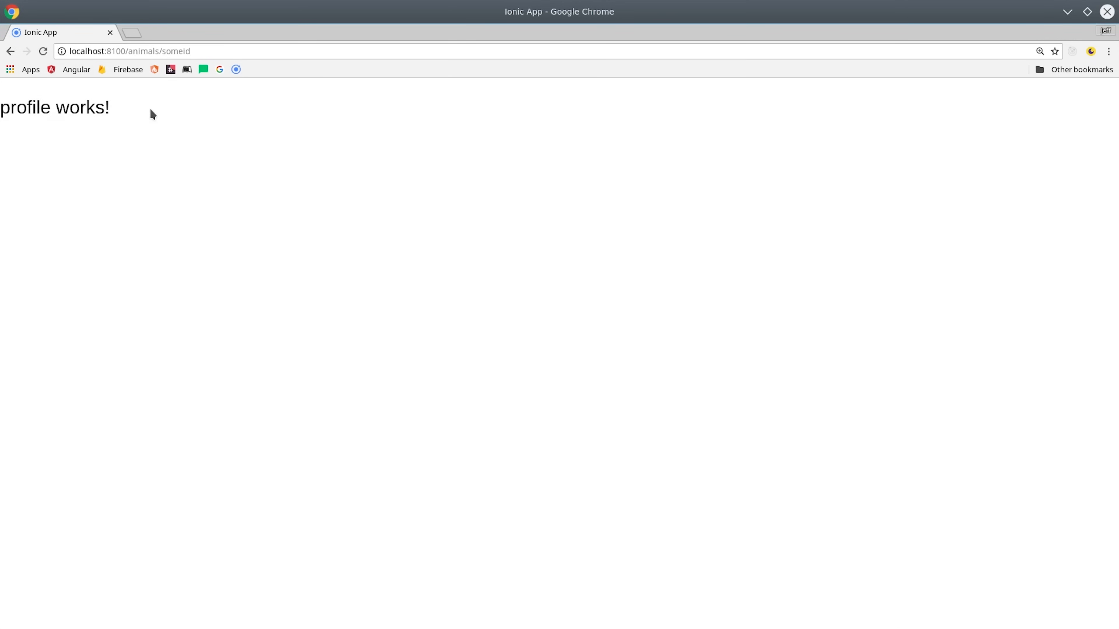
mouse_move(241, 139)
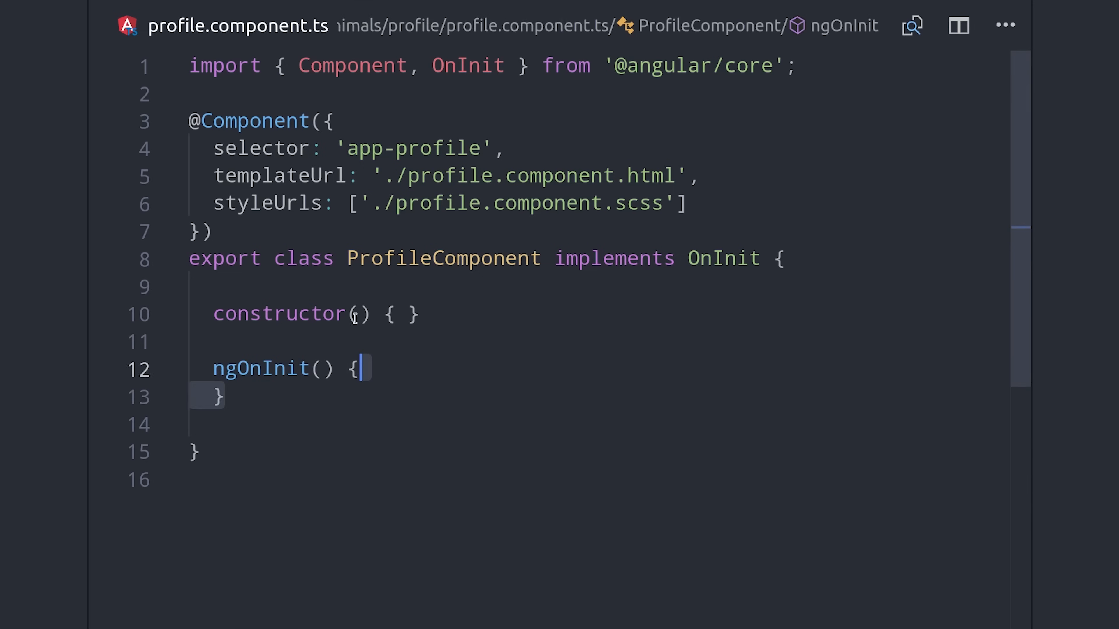
Step: Inject ActivatedRoute as private route in the ProfileComponent constructor
text(private route: ActivatedRoute)
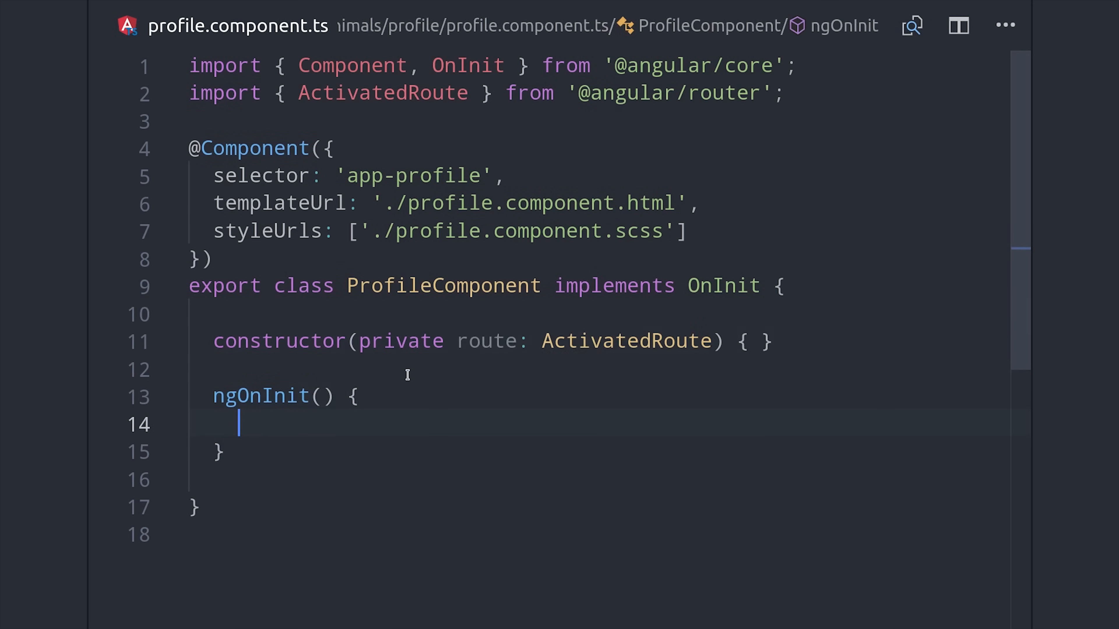
text(this.route)
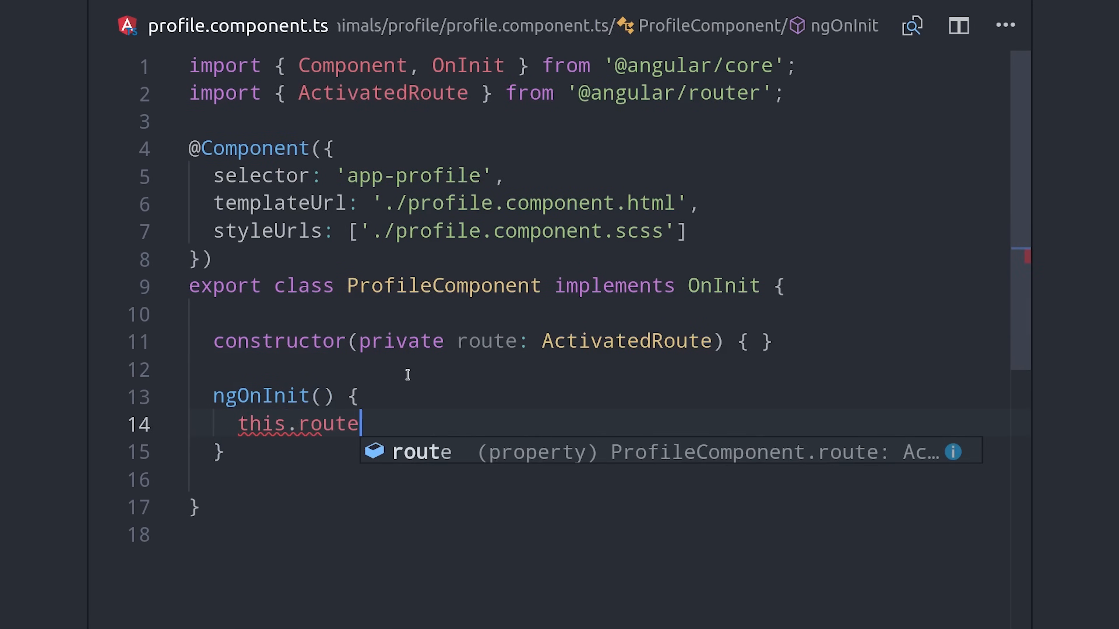
text(.)
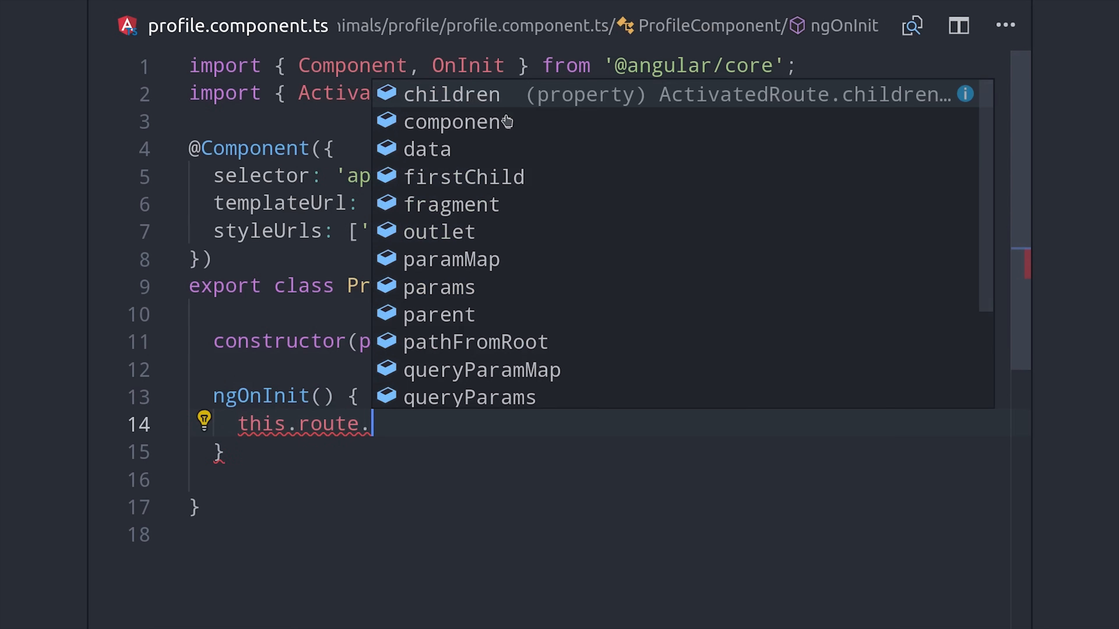
scroll(down, 3)
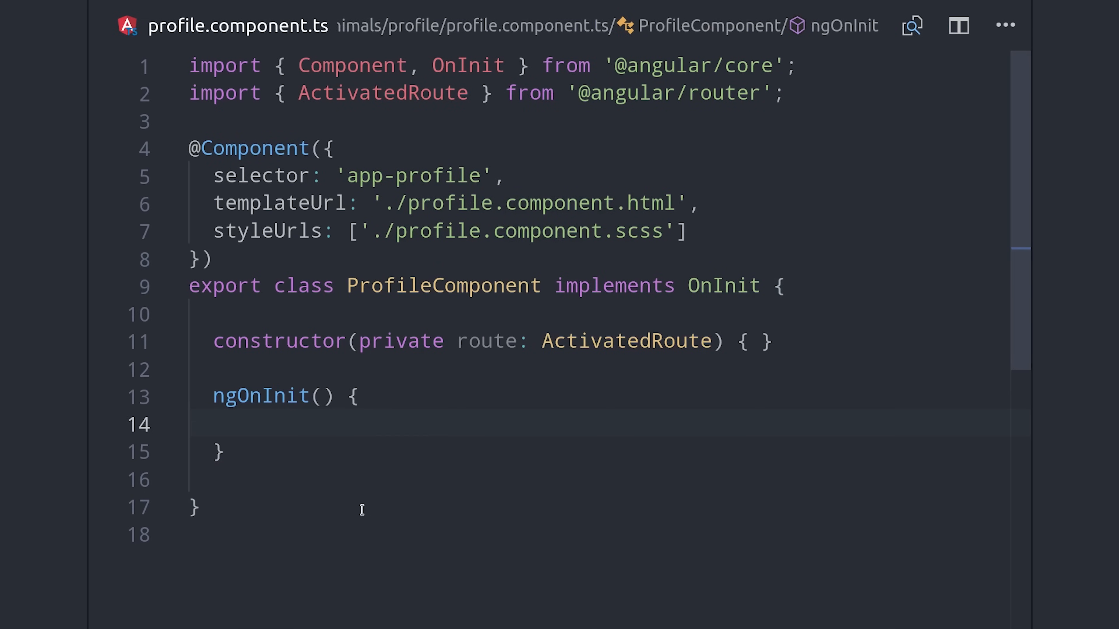
Step: In ngOnInit read the id with this.route.snapshot.paramMap.get('id') and show it in the template
text(this.)
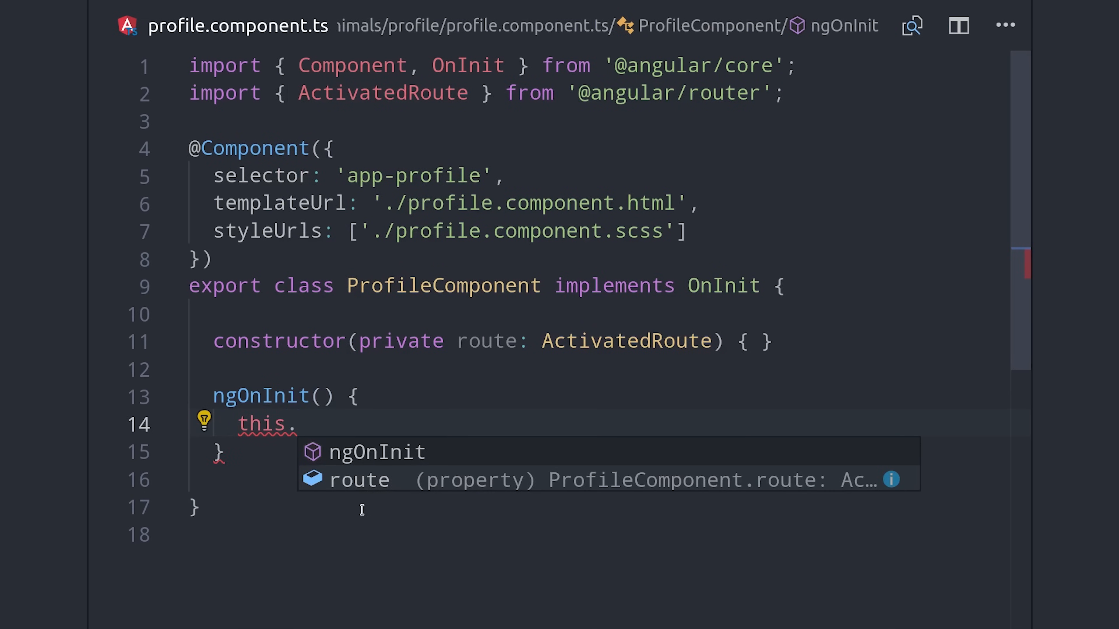
text(route)
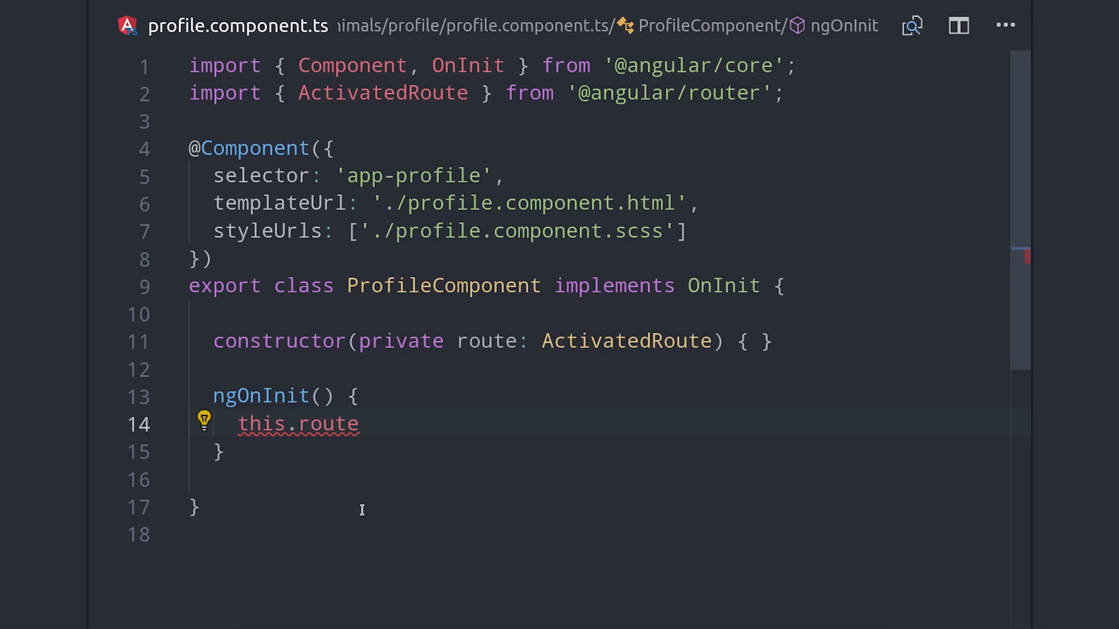
text(.snapshot.paramMap.get('id');)
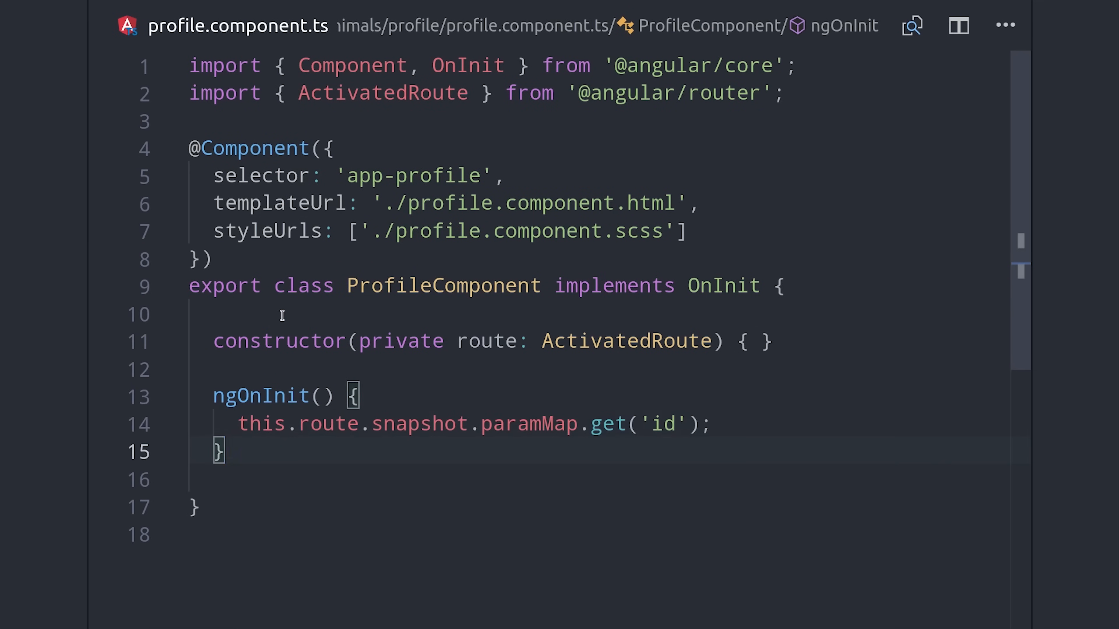
text(id)
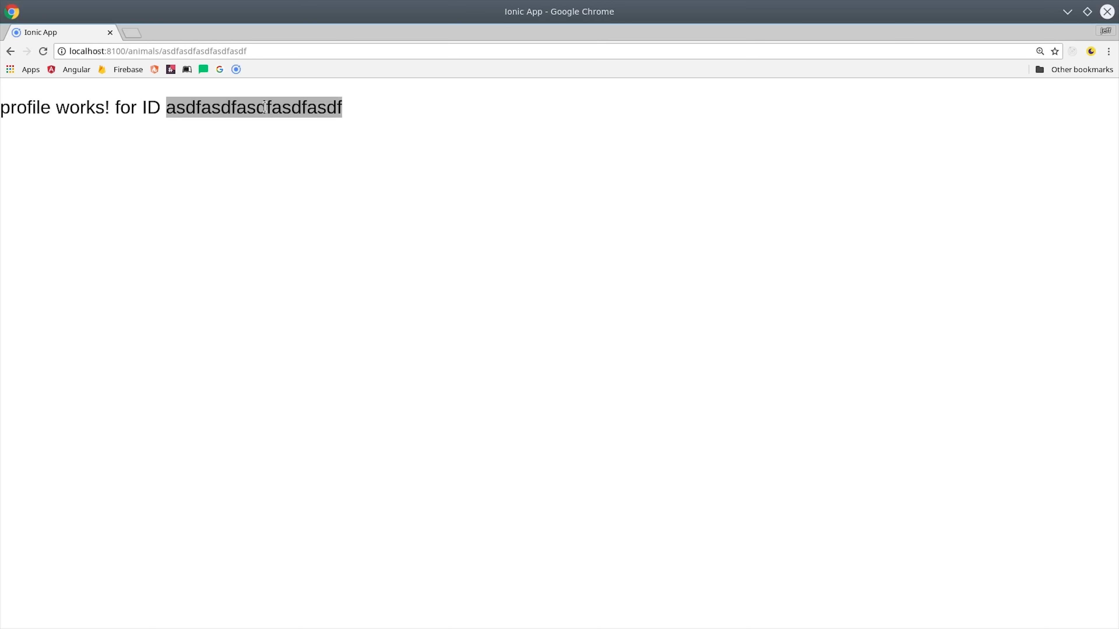
Step: Edit the id in the address bar to abcd so the profile page shows the new id
click(309, 137)
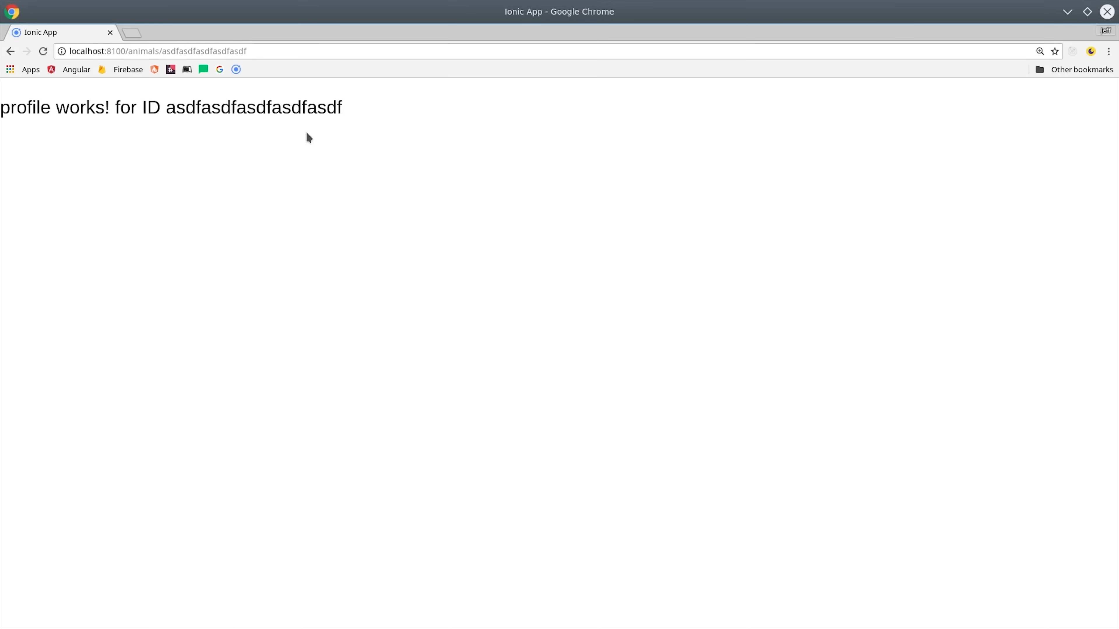
double_click(253, 107)
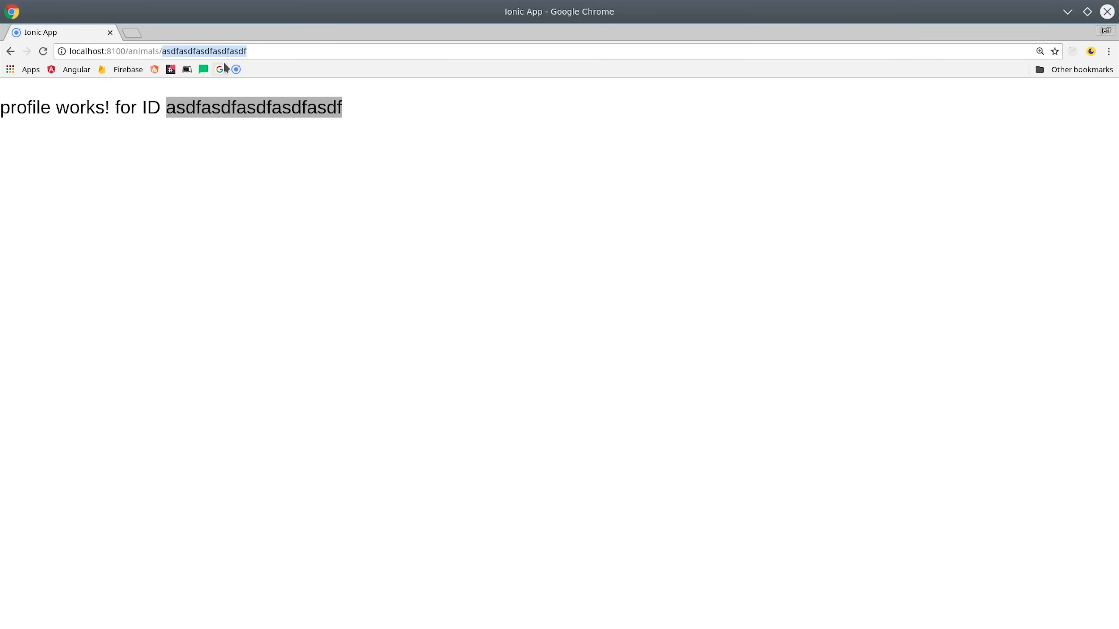
text(abcd)
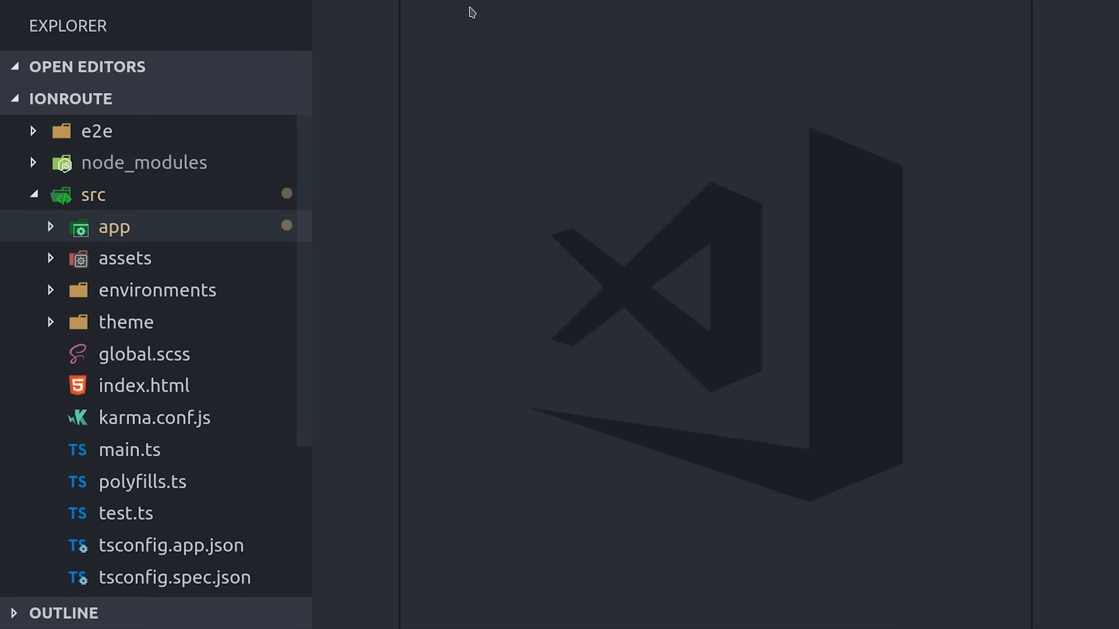
Step: Browse src/app/tabs to tabs.router.module.ts and highlight the home route's path and named outlet
click(114, 227)
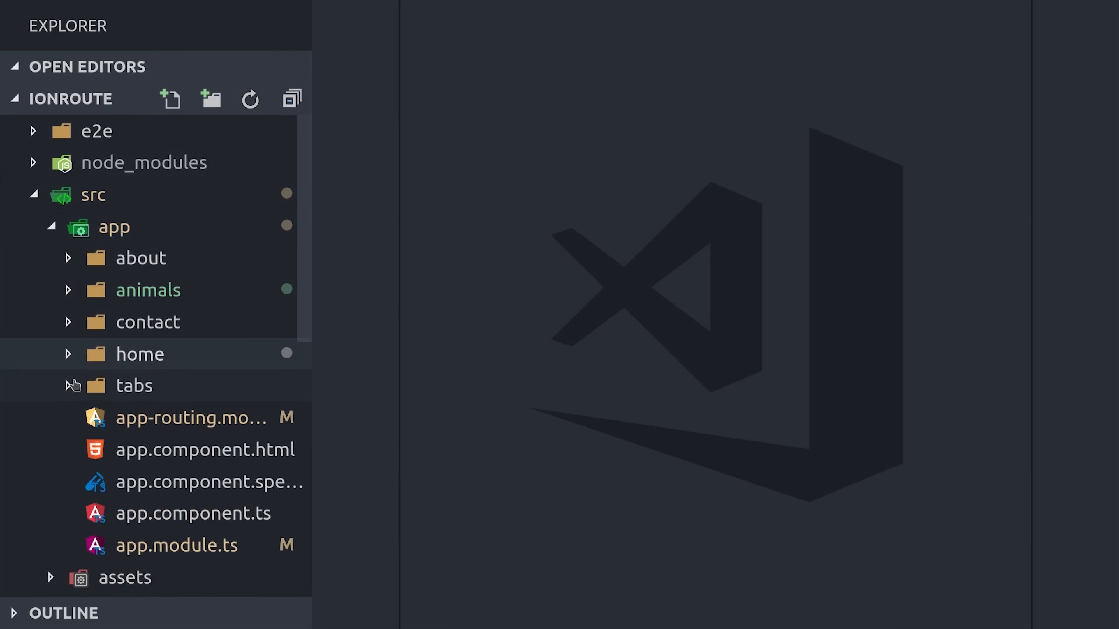
click(134, 384)
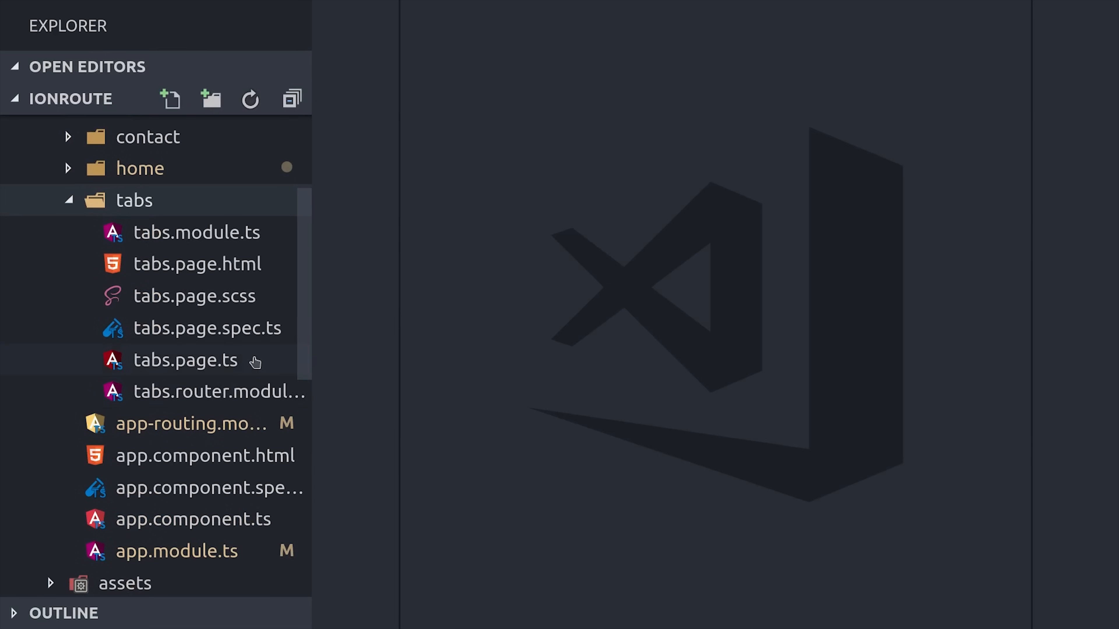
click(219, 391)
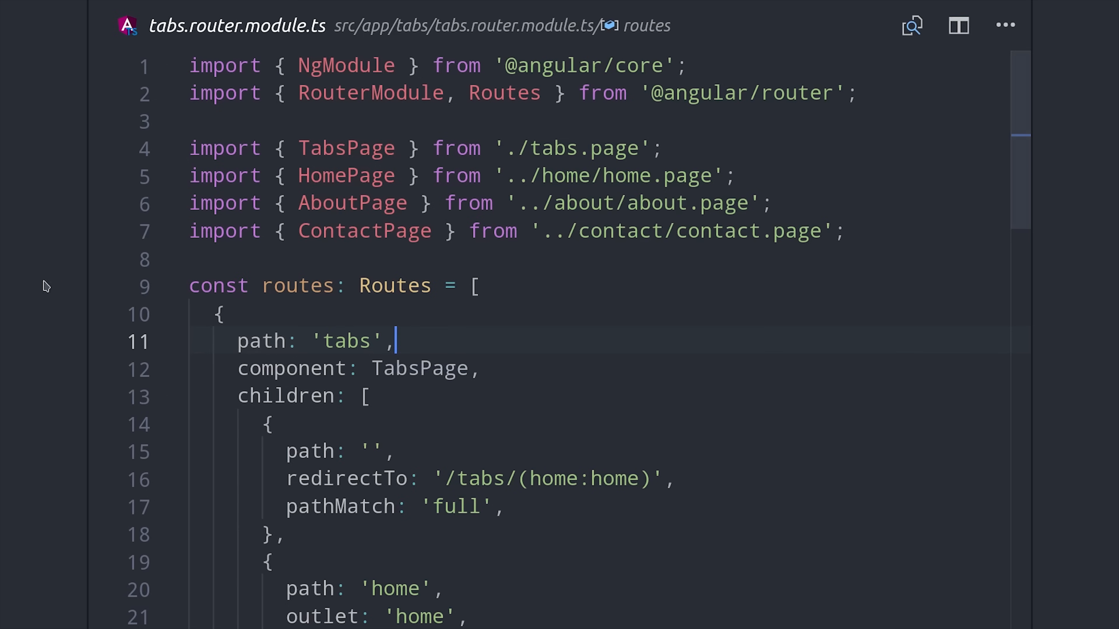
scroll(down, 3)
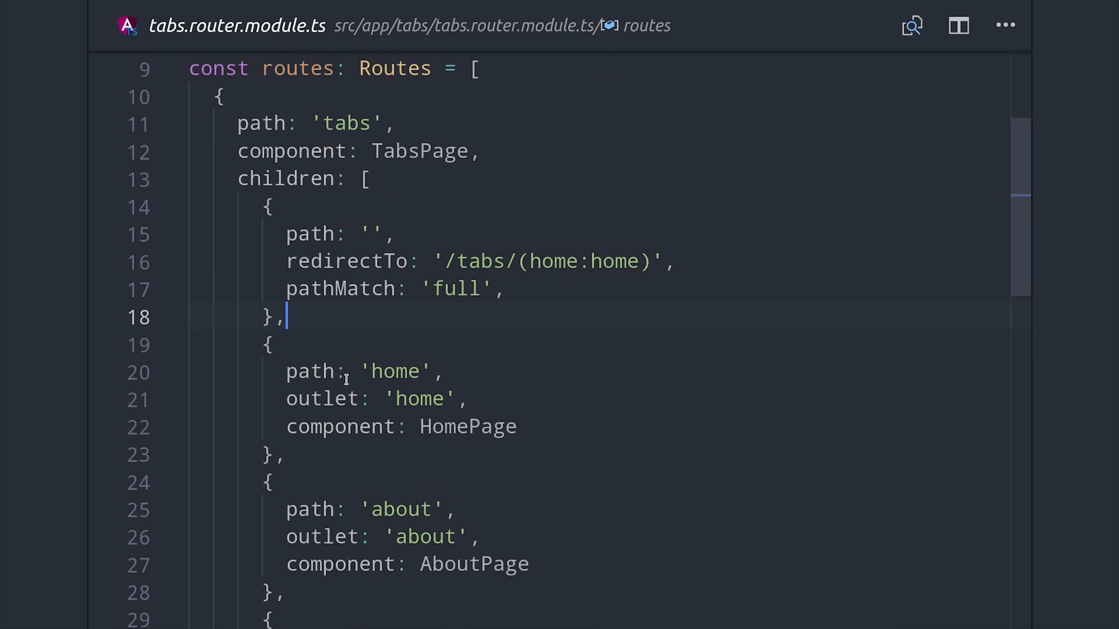
double_click(311, 371)
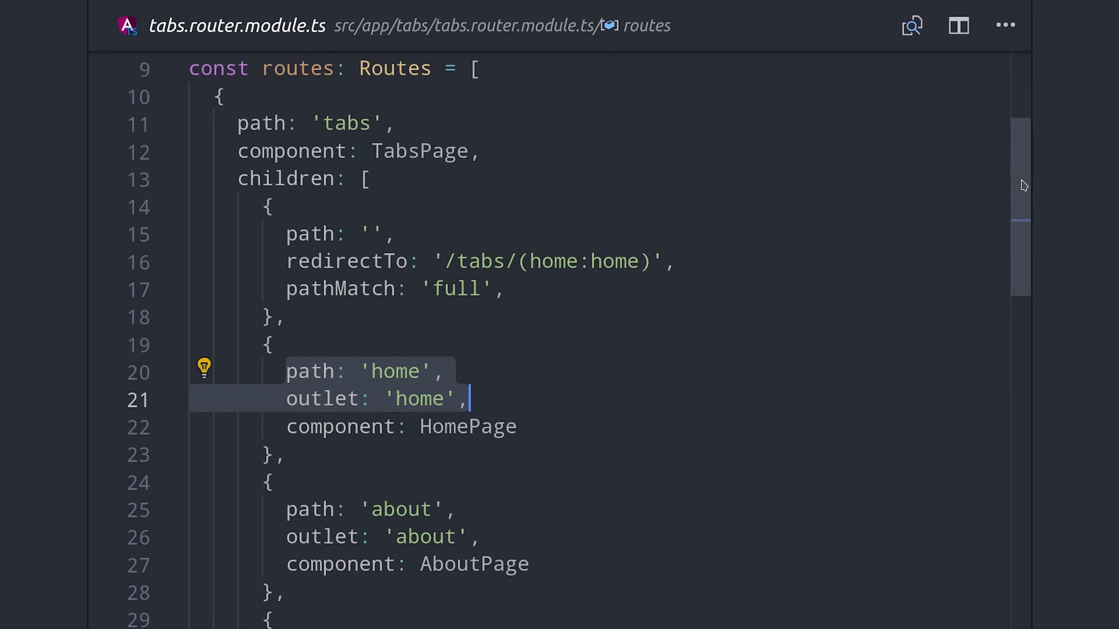
scroll(down, 3)
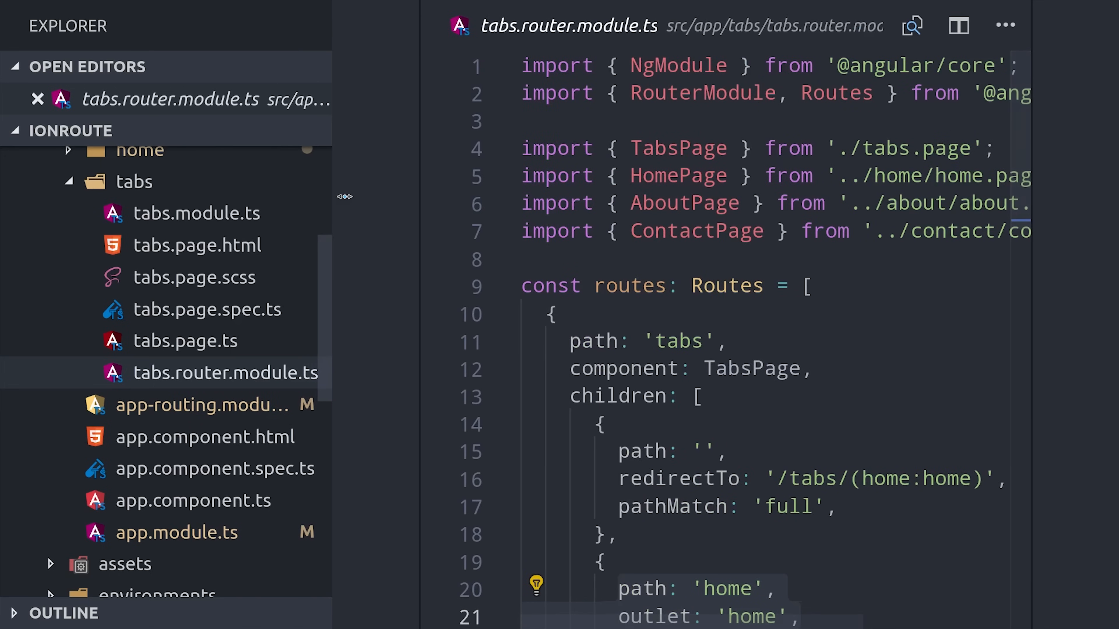
mouse_move(197, 245)
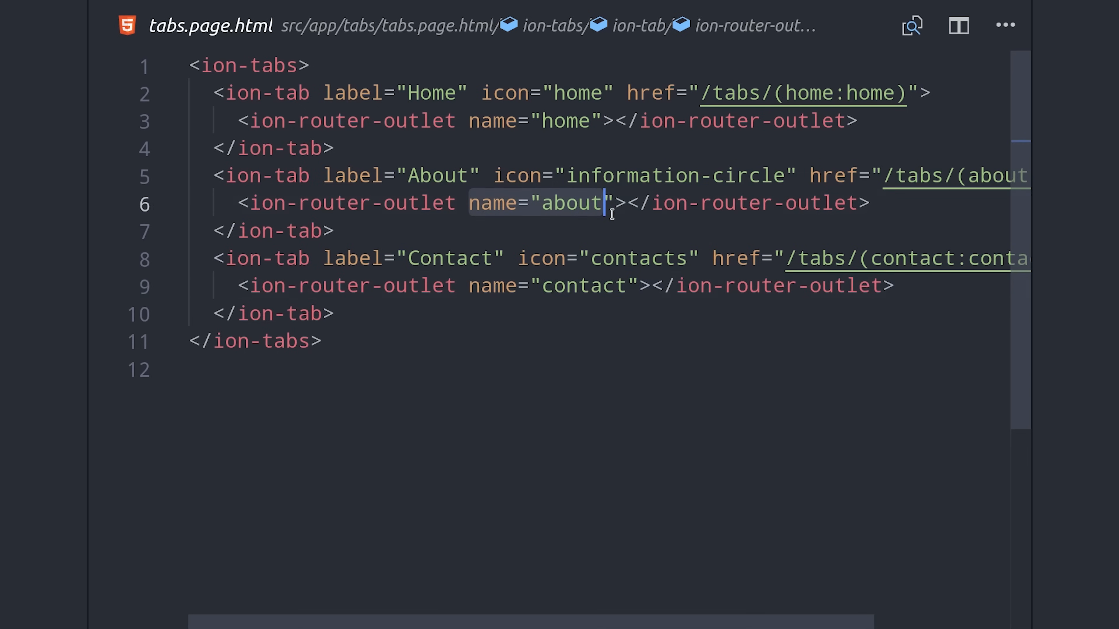
Step: Review the About tab's name="about" ion-router-outlet in tabs.page.html
click(595, 120)
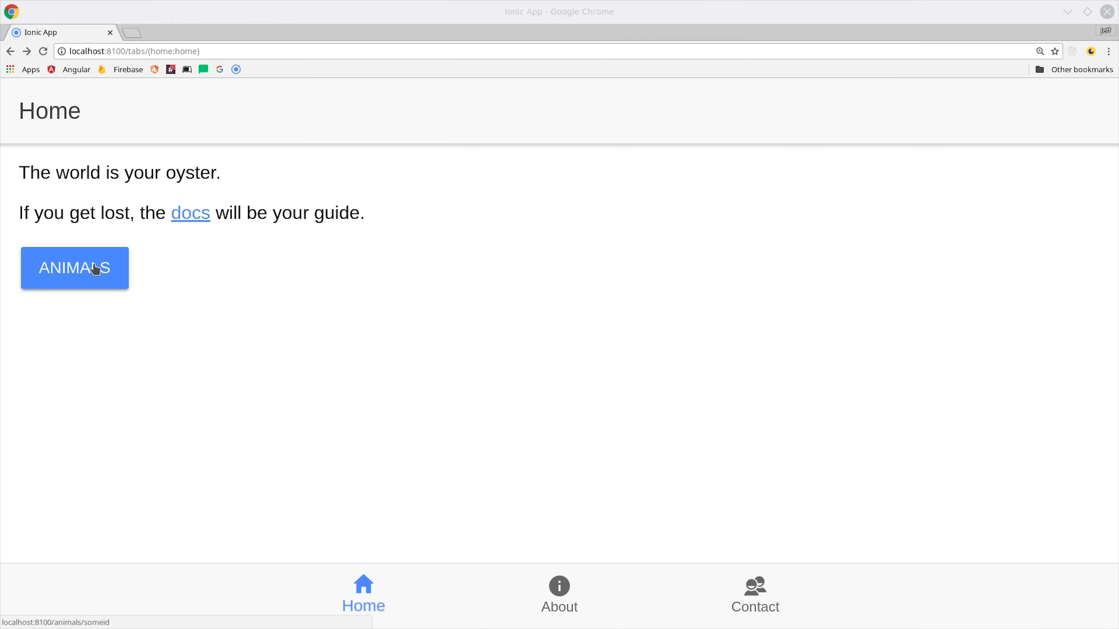
click(74, 268)
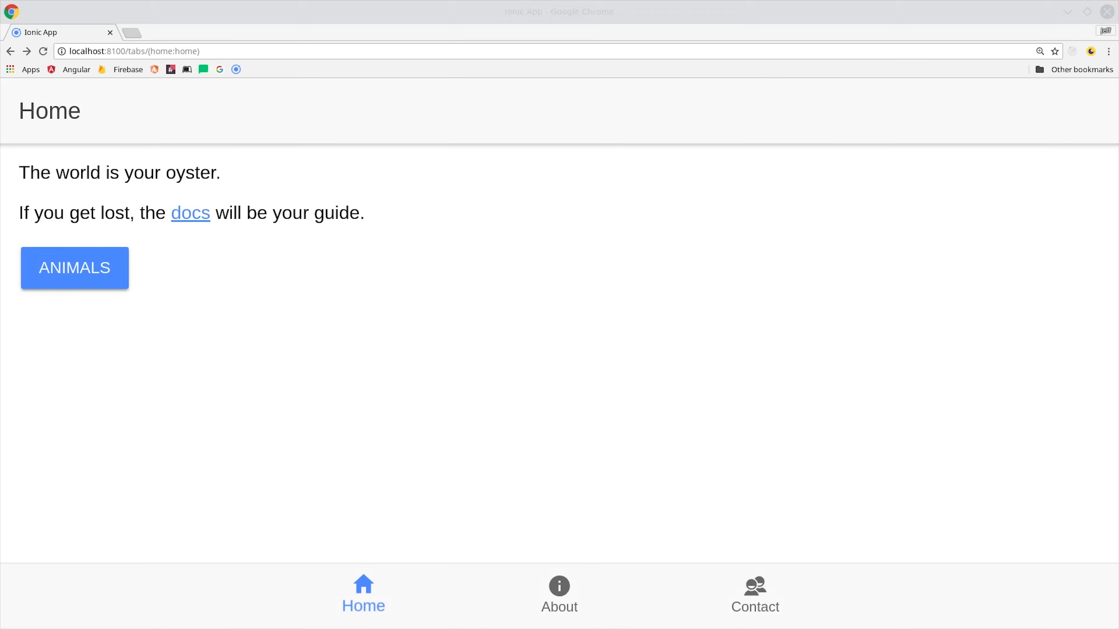
mouse_move(175, 241)
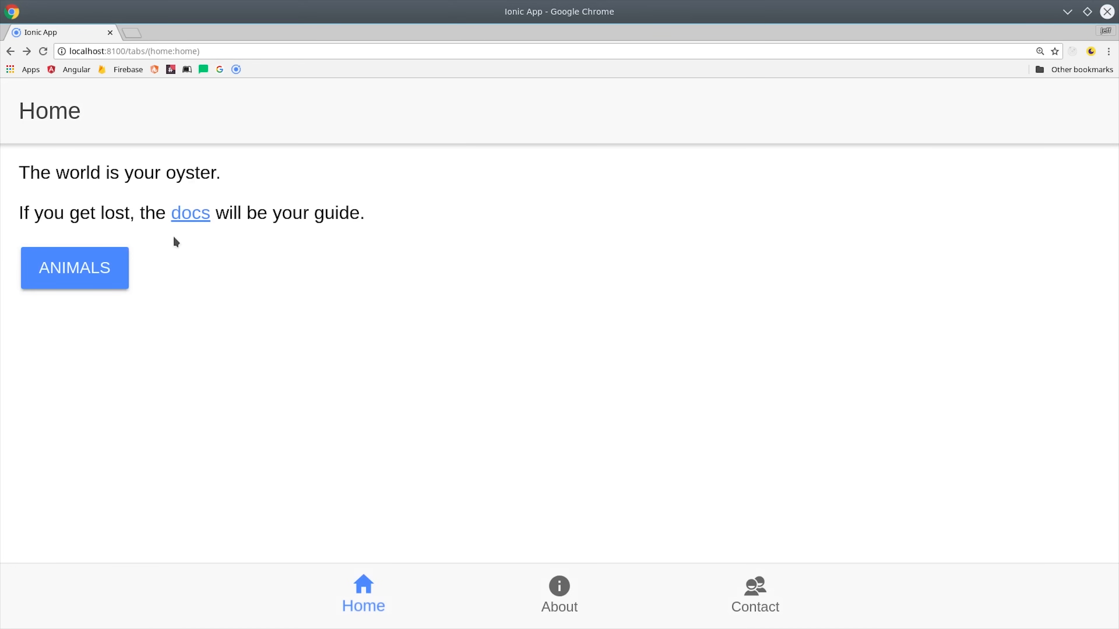
click(74, 268)
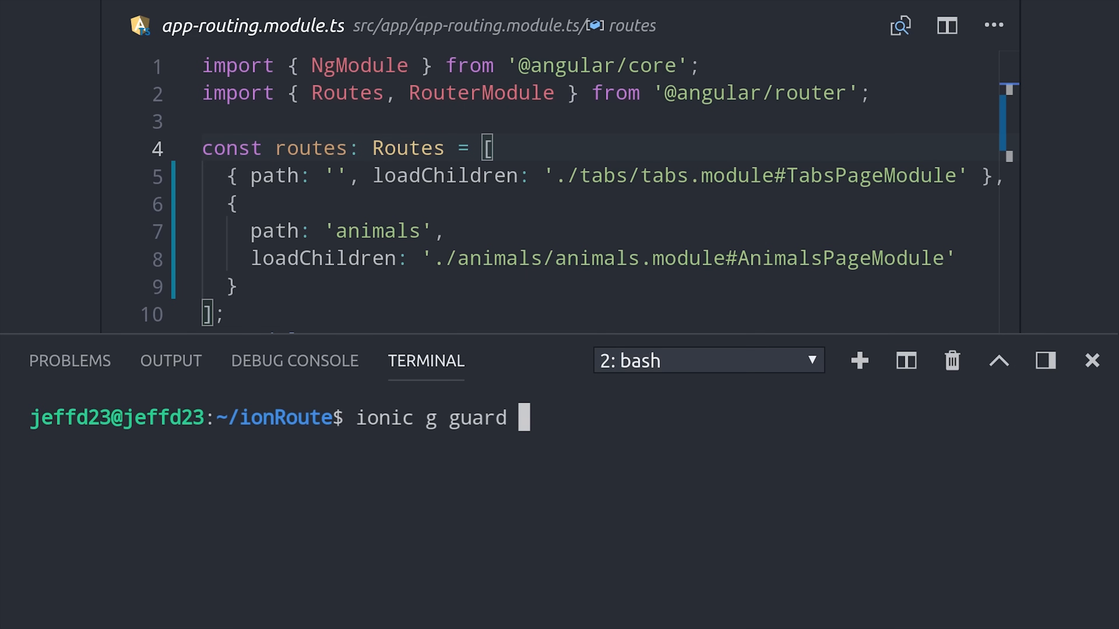
mouse_move(482, 515)
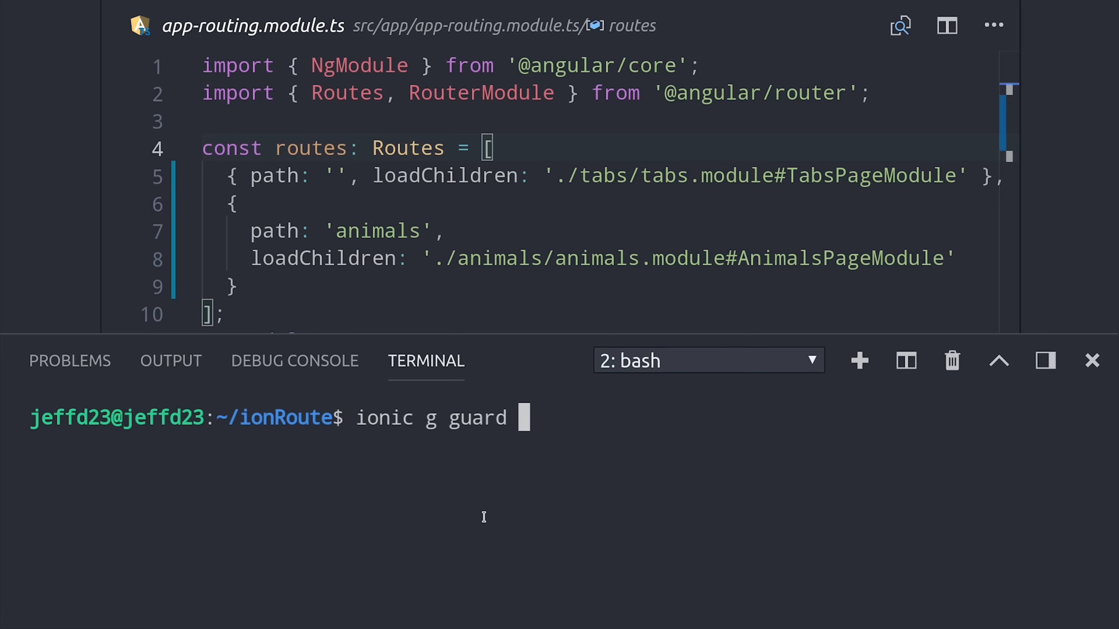
Step: Generate the auth guard with ionic g guard auth and bring up auth.guard.ts in the Explorer
text(au)
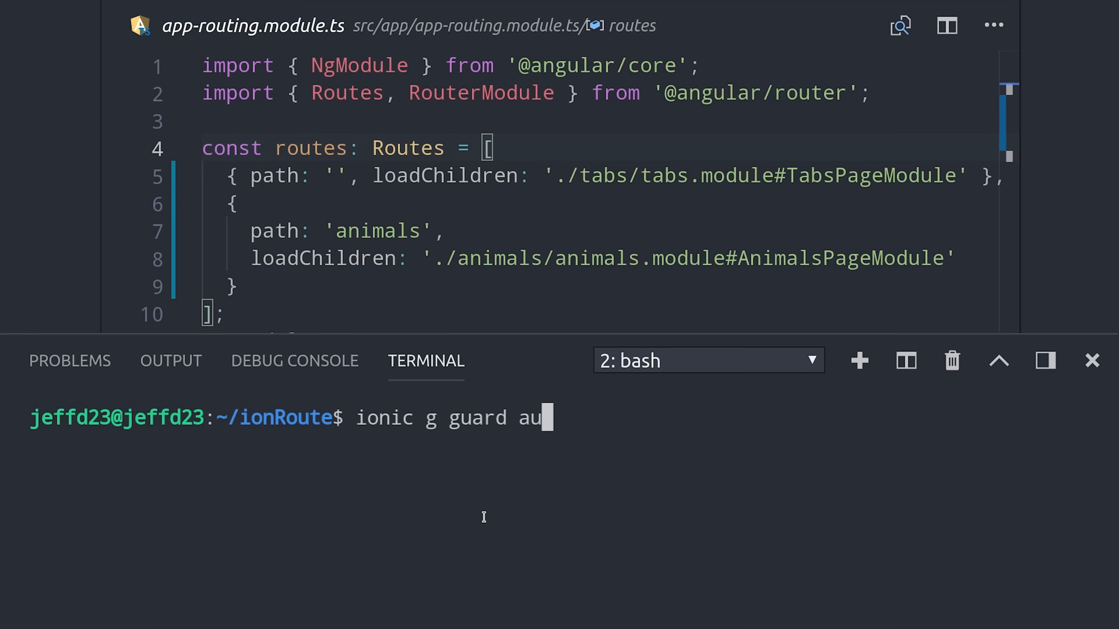
text(th)
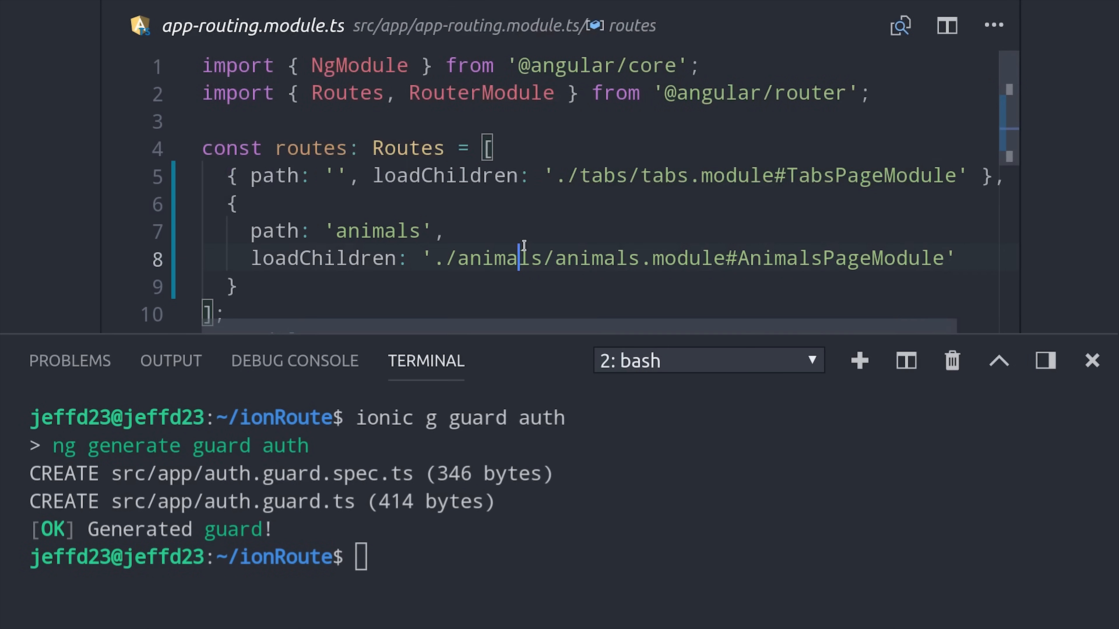
click(479, 25)
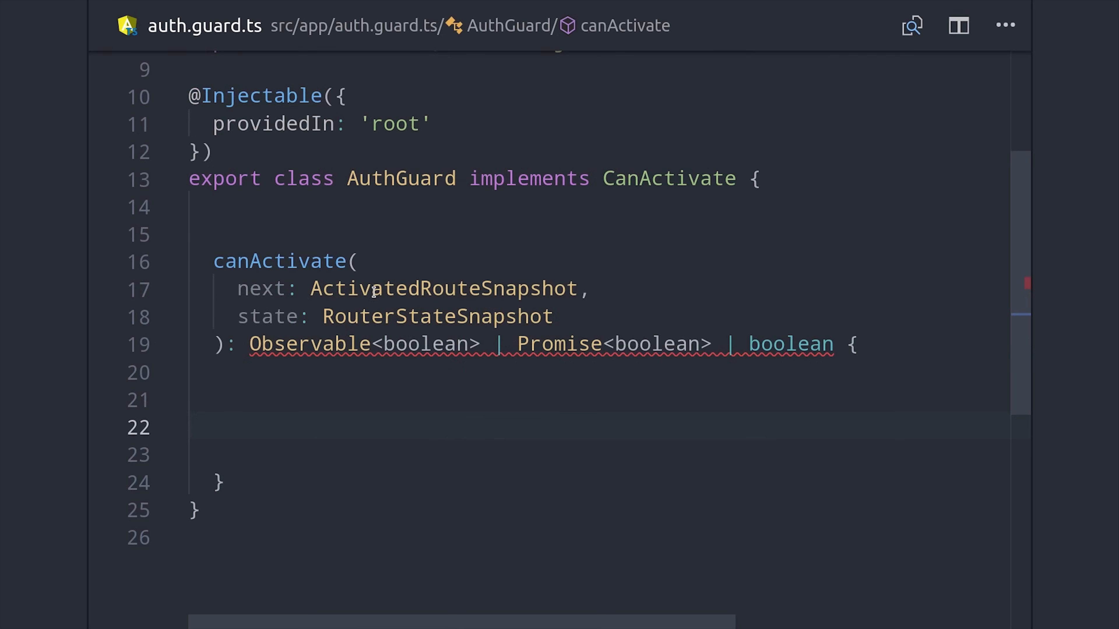
Step: Add a constructor to AuthGuard injecting a private Router
text(constructor() {})
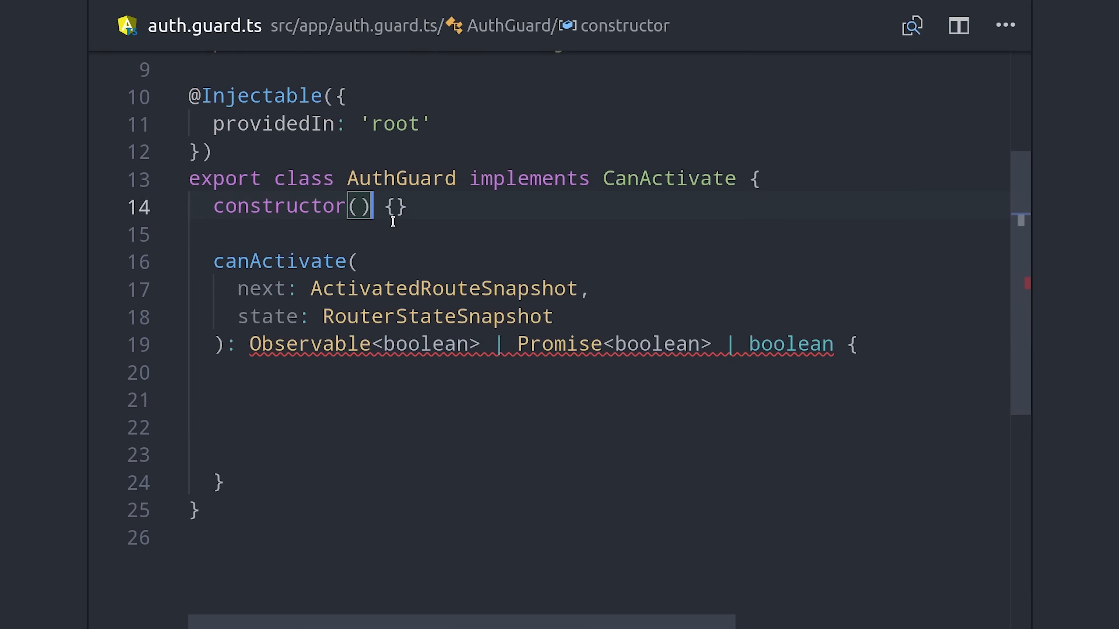
text(private router: Router)
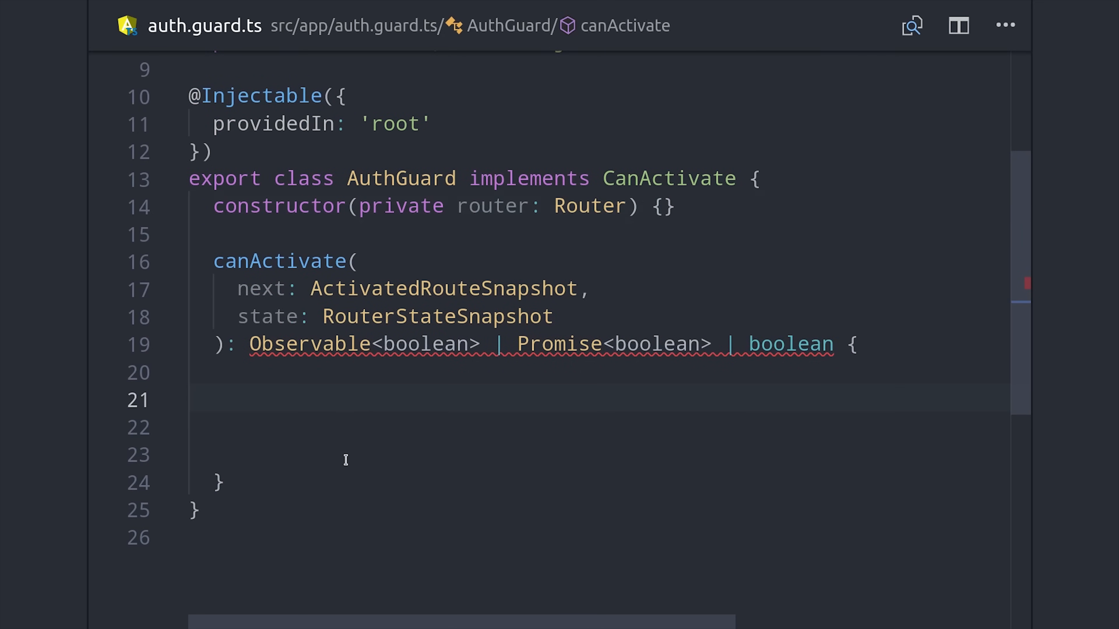
Step: Declare const loggedIn from Math.random() > 0.5, otherwise false
text(const loggedIn)
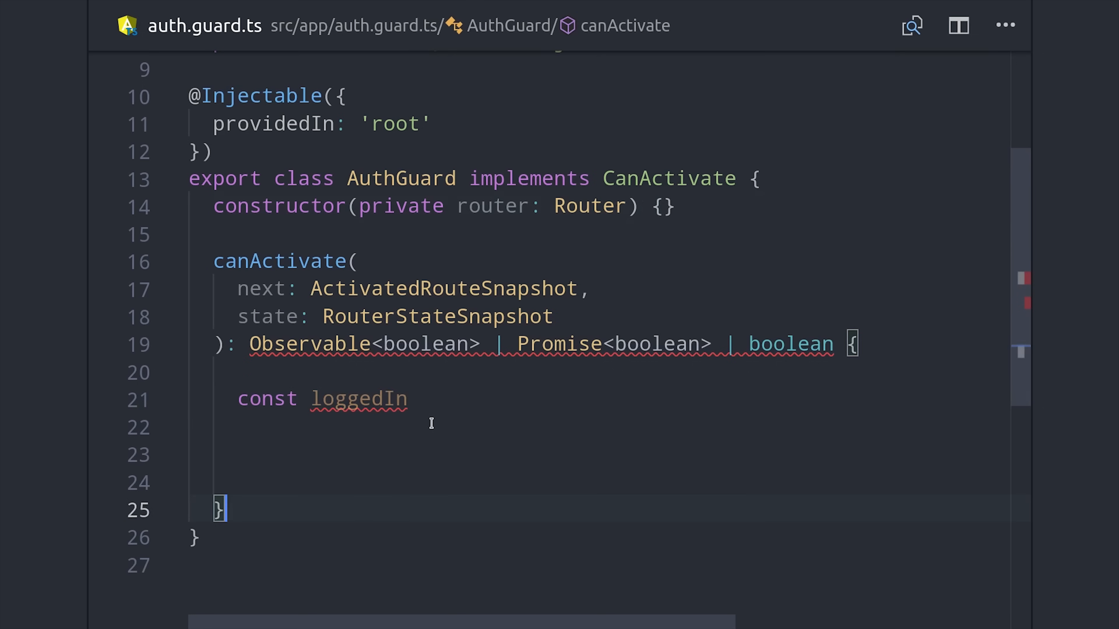
text(= Math.random())
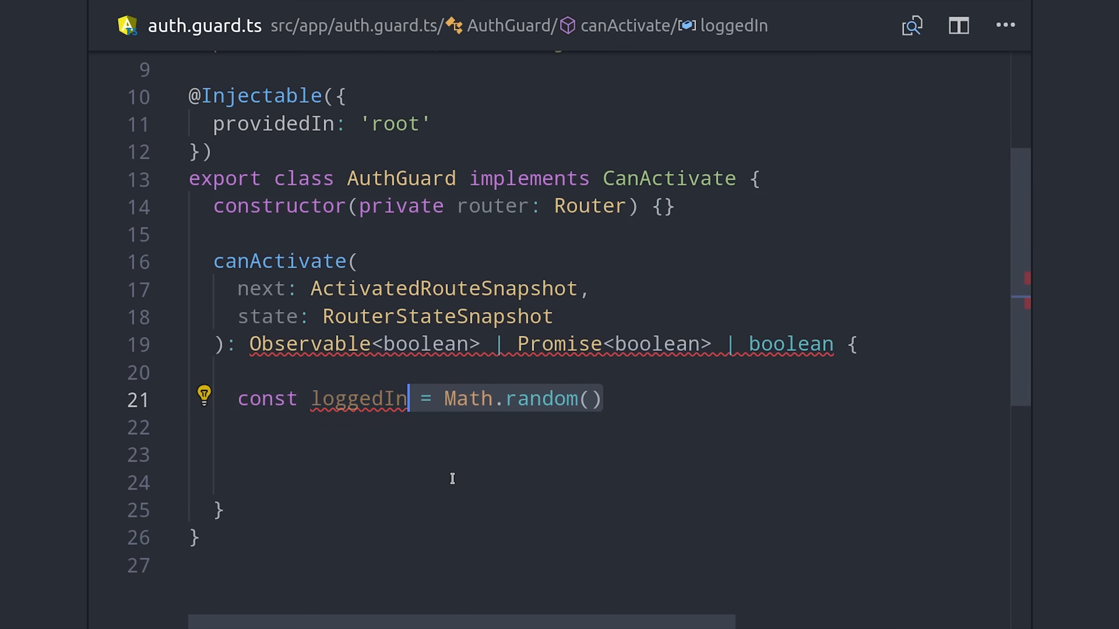
text(> 0.5 ? true)
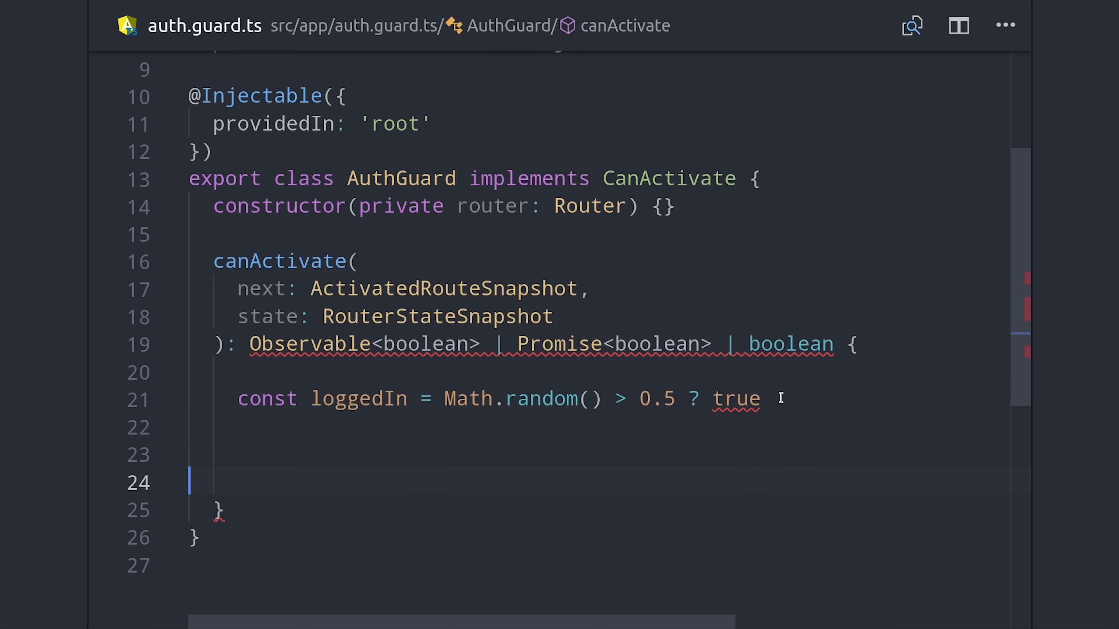
text(: false;)
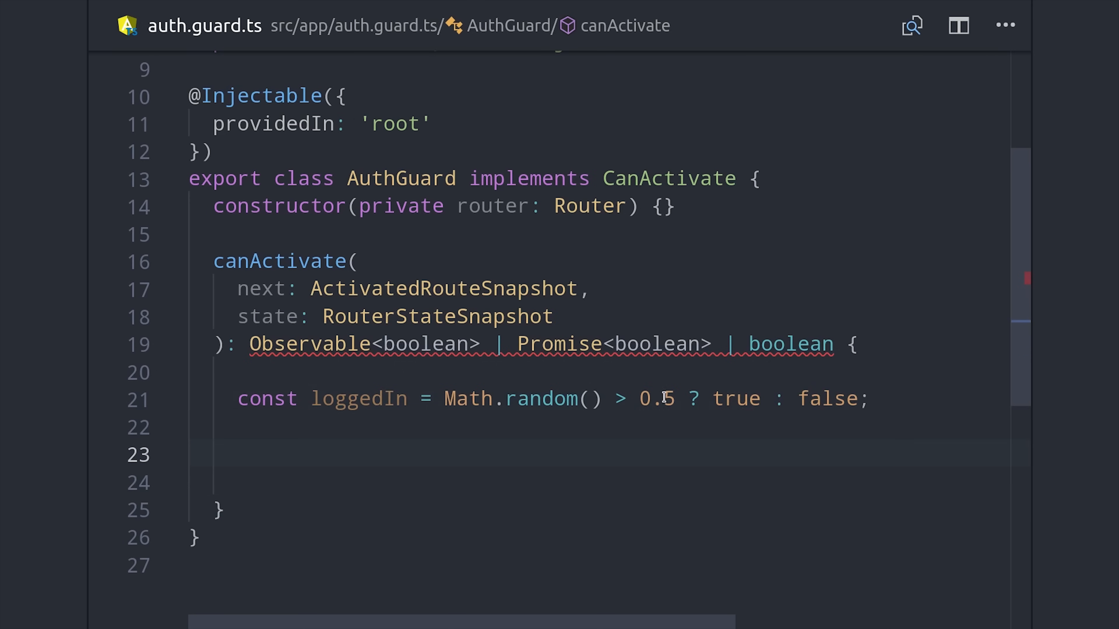
mouse_move(470, 457)
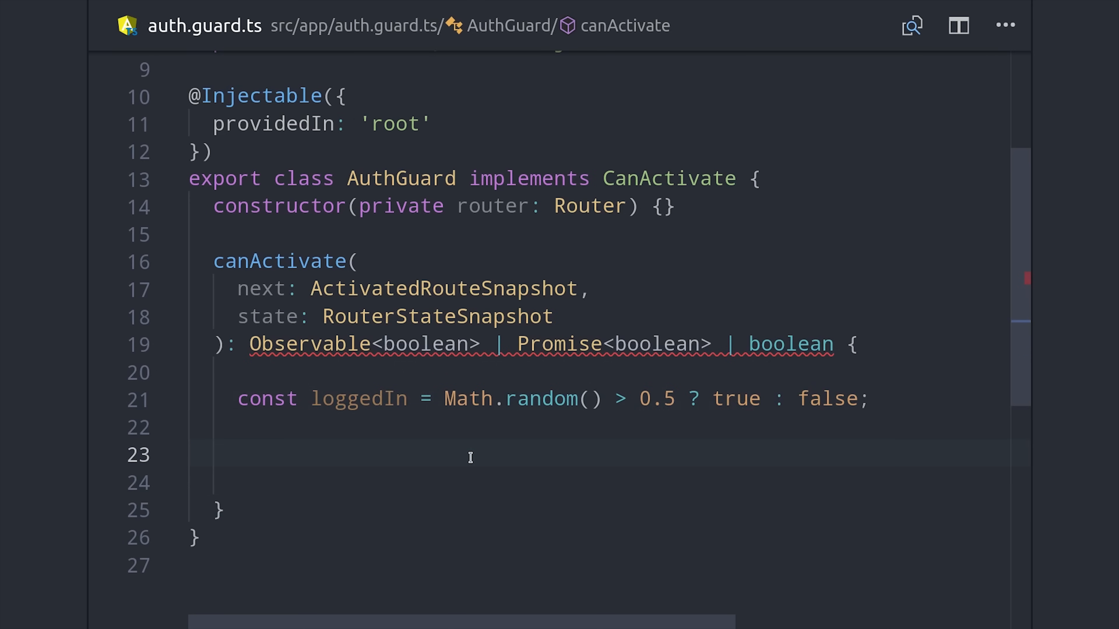
Step: Navigate to '/' when !loggedIn and return loggedIn from canActivate
text(if (!loggedIn) {)
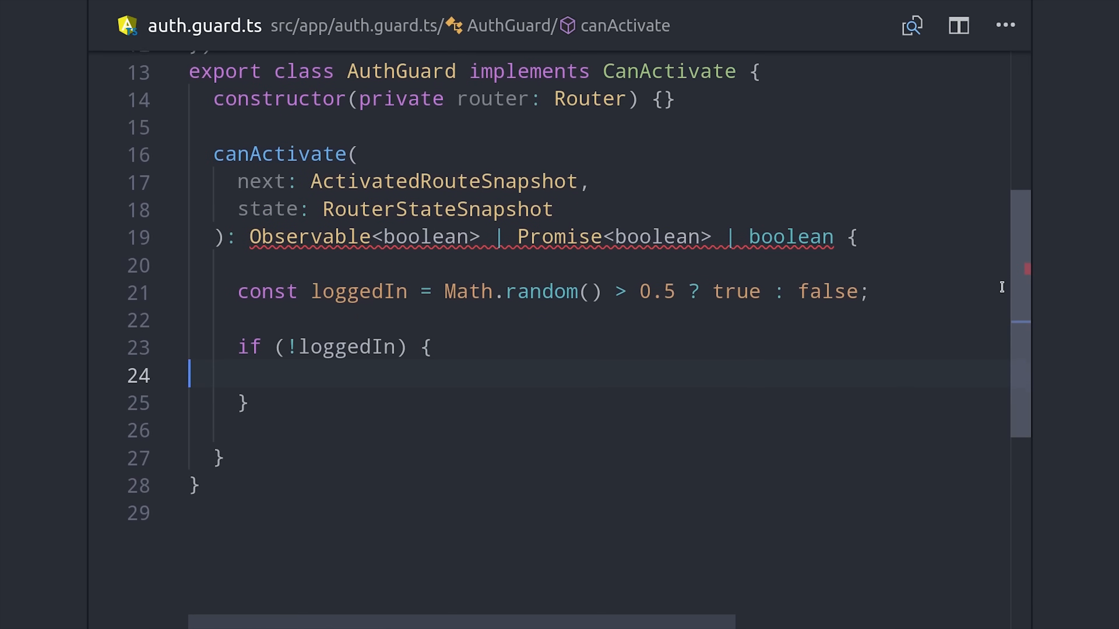
scroll(down, 3)
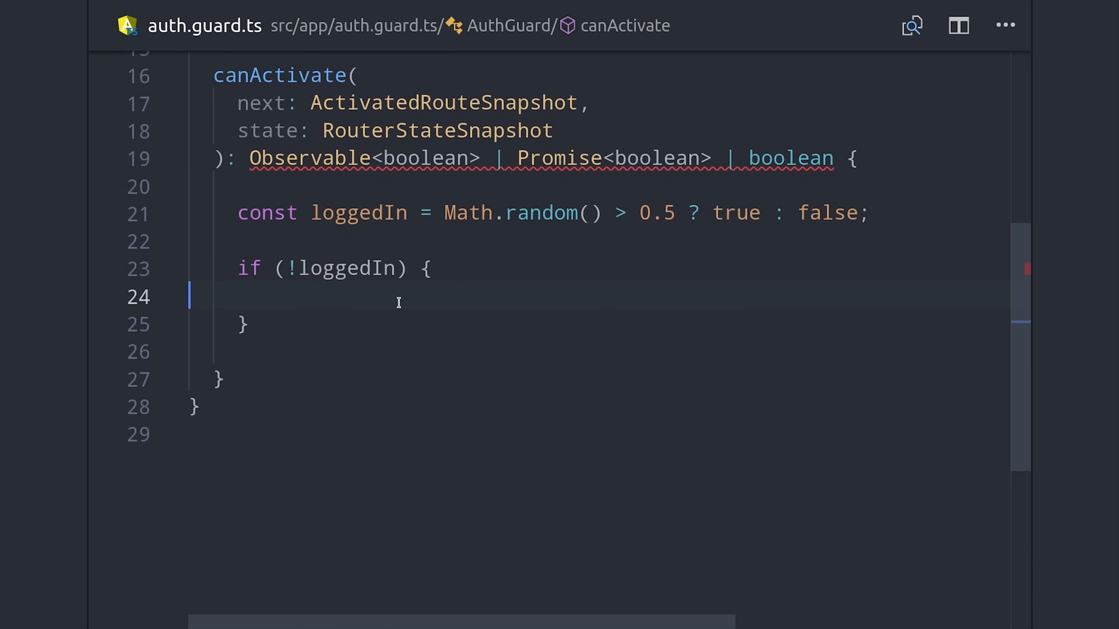
text(this.router.navigate(['/']);)
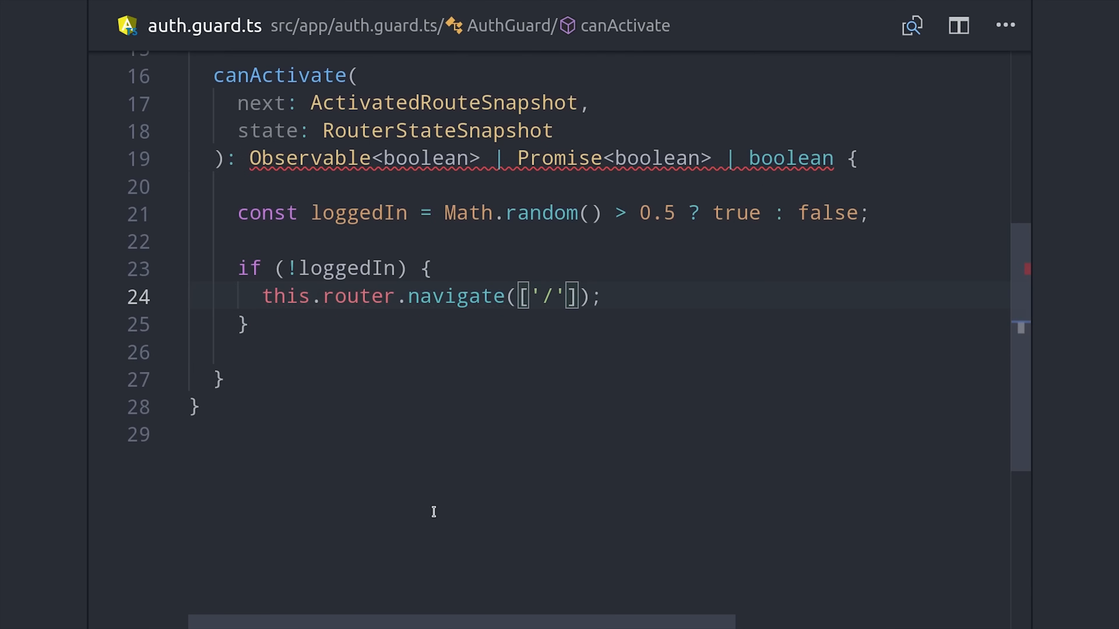
text(return loggedIn;)
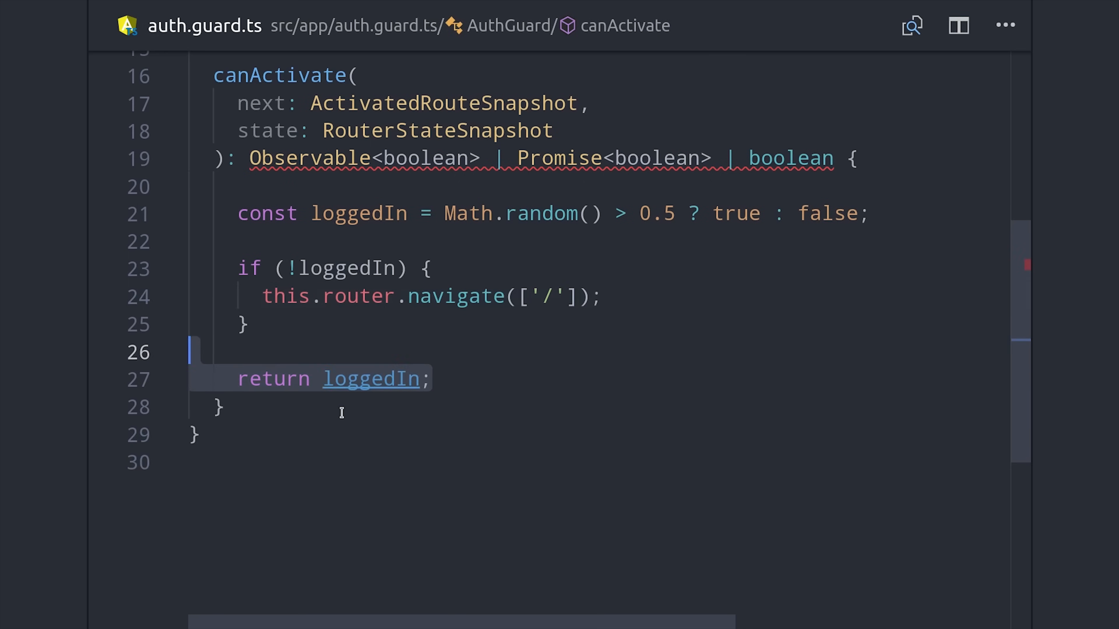
double_click(370, 378)
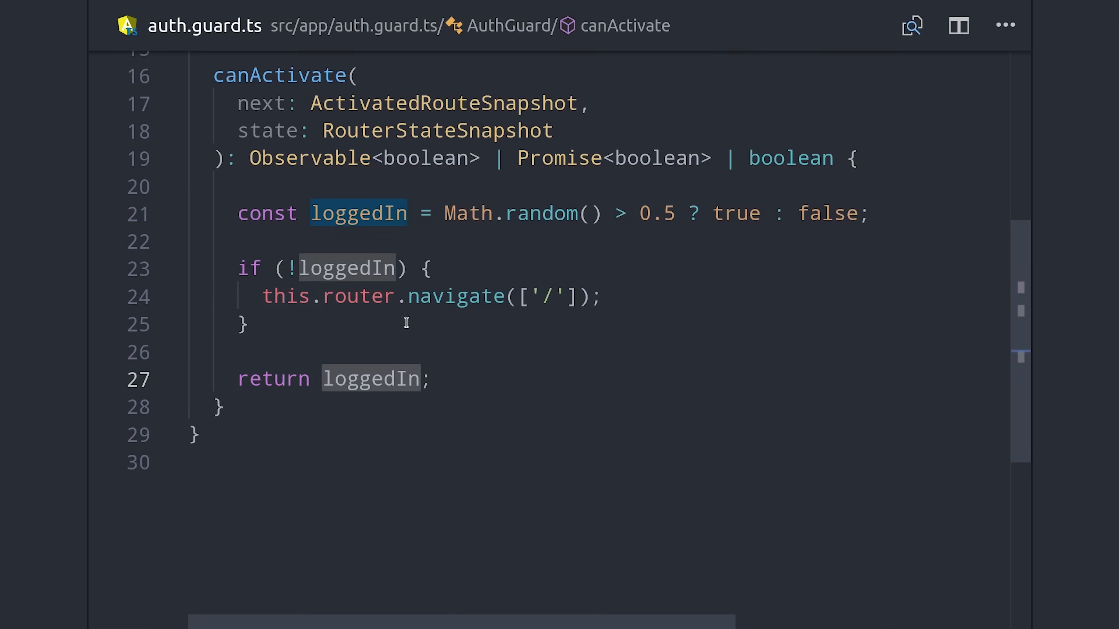
mouse_move(555, 369)
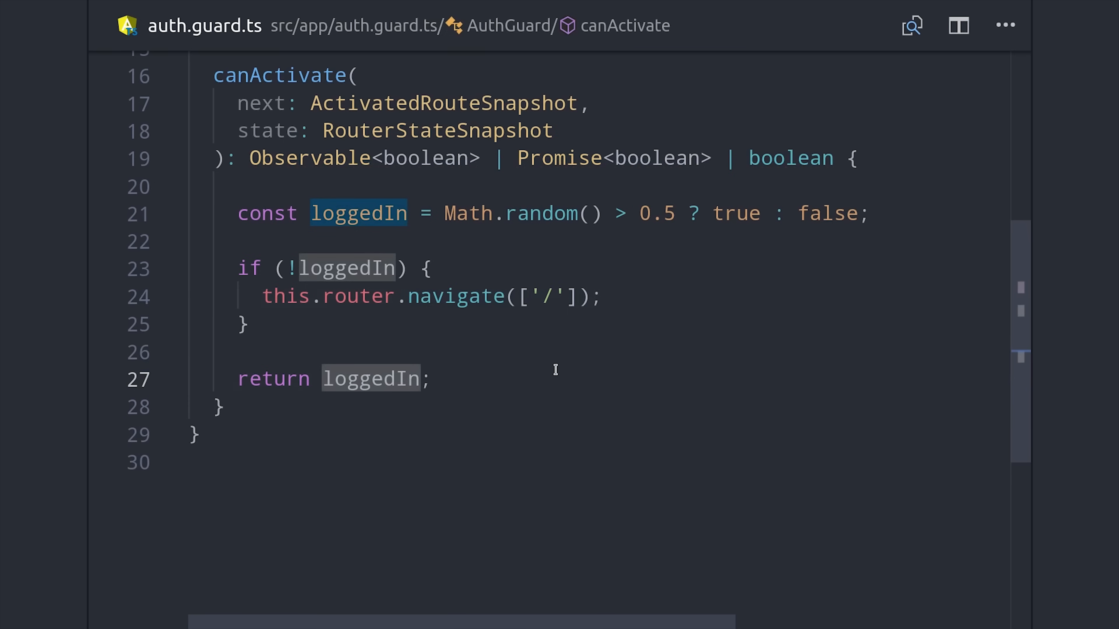
mouse_move(512, 403)
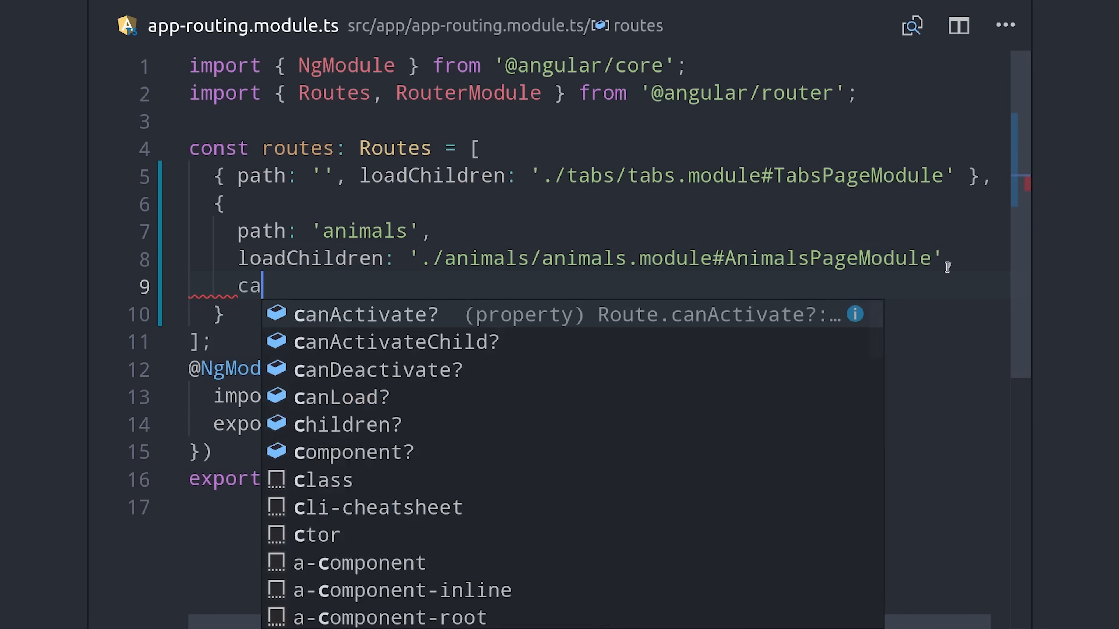
Step: Add canActivate: [AuthGuard] to the animals route via IntelliSense auto-import
text(nActivateL)
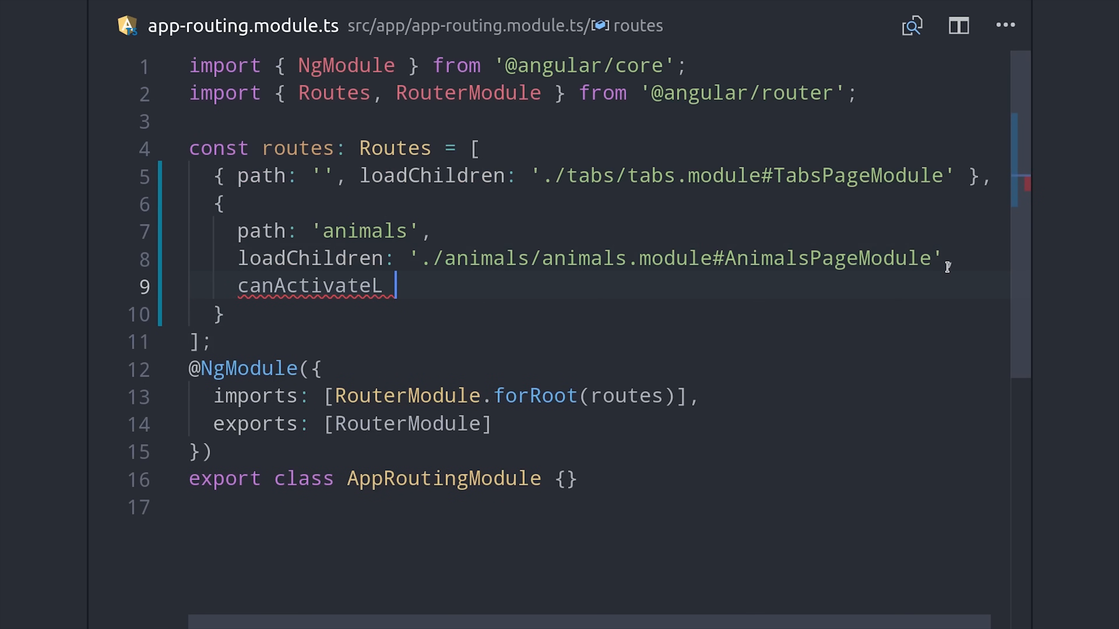
text(: [])
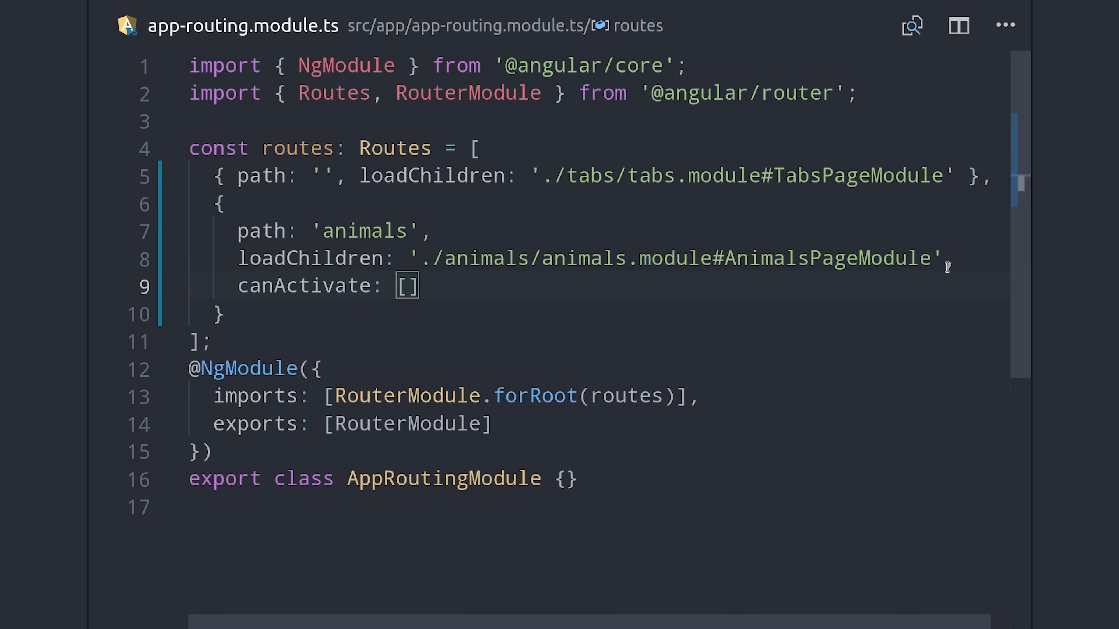
text(Au)
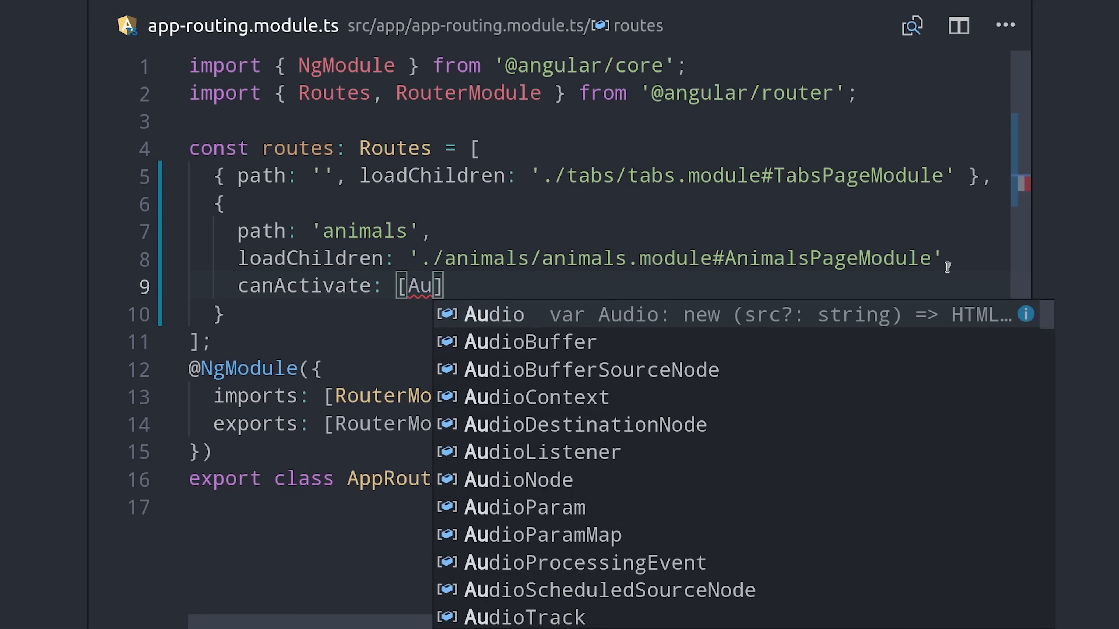
text(thG)
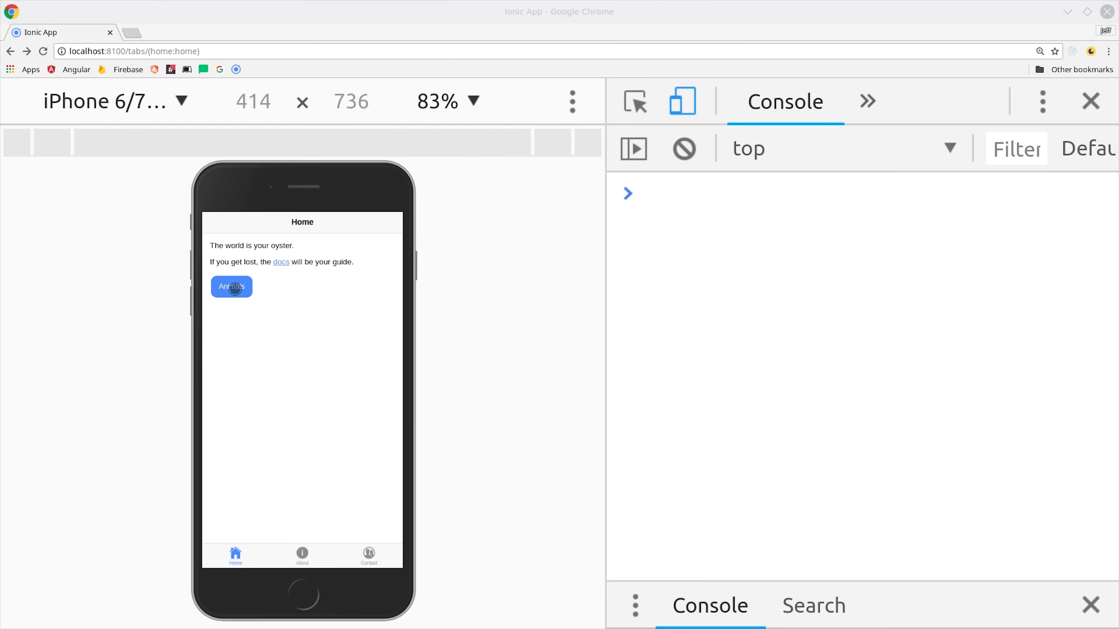
Step: Retry the Animals button until loggedIn logs true and /animals opens
click(231, 286)
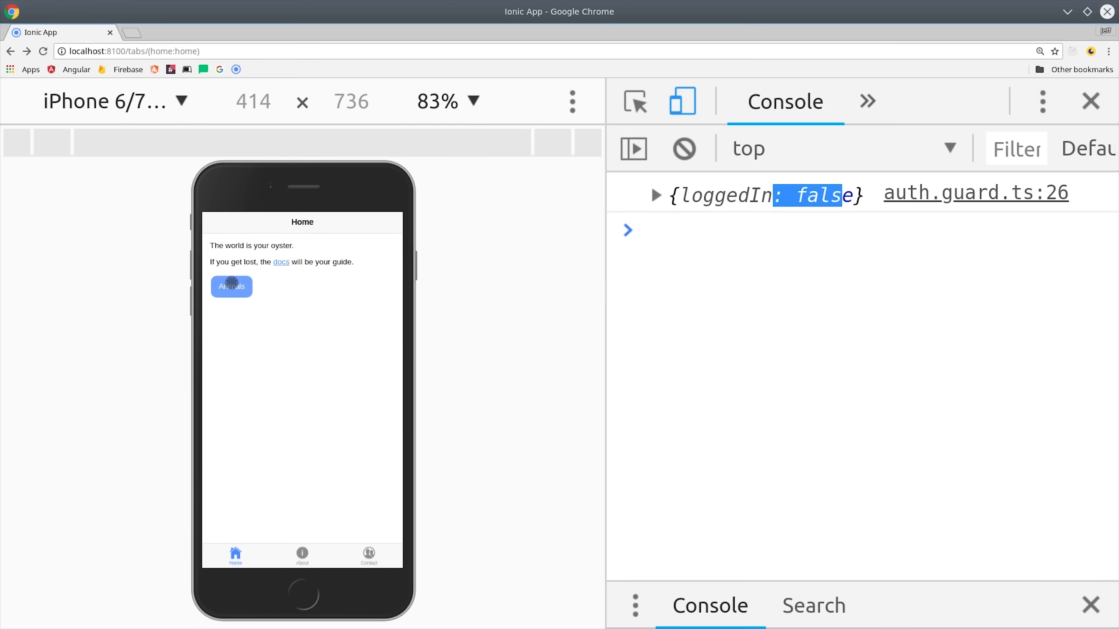
click(231, 286)
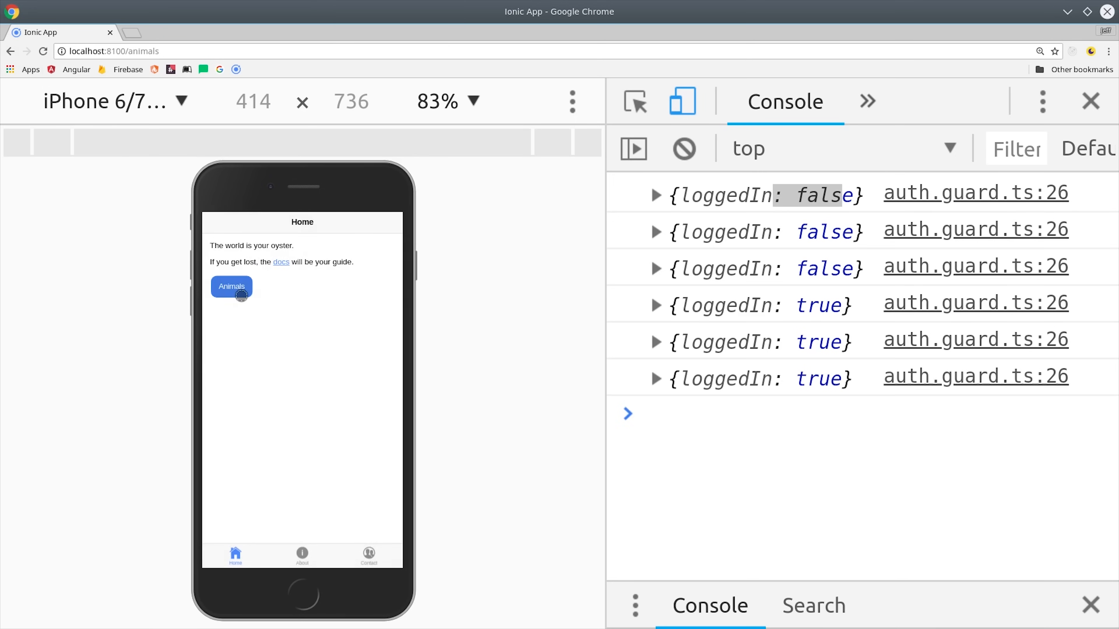
click(231, 286)
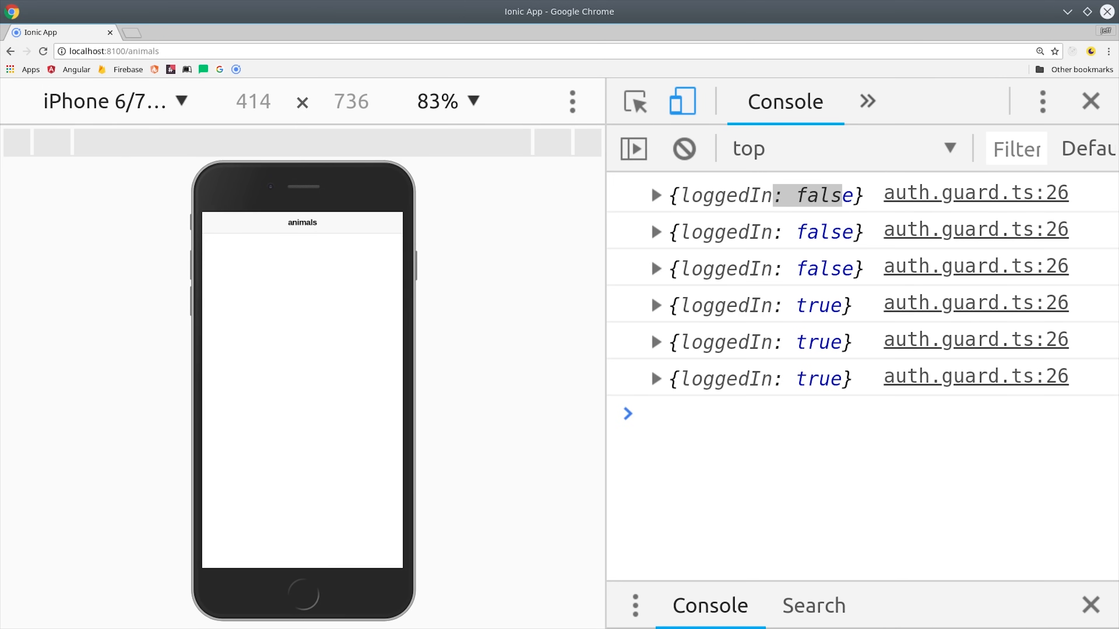